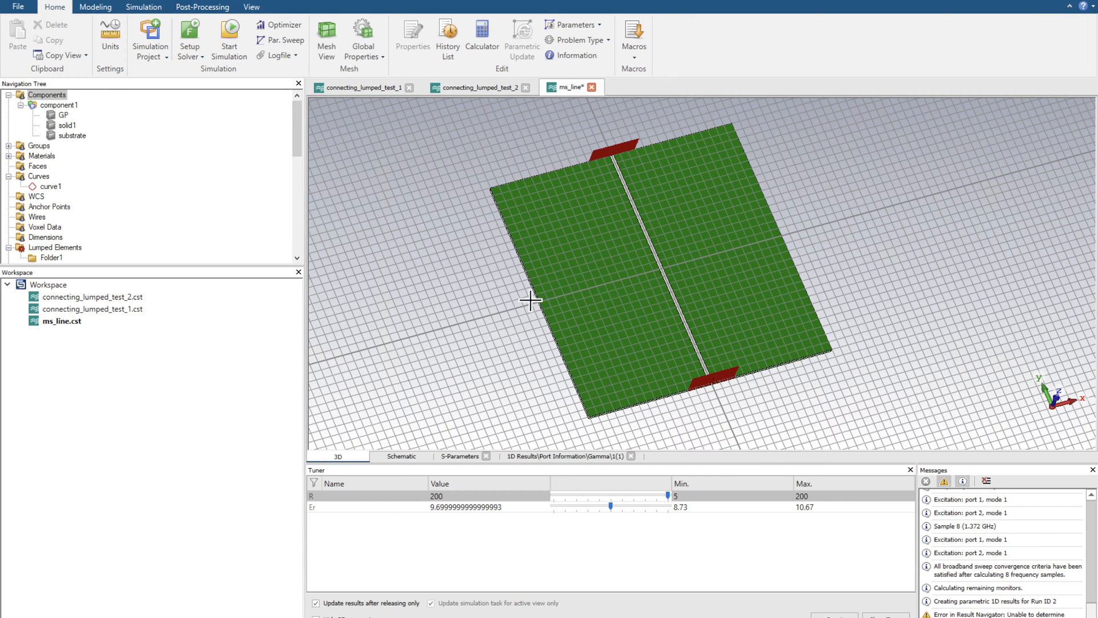
Show the schematic and bring up its S-parameter S1,1 result as a Smith chart.
click(400, 456)
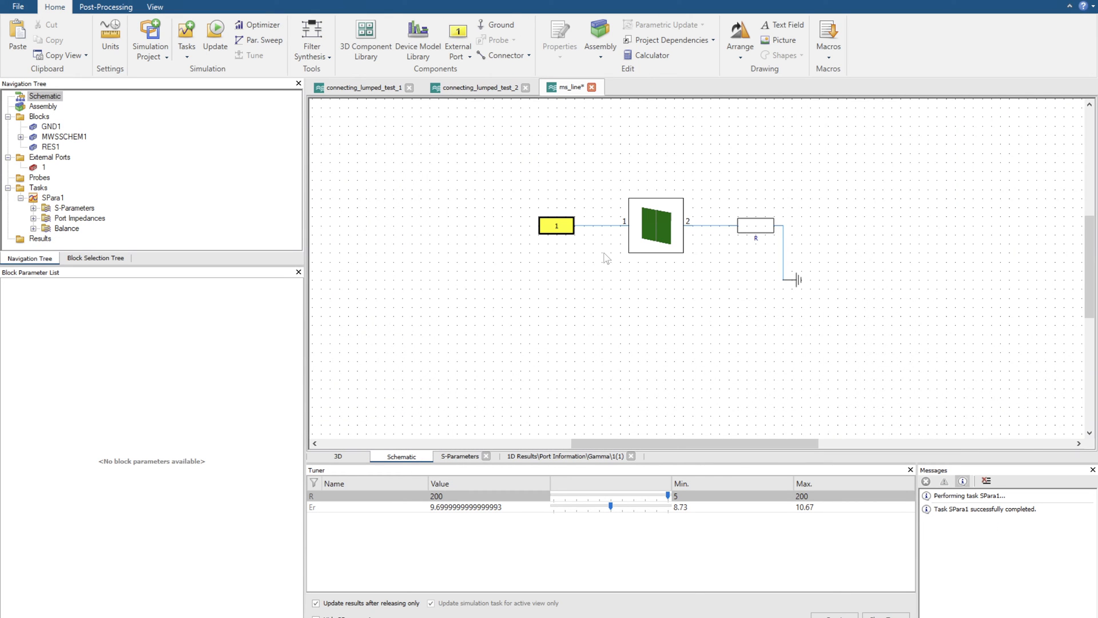
click(755, 224)
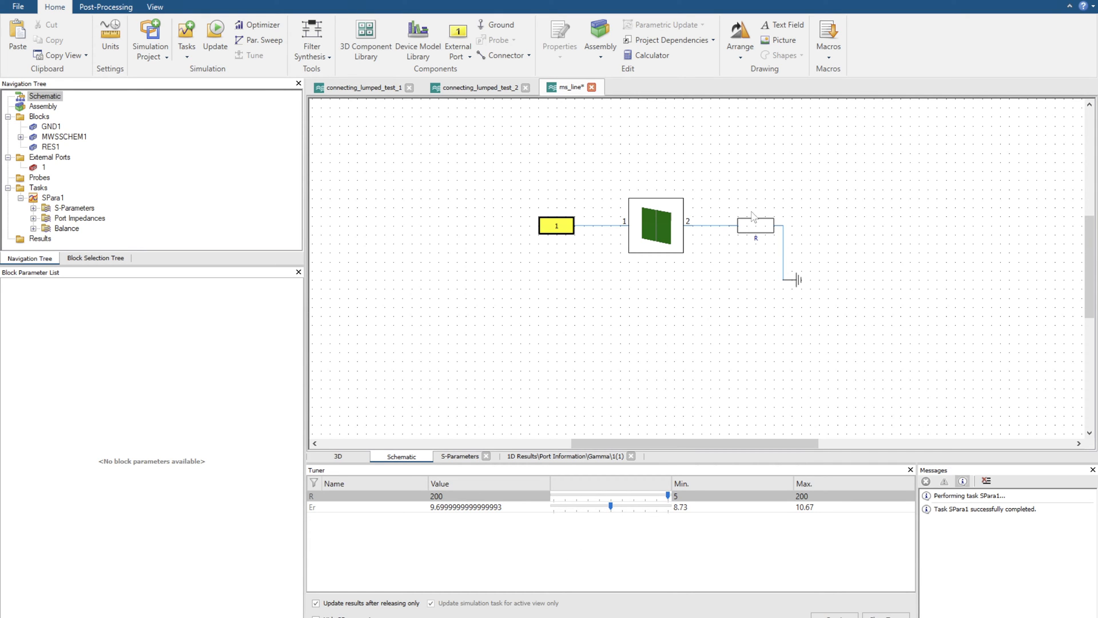
click(464, 456)
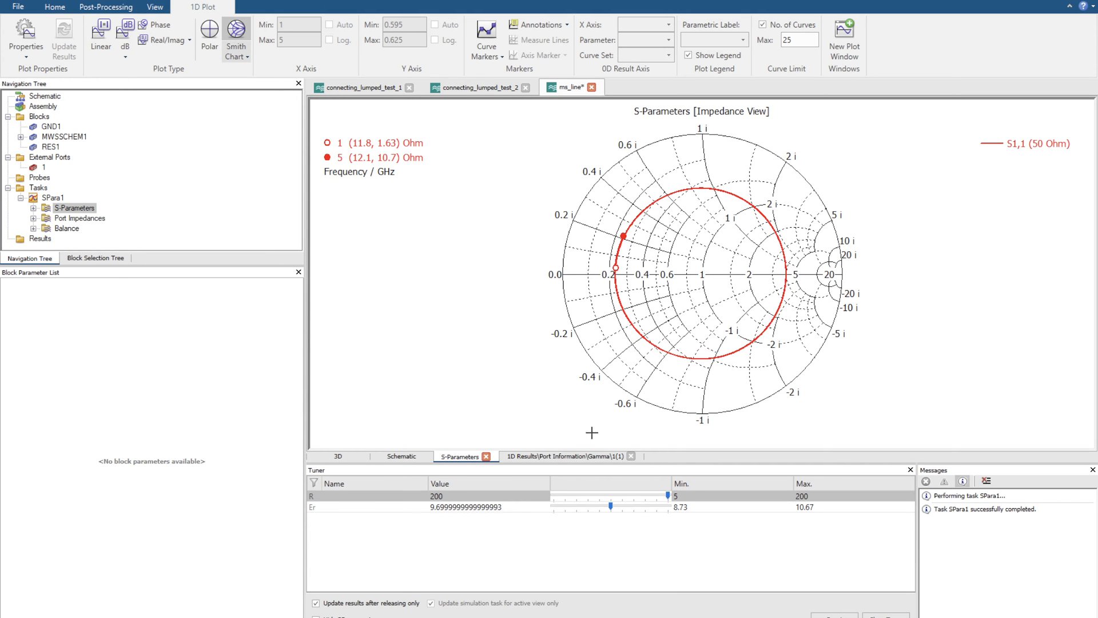
Sweep load R down to about 97 with the Tuner, restore it to 200, and plot S11 in dB.
drag(663, 496, 649, 495)
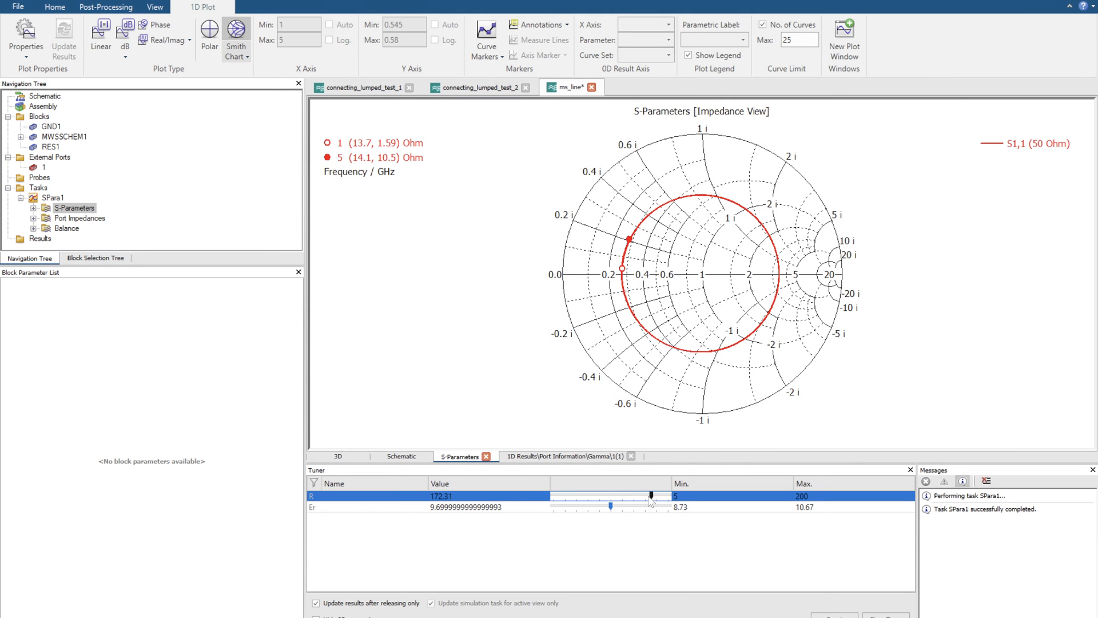
drag(651, 494, 607, 494)
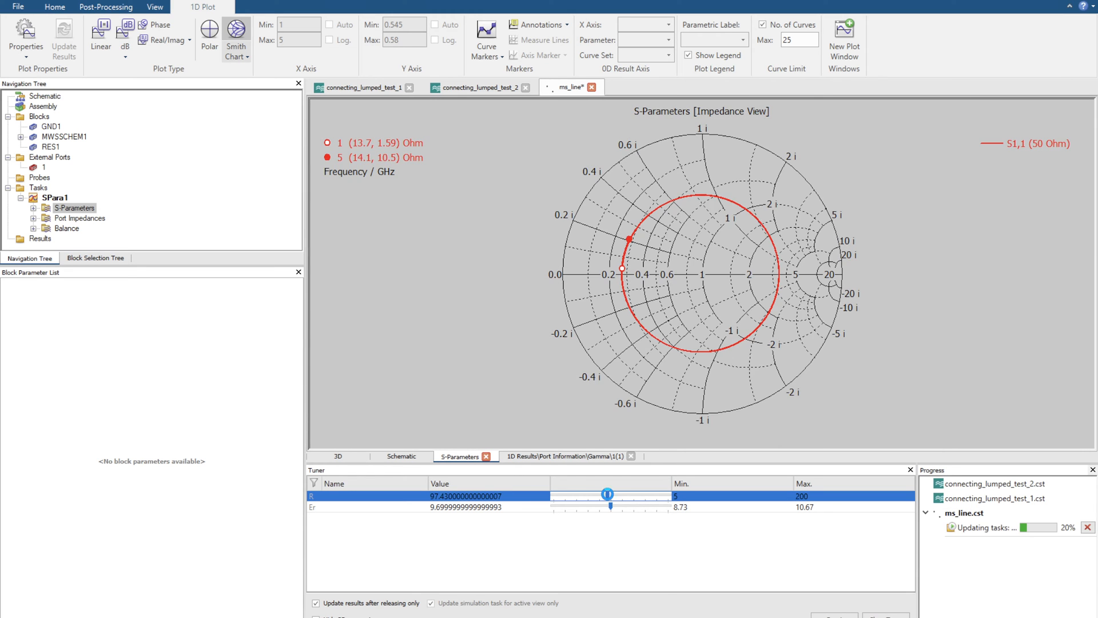
drag(608, 494, 669, 494)
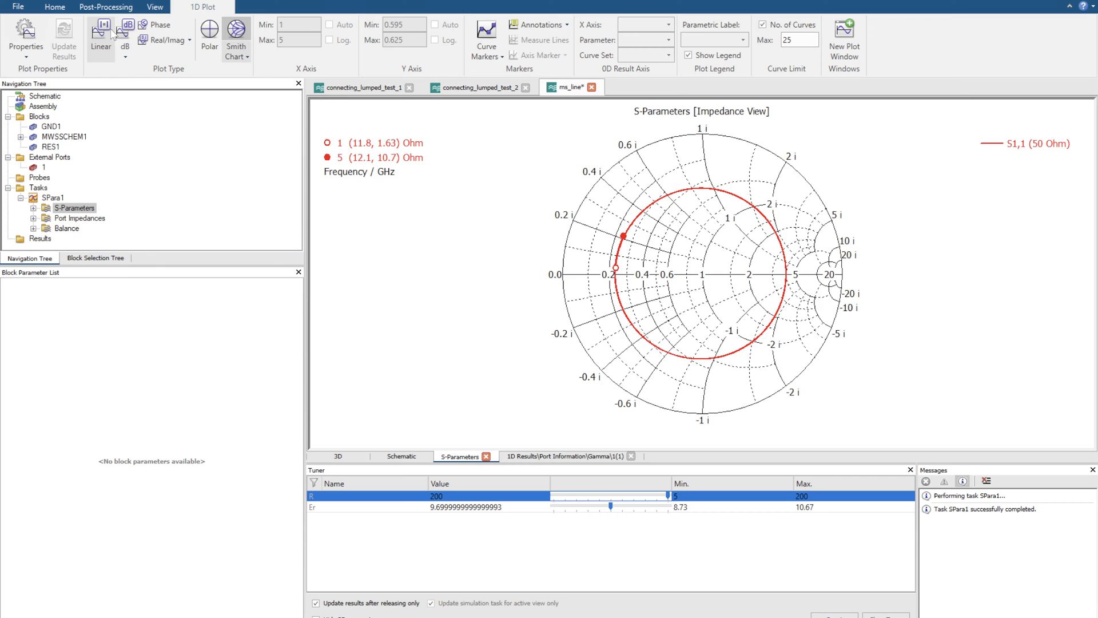
click(126, 32)
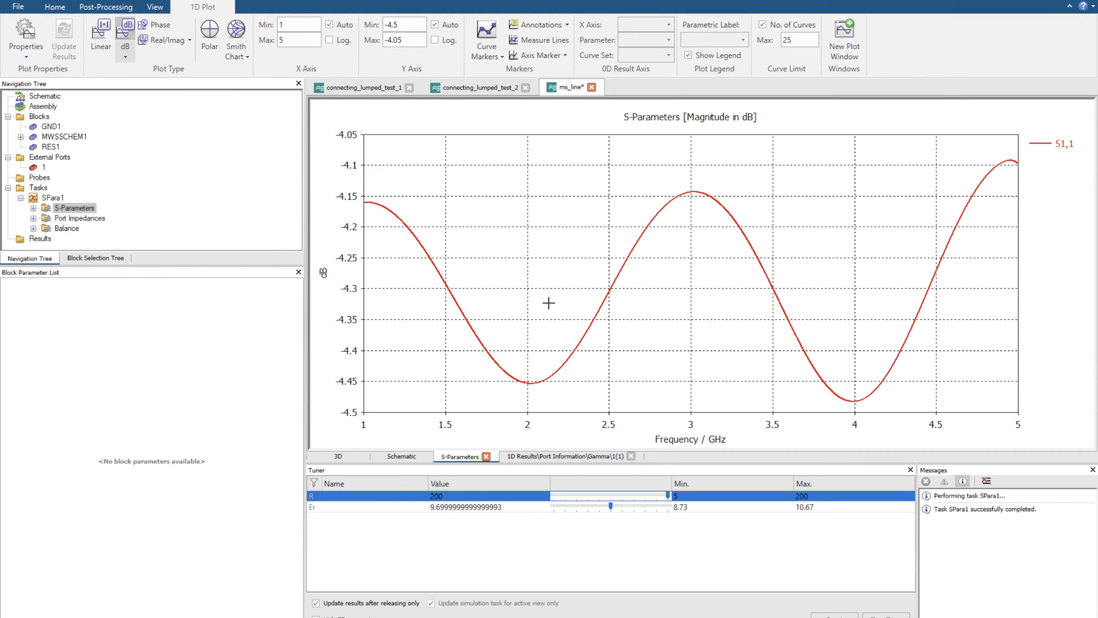
mouse_move(509, 368)
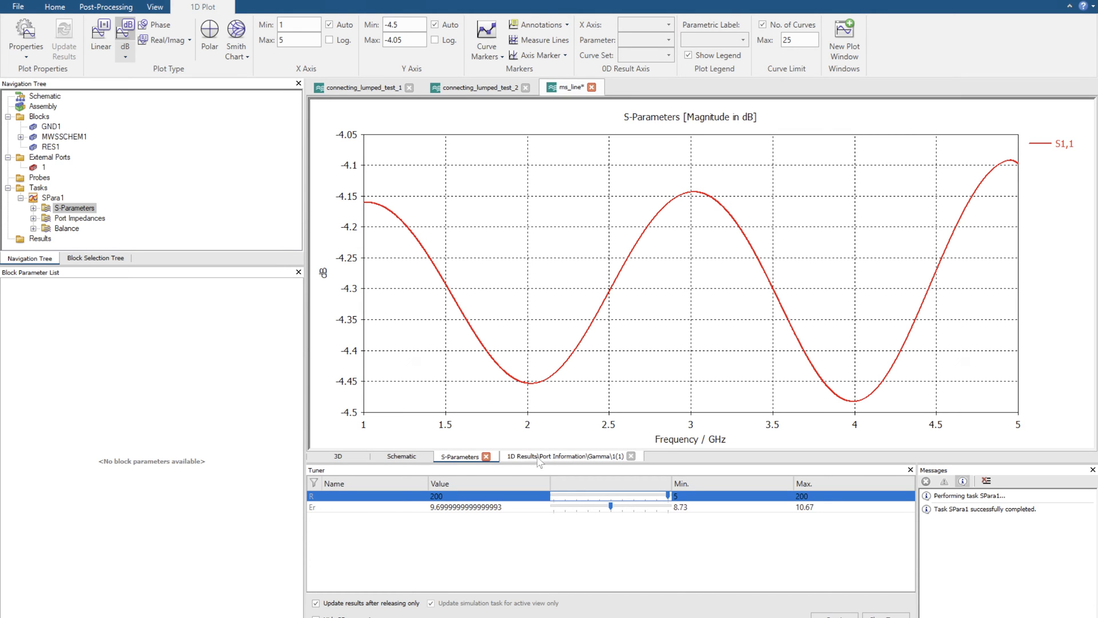
Go back to the 3D model and scroll the Navigation Tree to the port Gamma results.
click(401, 456)
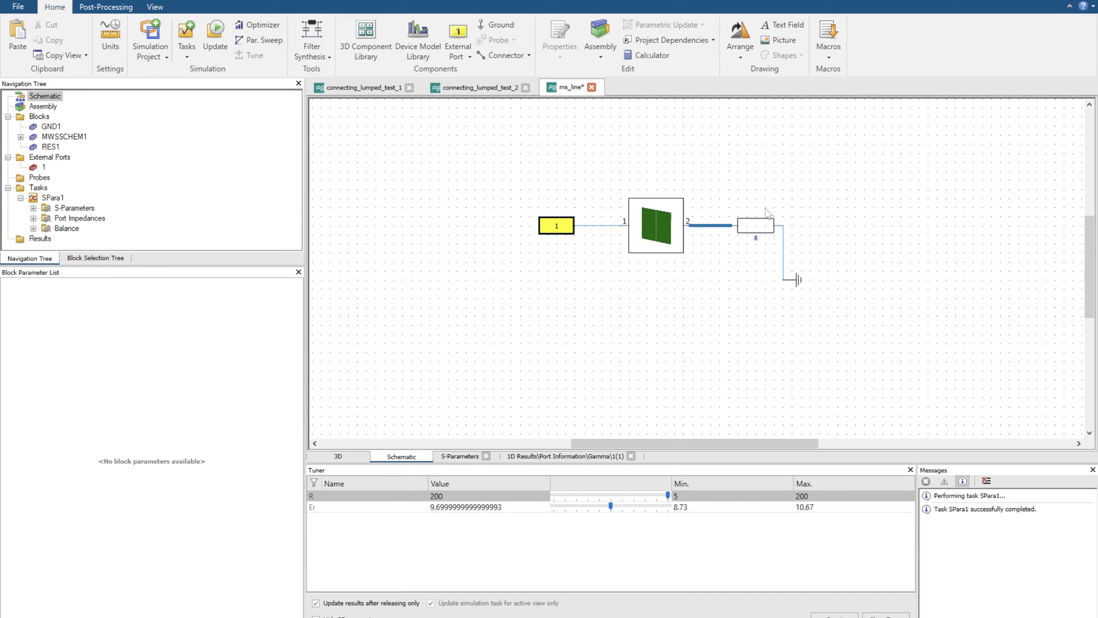
mouse_move(698, 240)
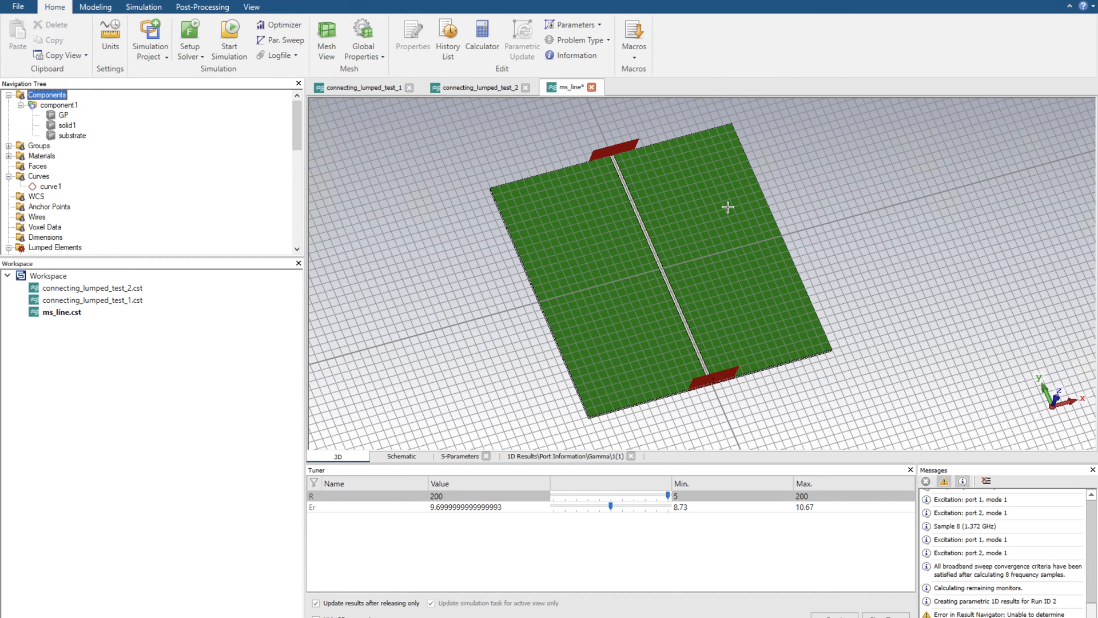
mouse_move(624, 243)
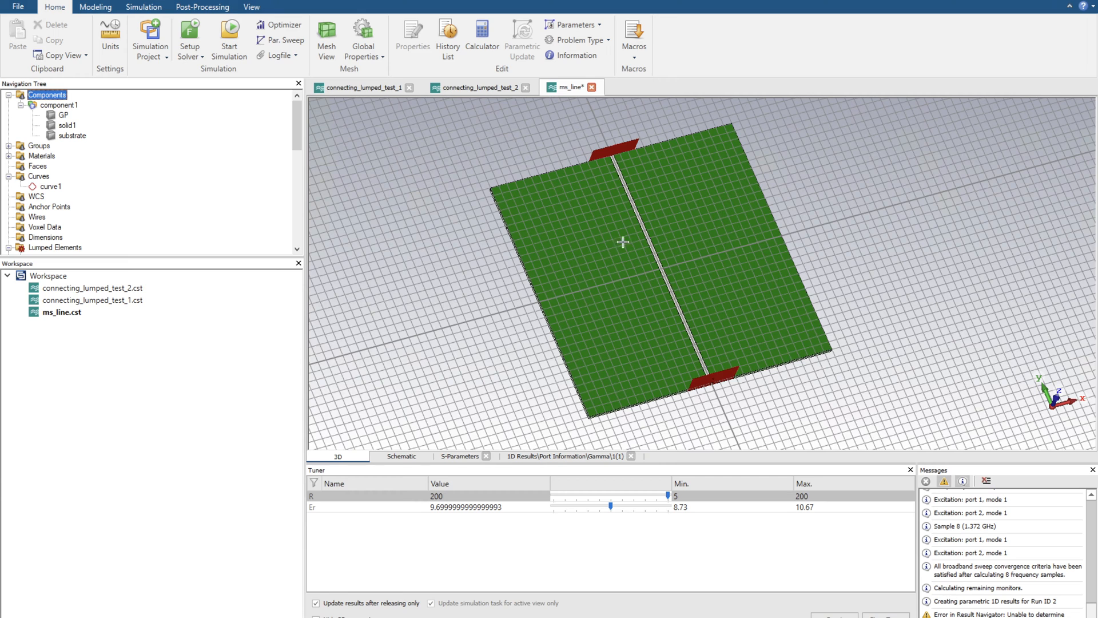
scroll(down, 3)
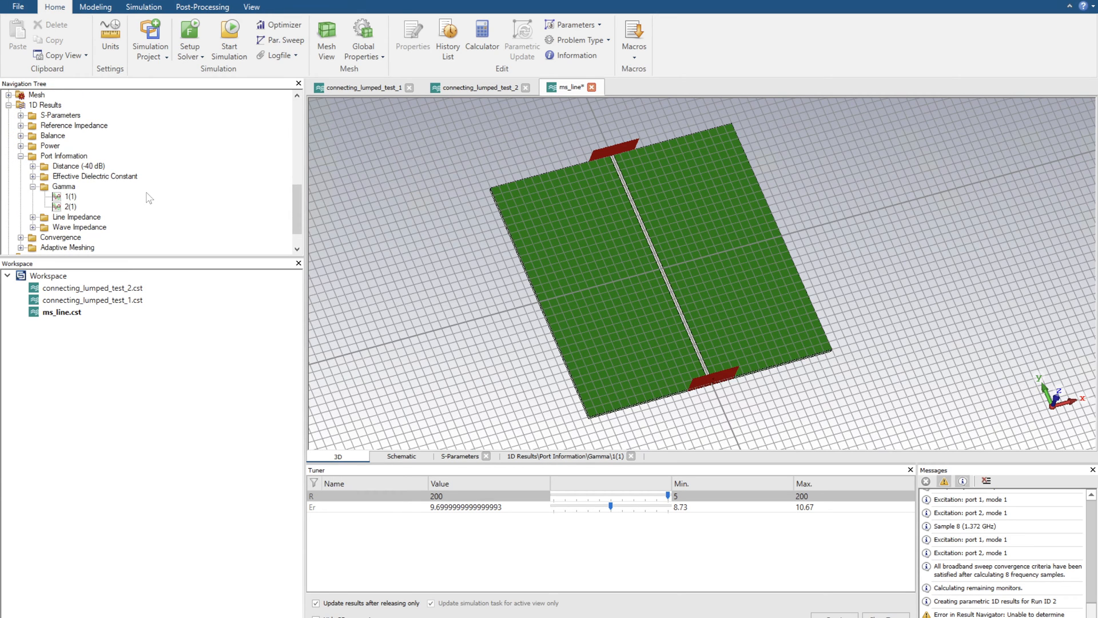
mouse_move(96, 195)
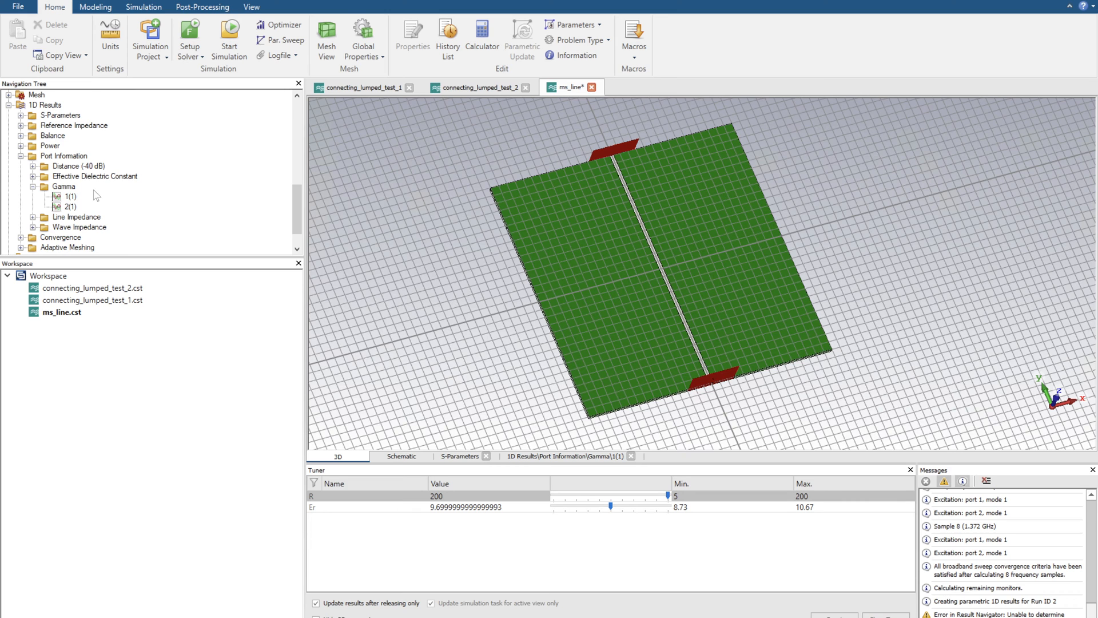
Plot the Gamma propagation constant's imaginary part, near 158 1/m at 3 GHz.
click(61, 186)
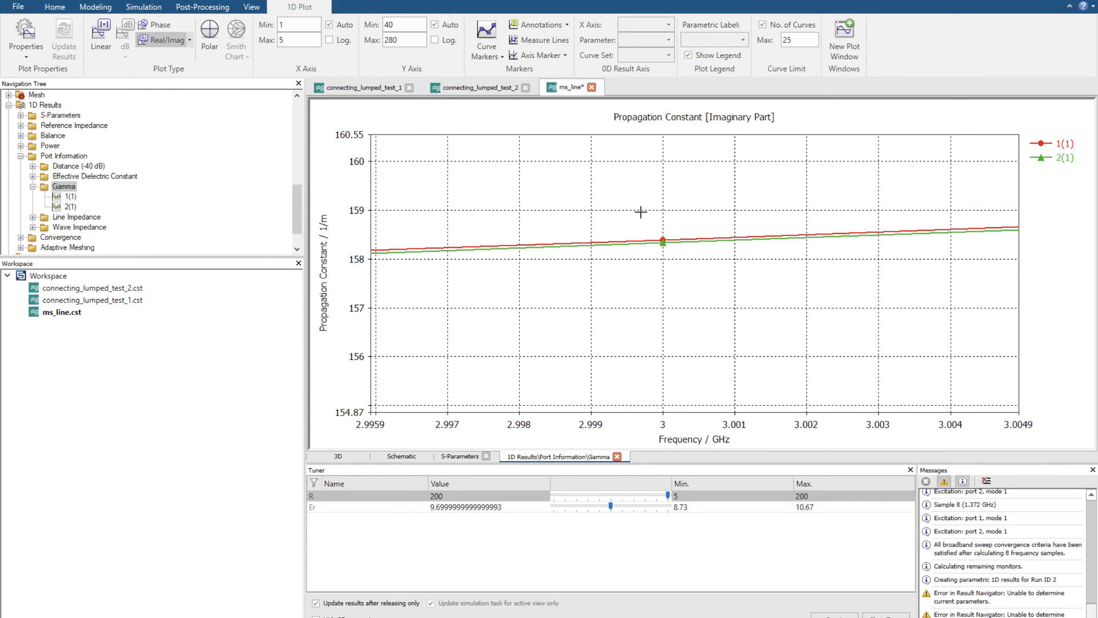
mouse_move(663, 233)
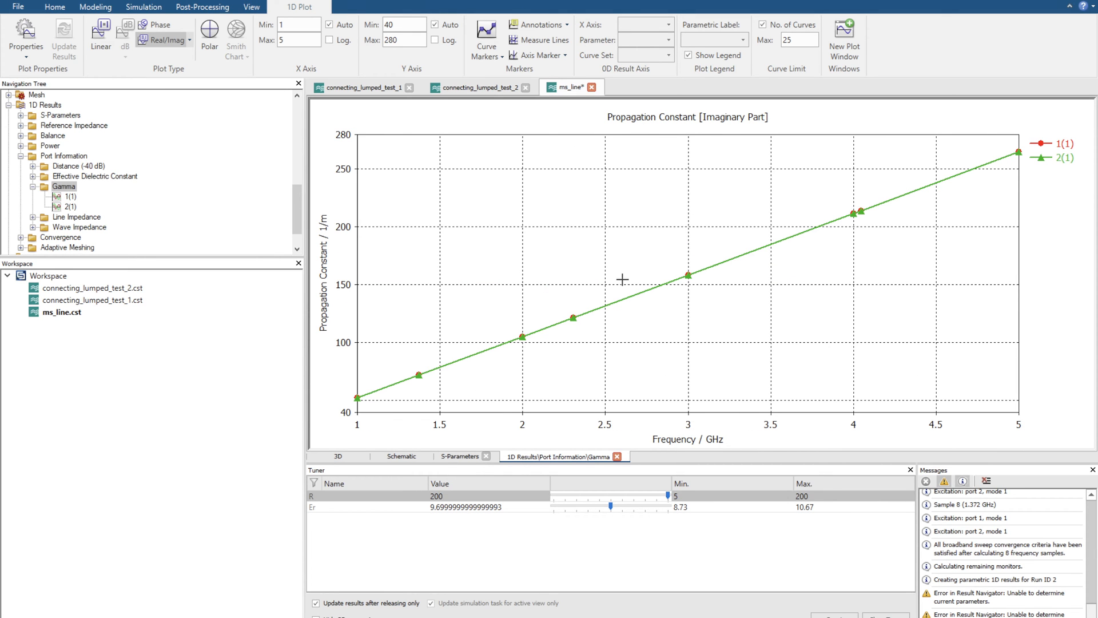
mouse_move(646, 213)
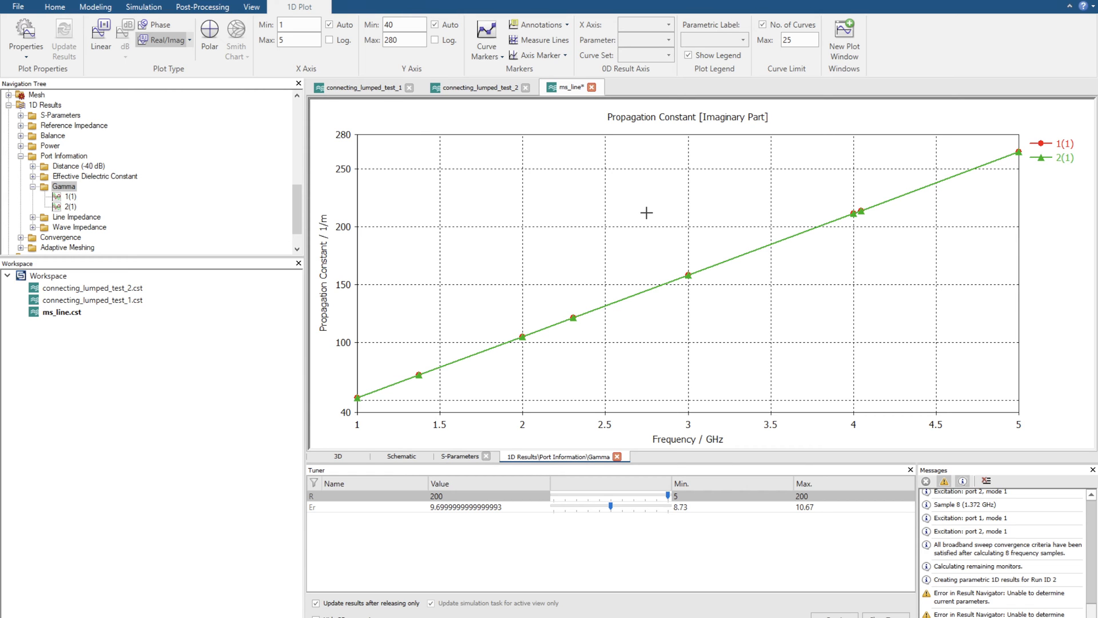
mouse_move(688, 283)
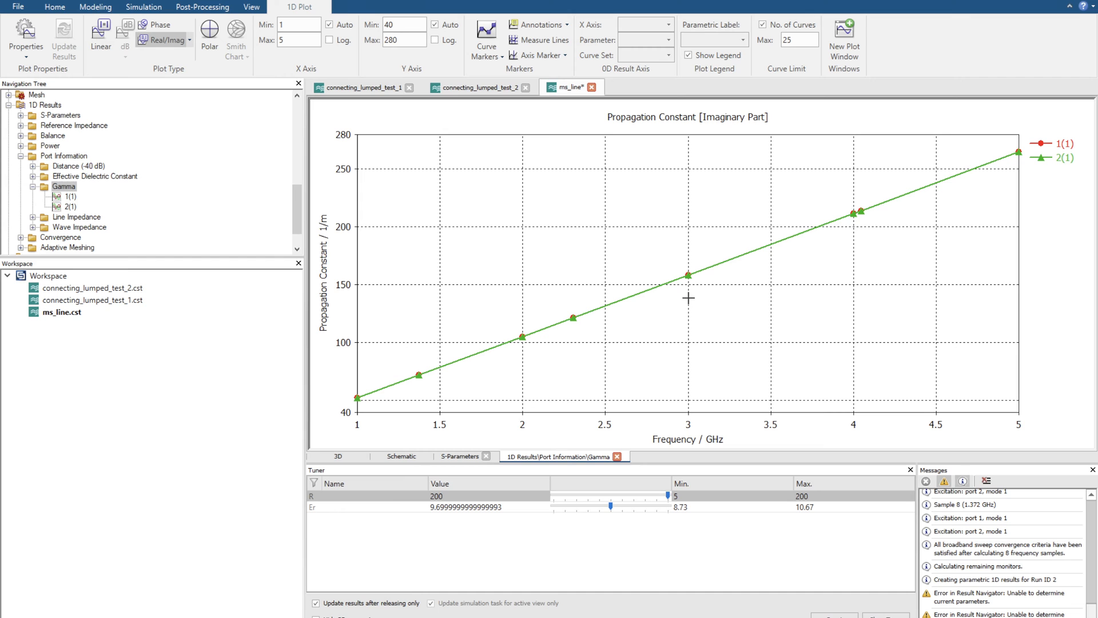
Launch the Calculate analytical Line Impedance macro from the Macros list.
click(338, 457)
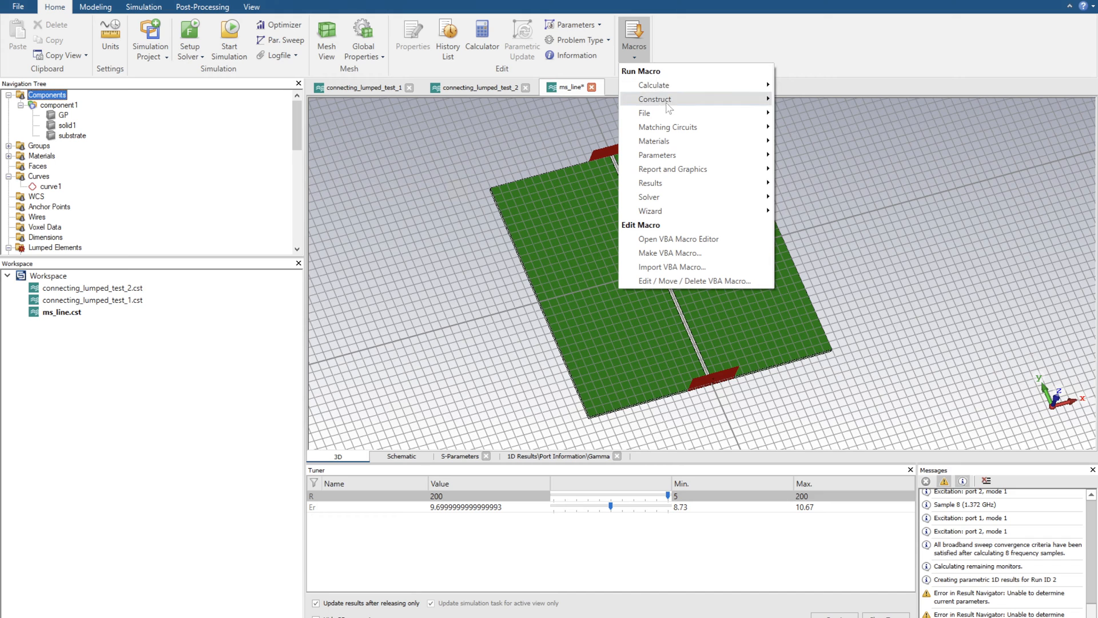
mouse_move(654, 85)
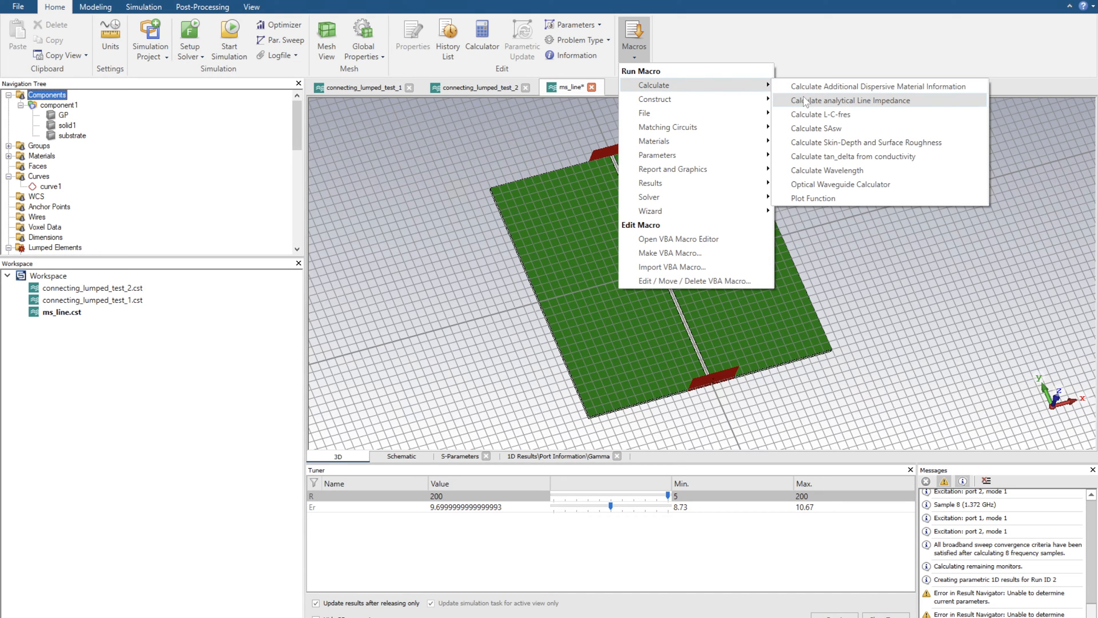
click(849, 100)
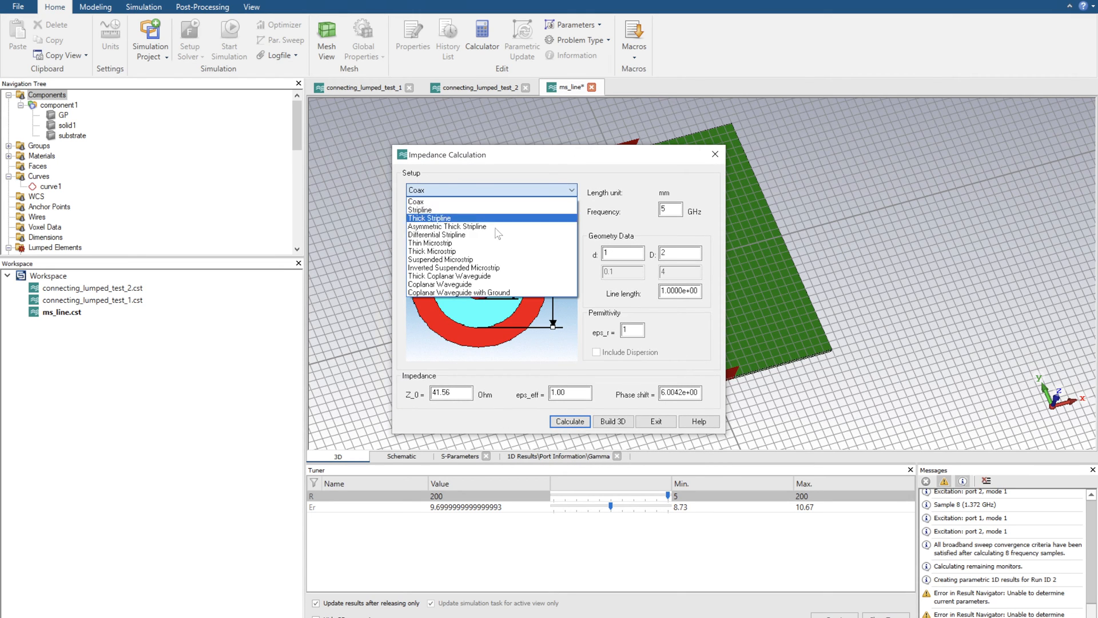
Compute a thin microstrip with h 0.5, W 0.48, eps_r 9.7, giving Z_0 = 50.43 Ohm.
click(430, 242)
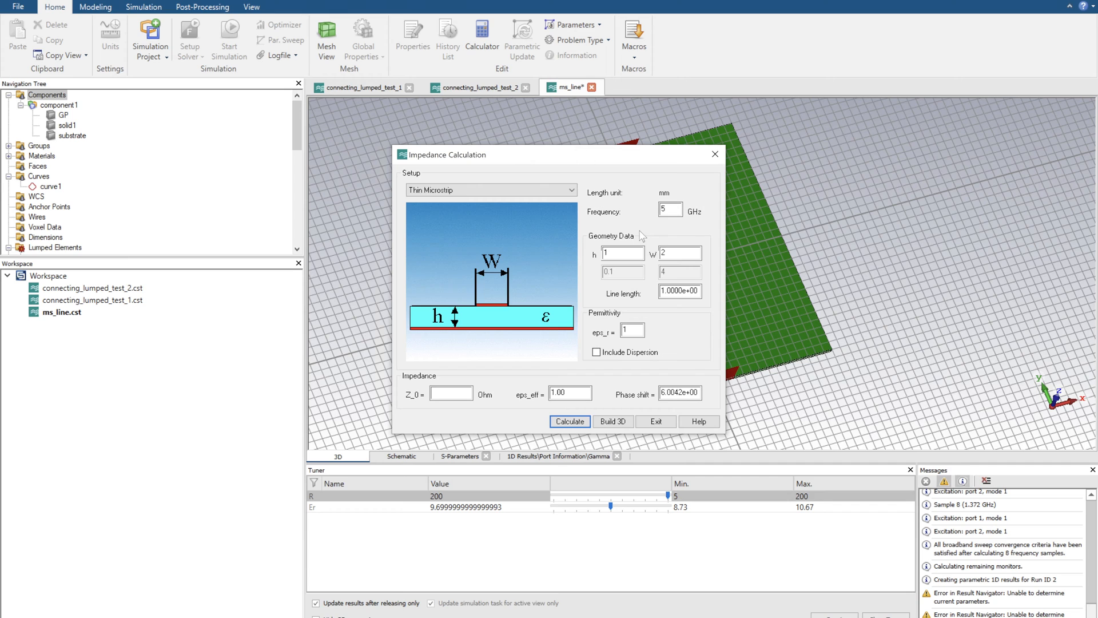
click(622, 252)
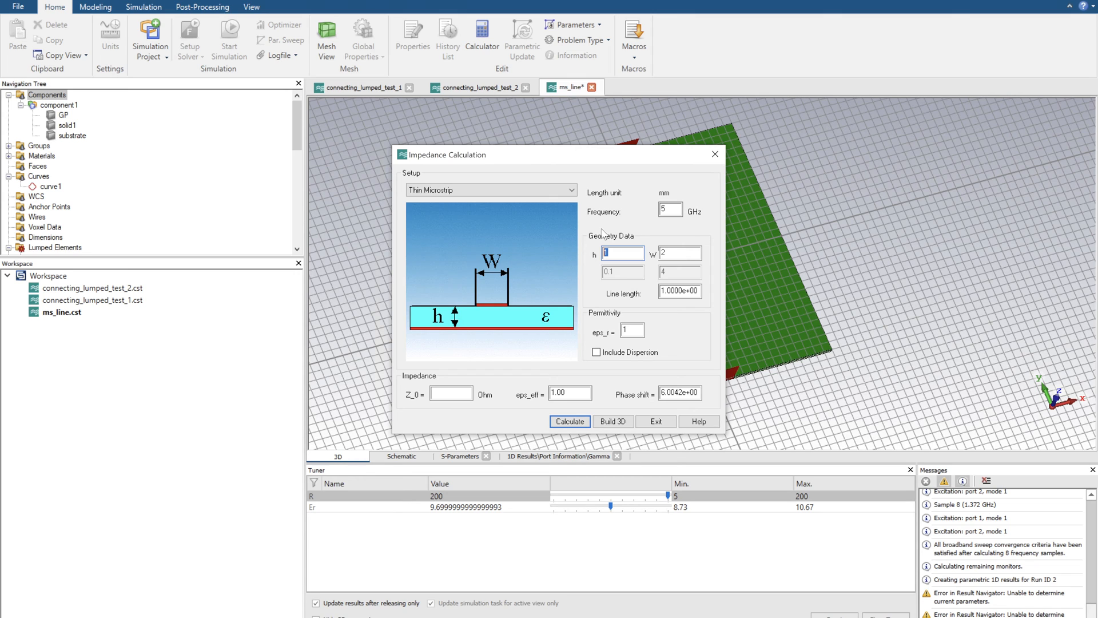
text(0.5)
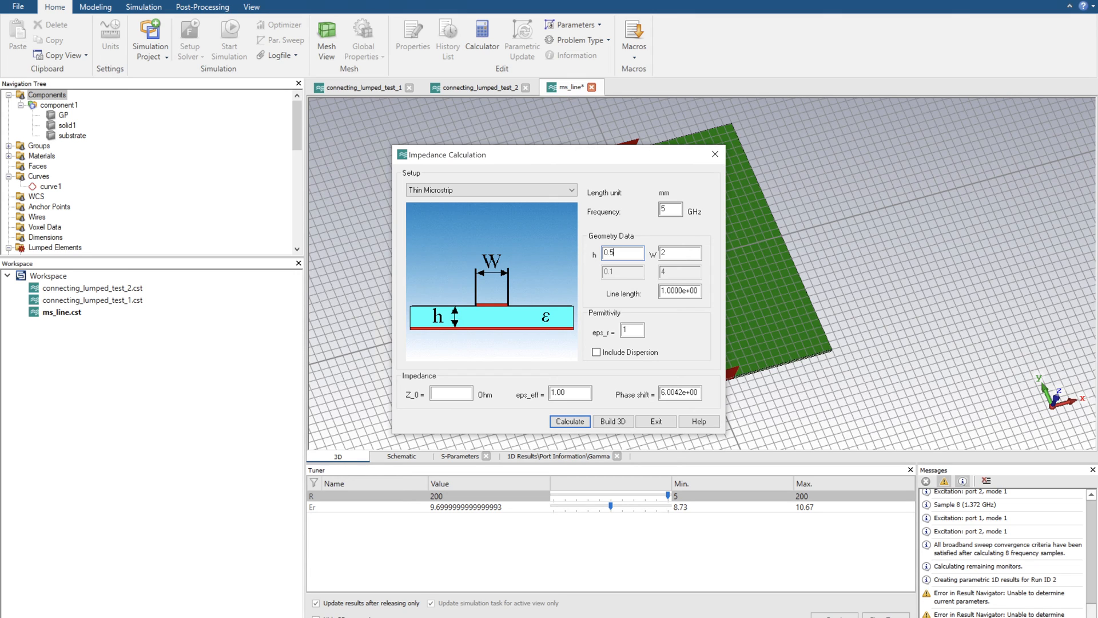
click(680, 253)
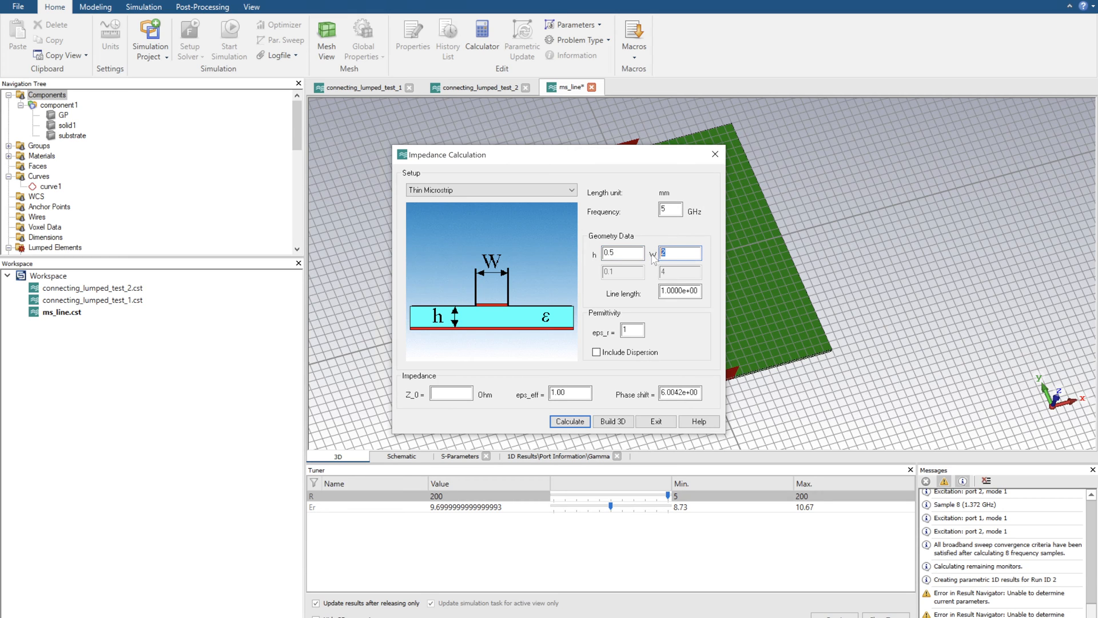
text(0.48)
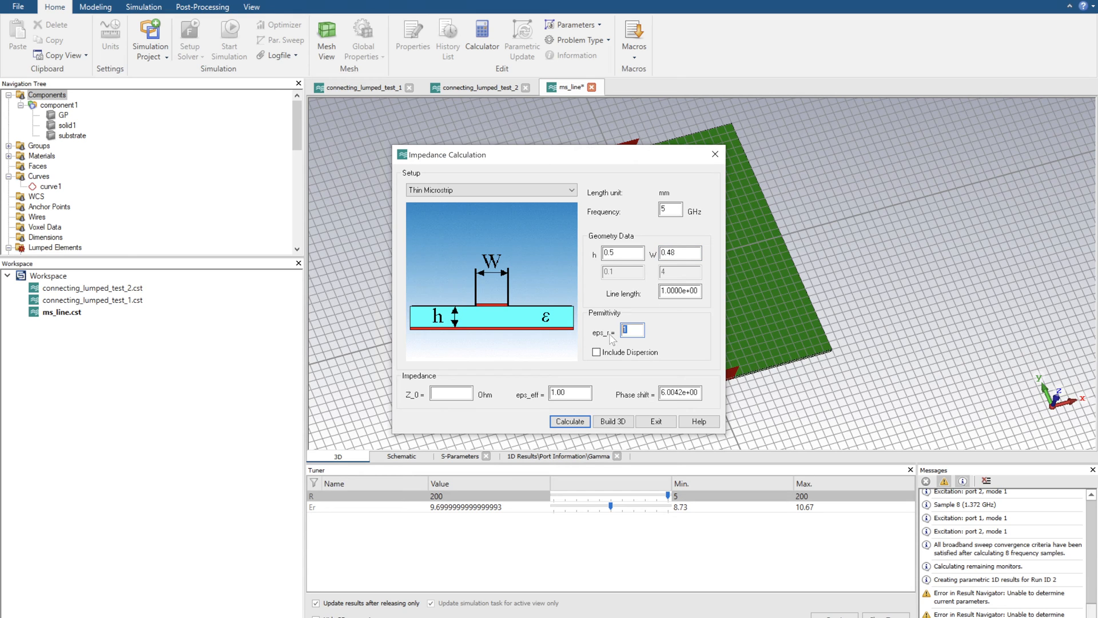
text(9.7)
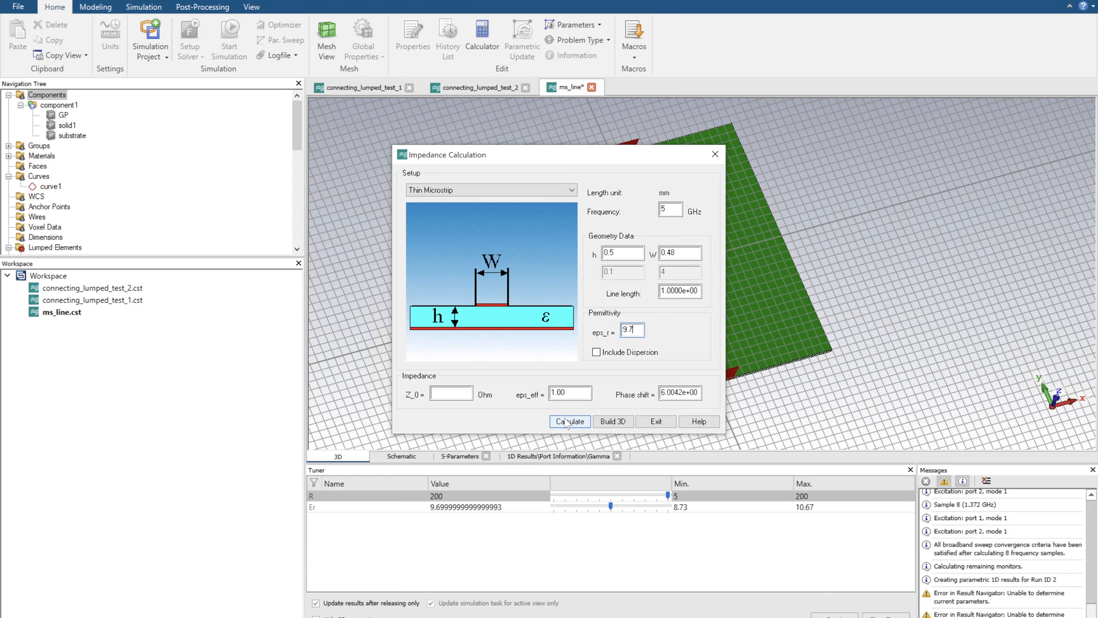
click(570, 421)
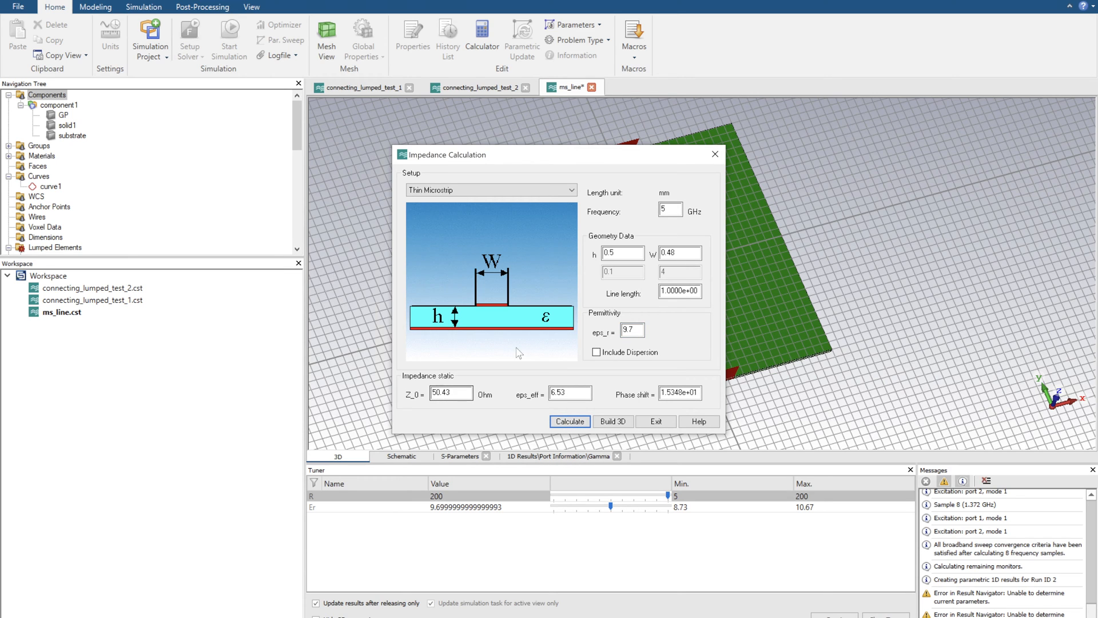
mouse_move(654, 309)
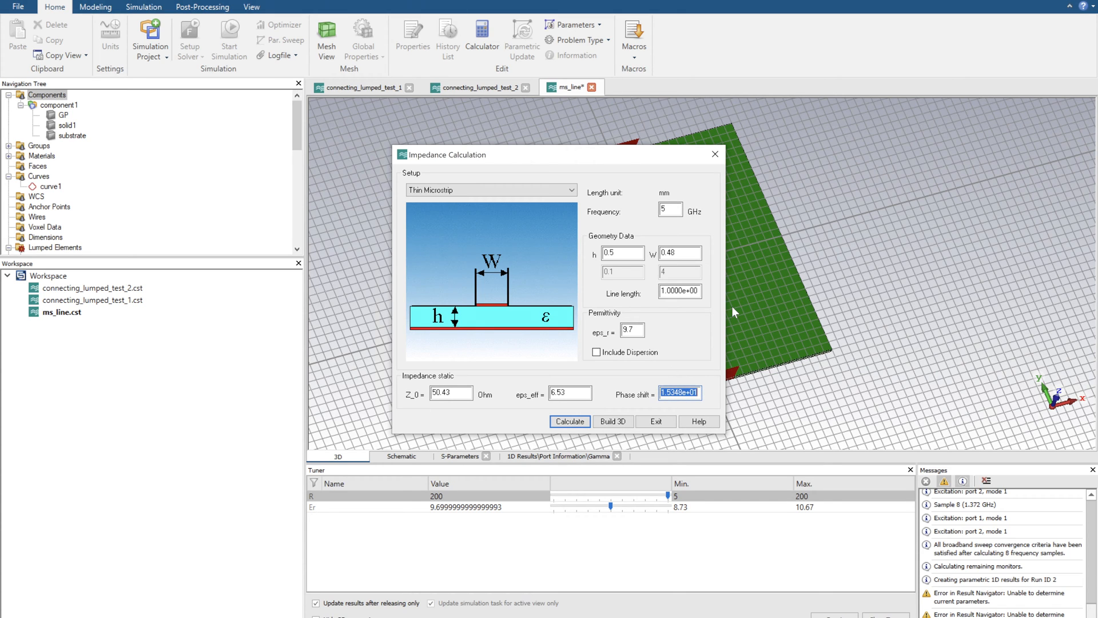
Compute the line length for a 90° phase shift (5.864), copy it, and exit the calculator.
text(90)
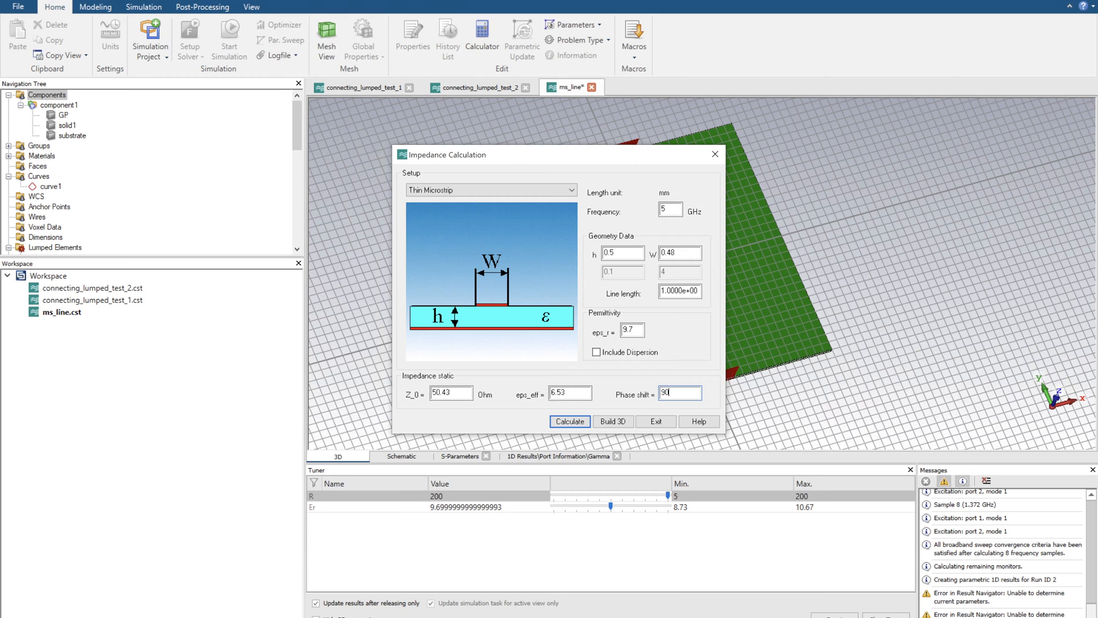
click(570, 421)
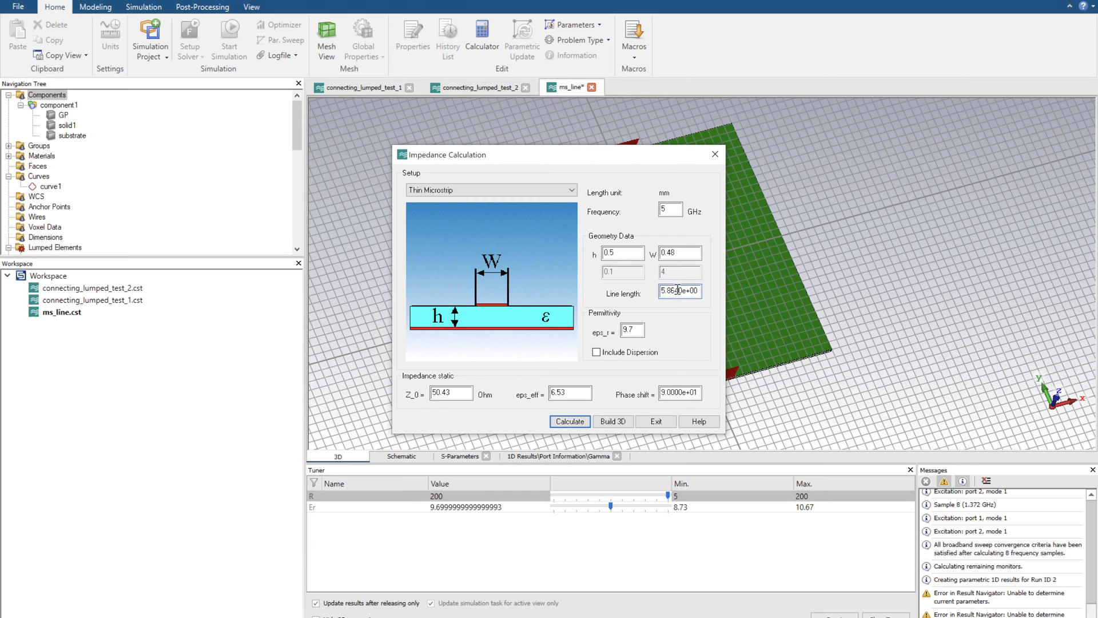
triple_click(680, 292)
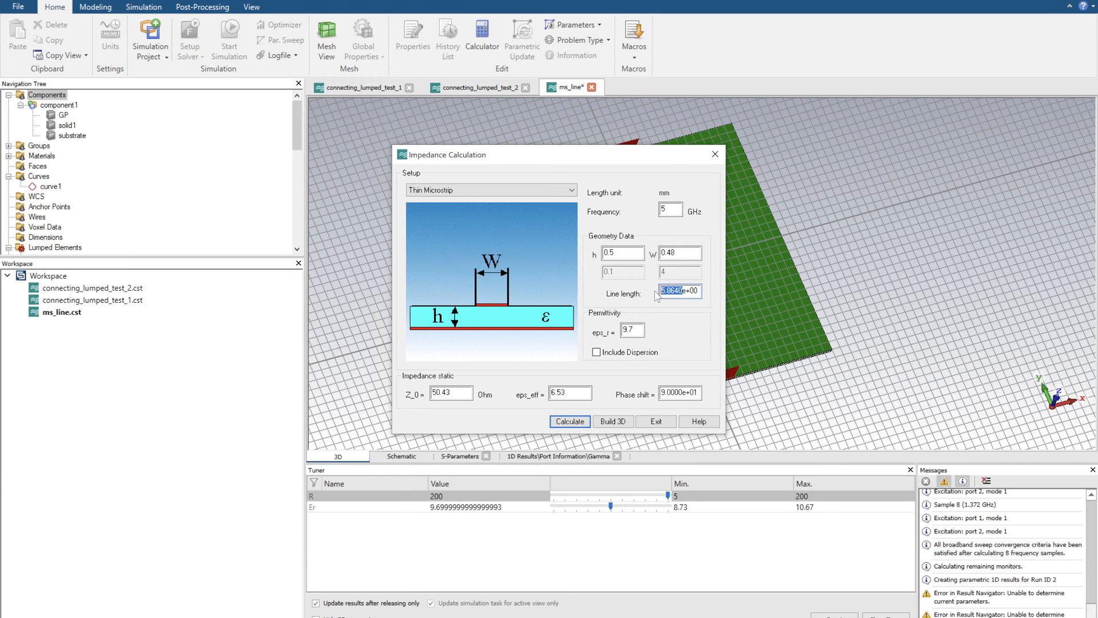
mouse_move(645, 357)
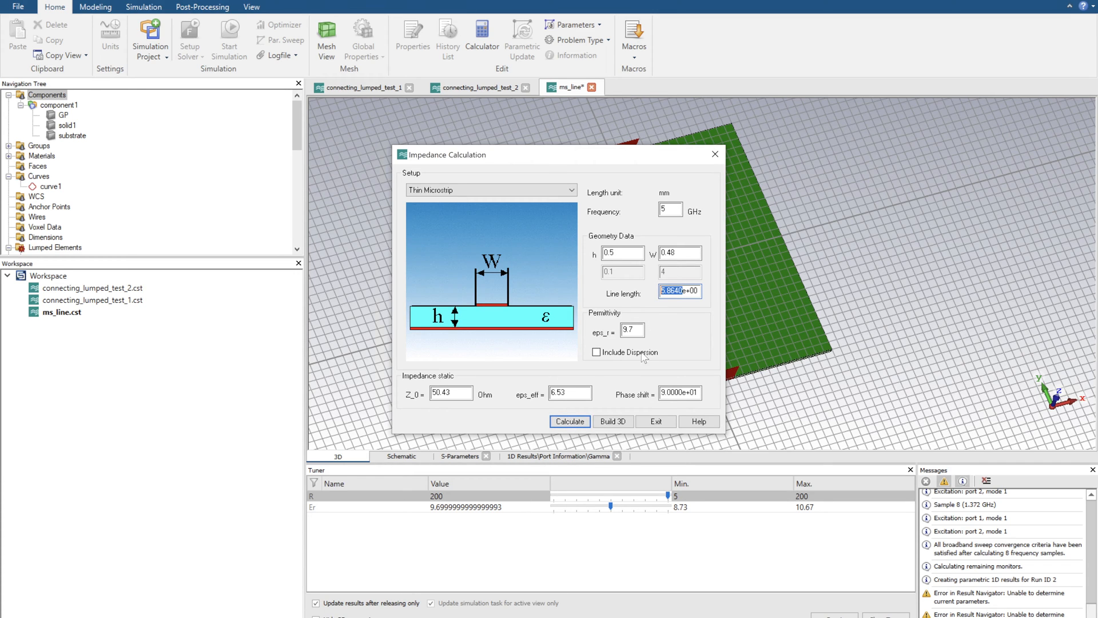
click(656, 421)
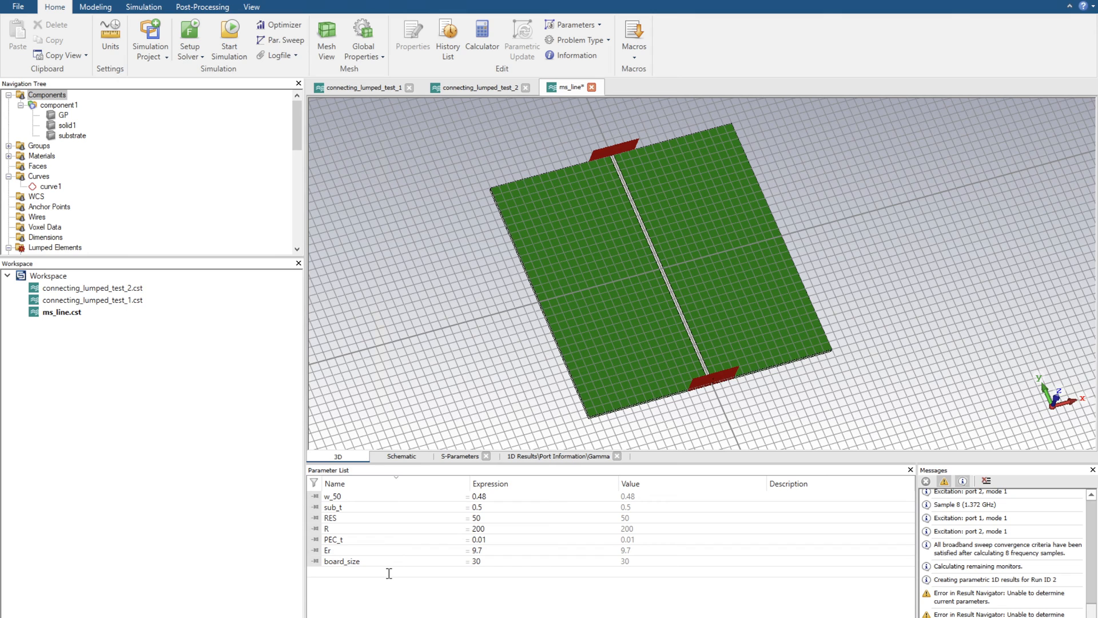
Create project parameter qwl with the quarter-wave length 5.8640.
text(qwl)
text(5.8640)
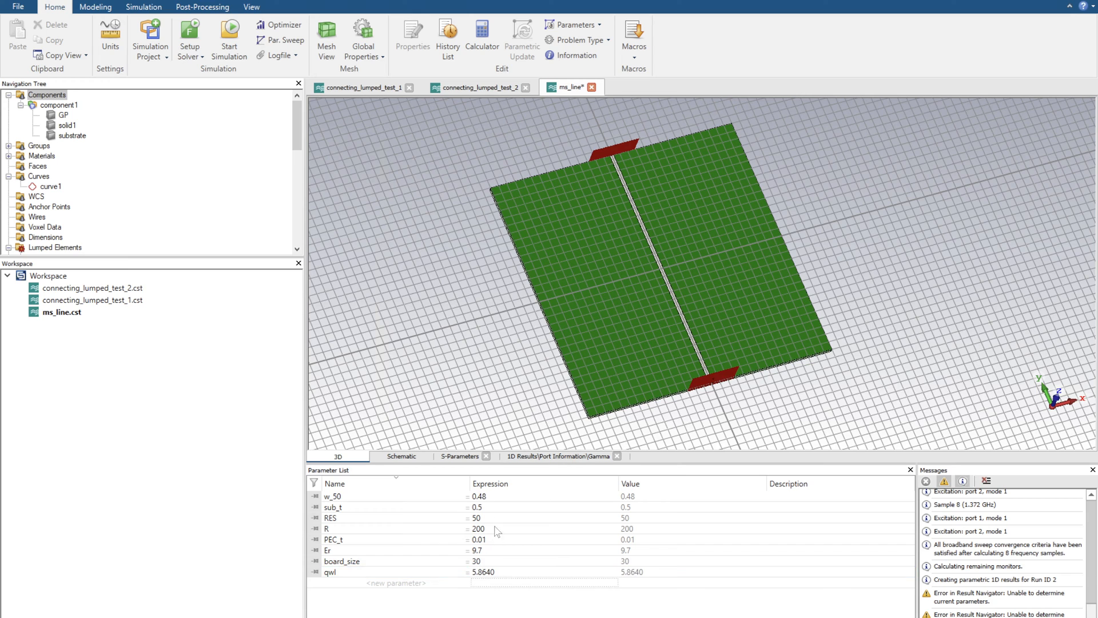
mouse_move(434, 508)
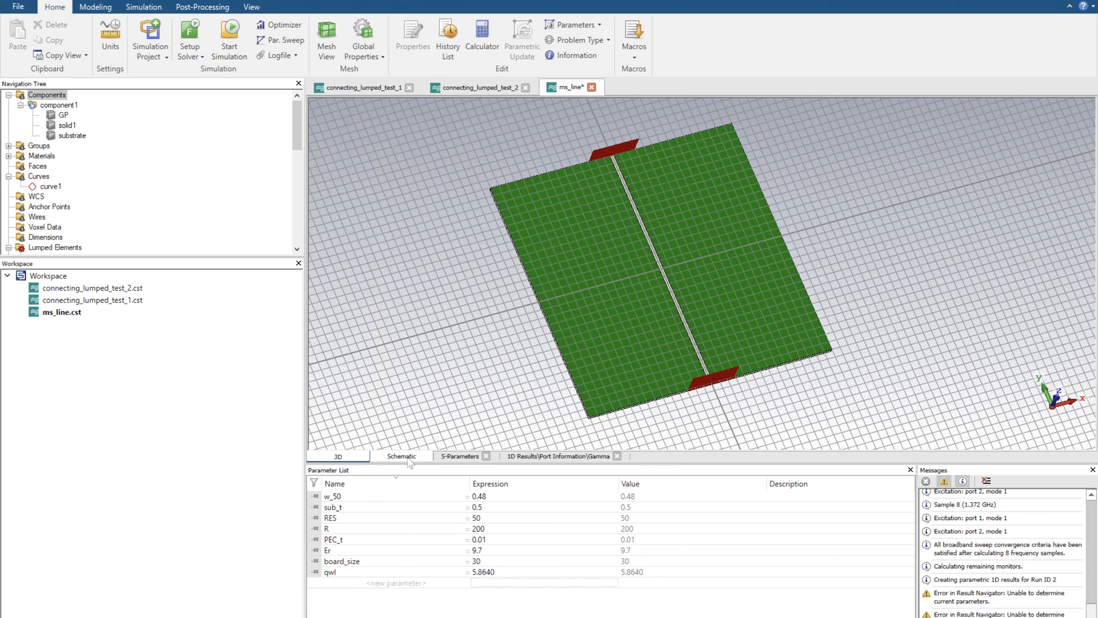
In the schematic, remove the 3D-block-to-R wire and show the Block Selection Tree.
click(400, 456)
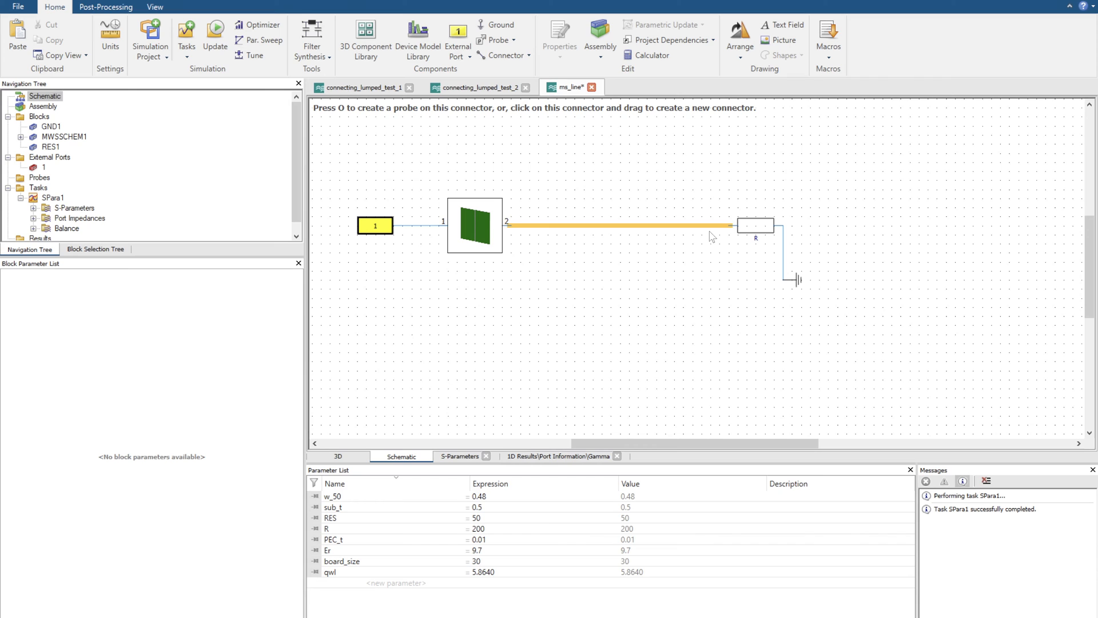
mouse_move(700, 231)
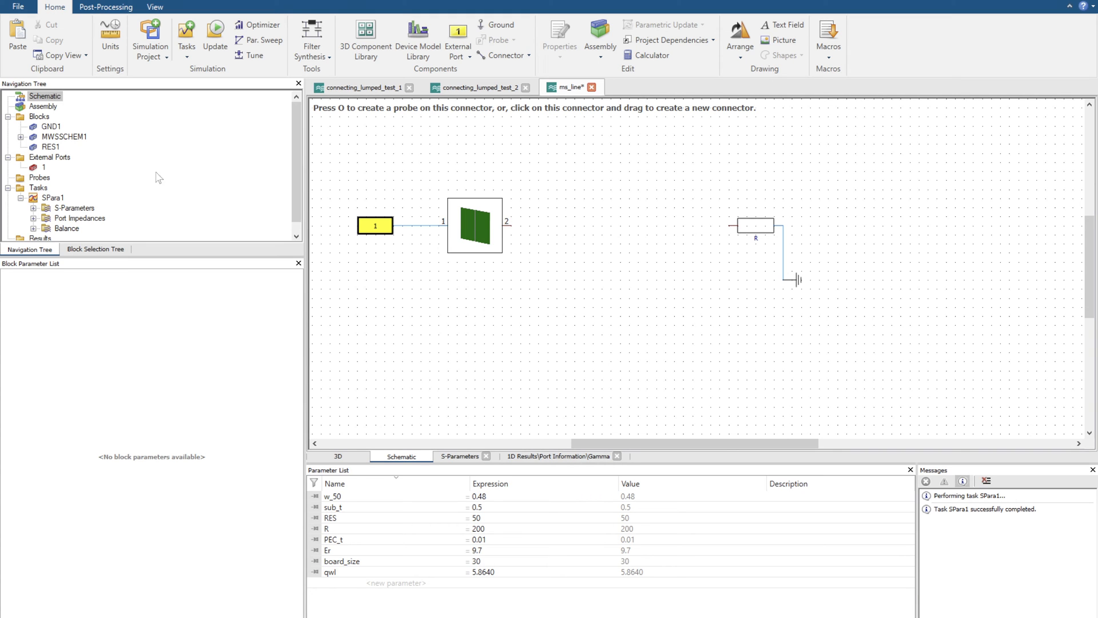
click(95, 249)
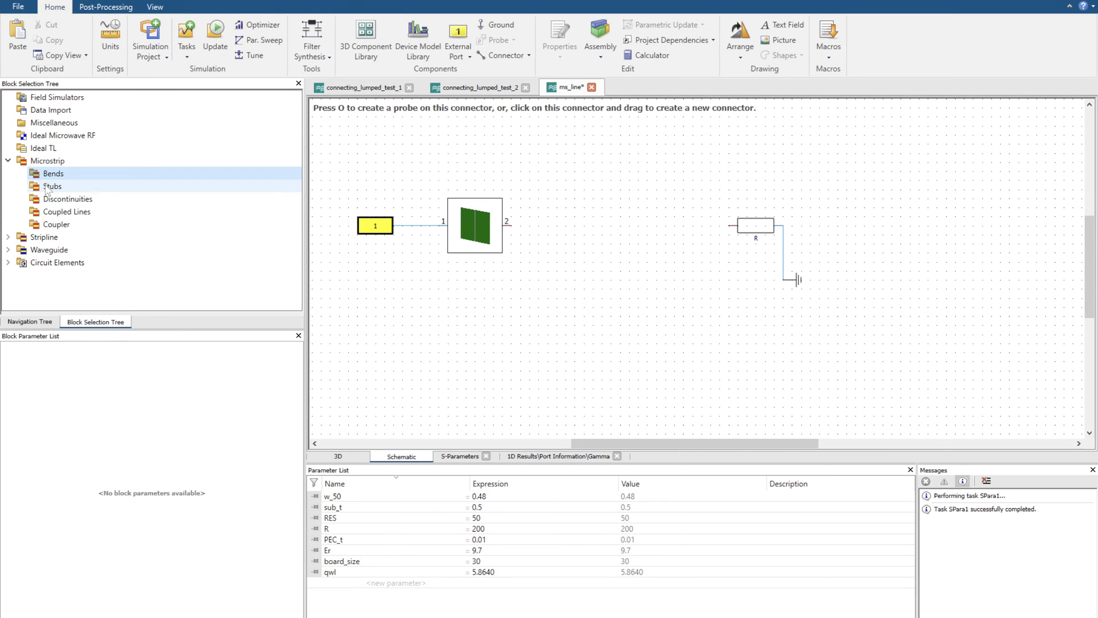
Browse the Microstrip stubs, bends, discontinuities and couplers, ending on the general microstrip blocks.
click(53, 186)
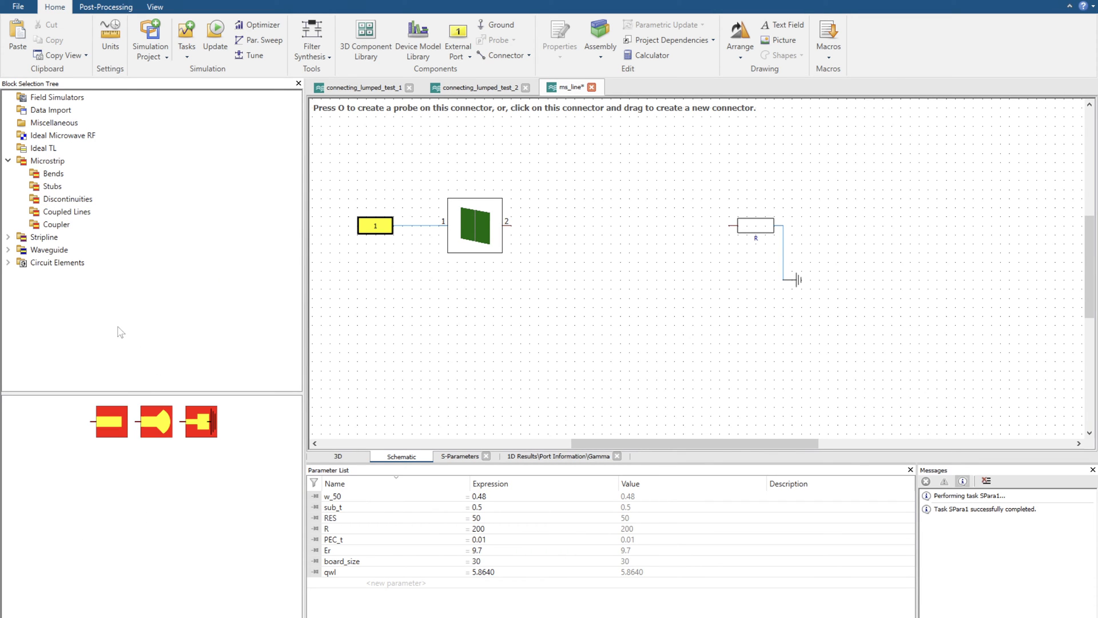
click(50, 185)
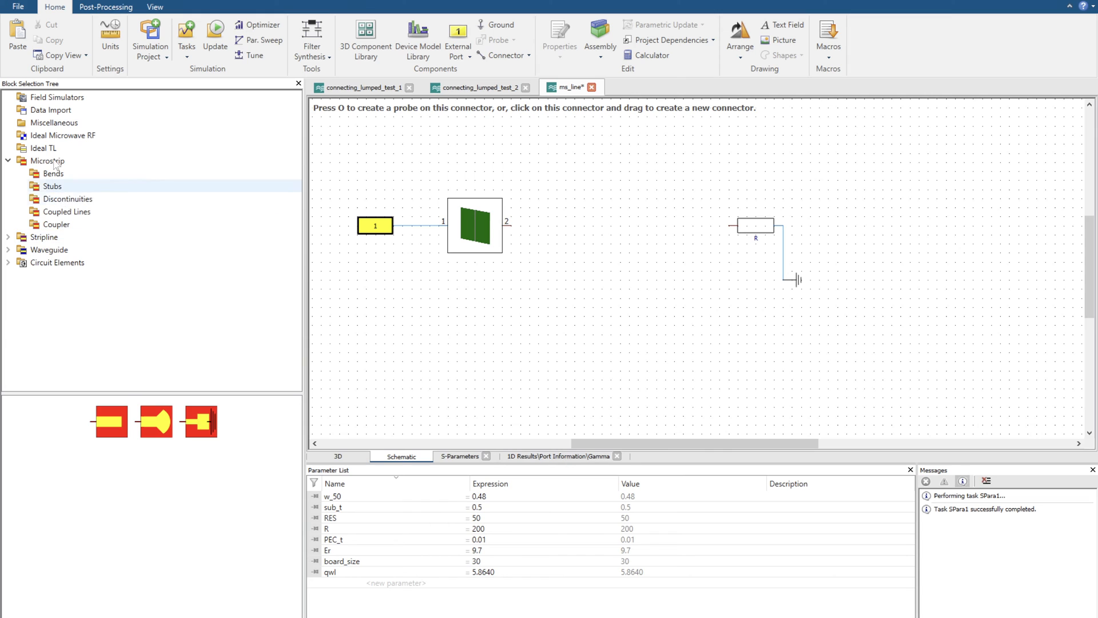
click(52, 174)
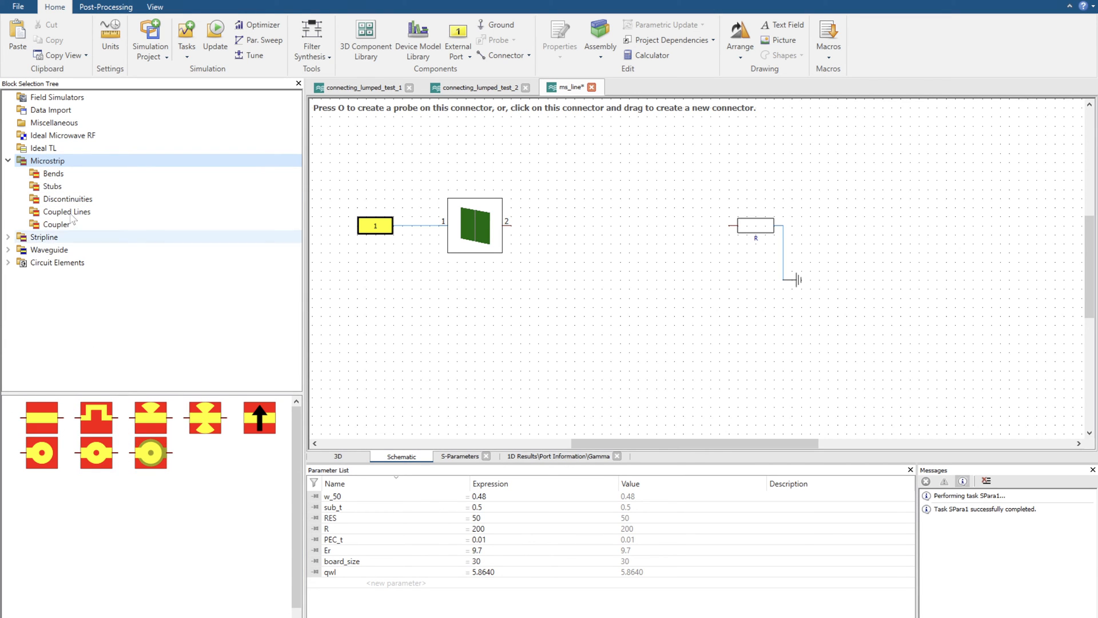
click(52, 185)
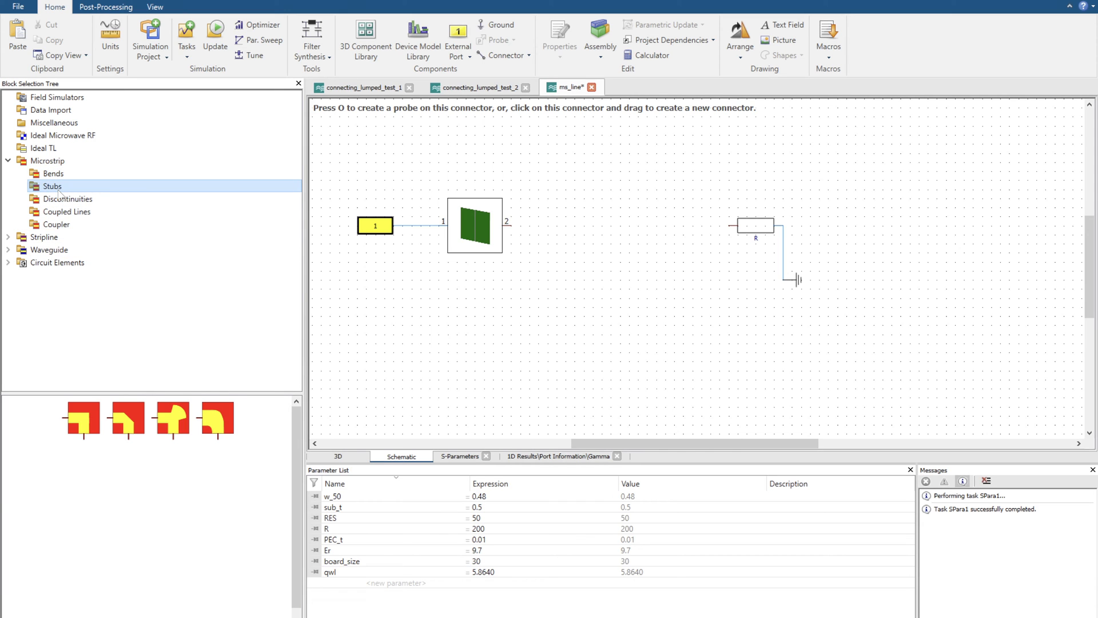
click(67, 199)
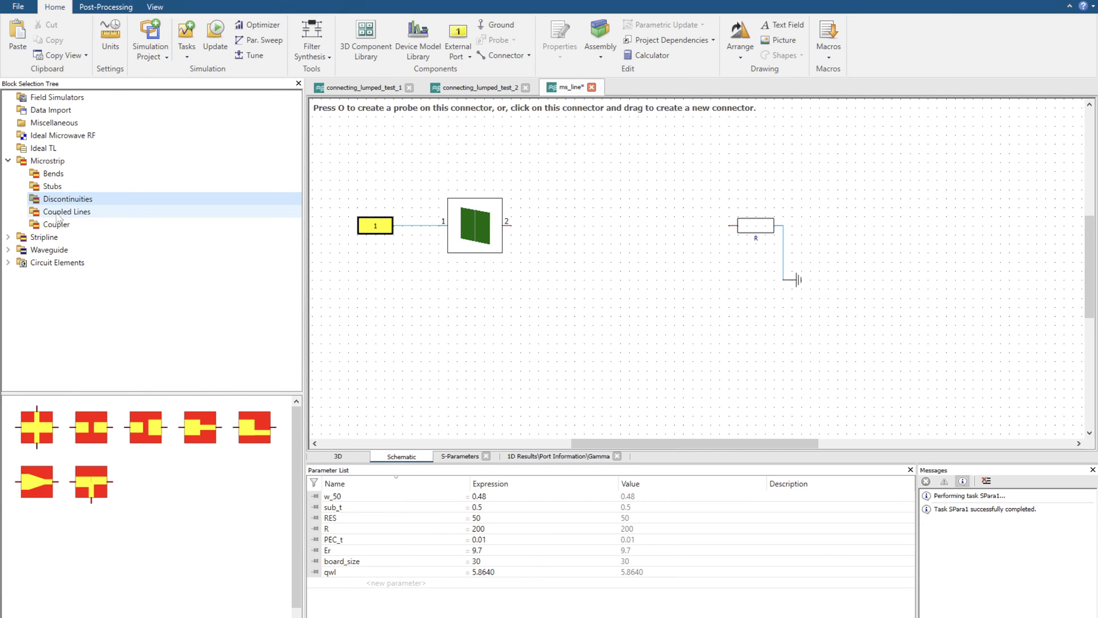
click(56, 225)
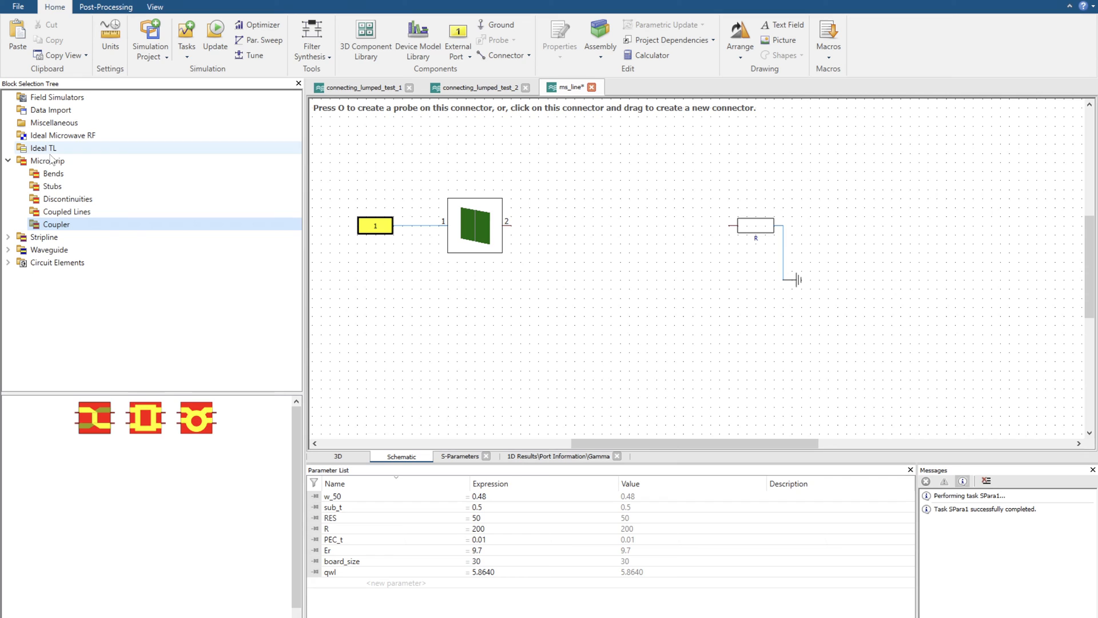
click(39, 161)
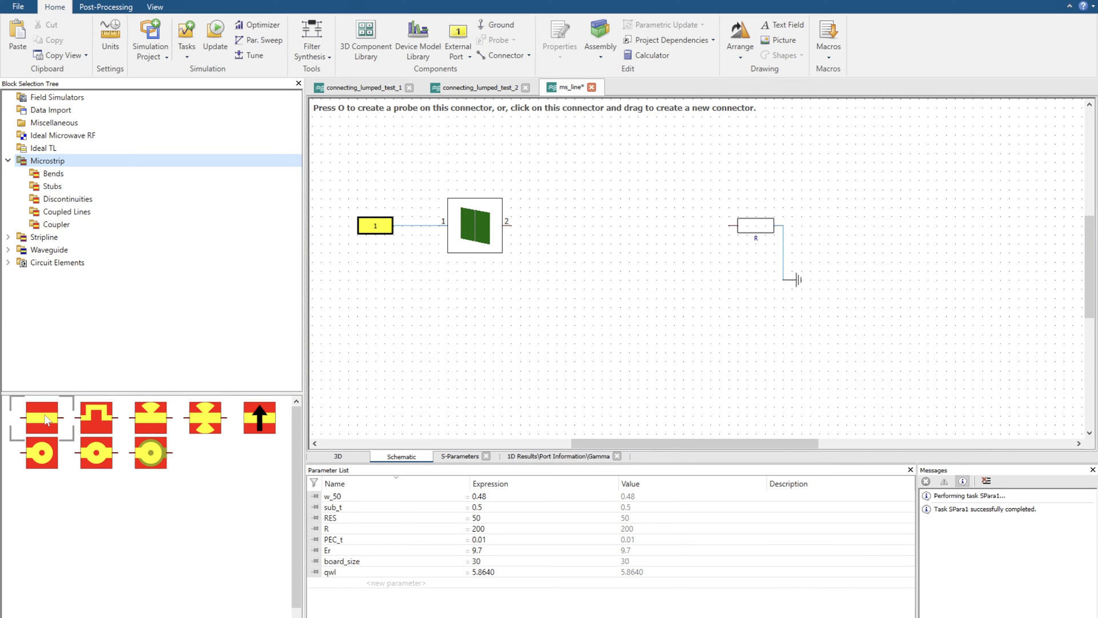
mouse_move(149, 463)
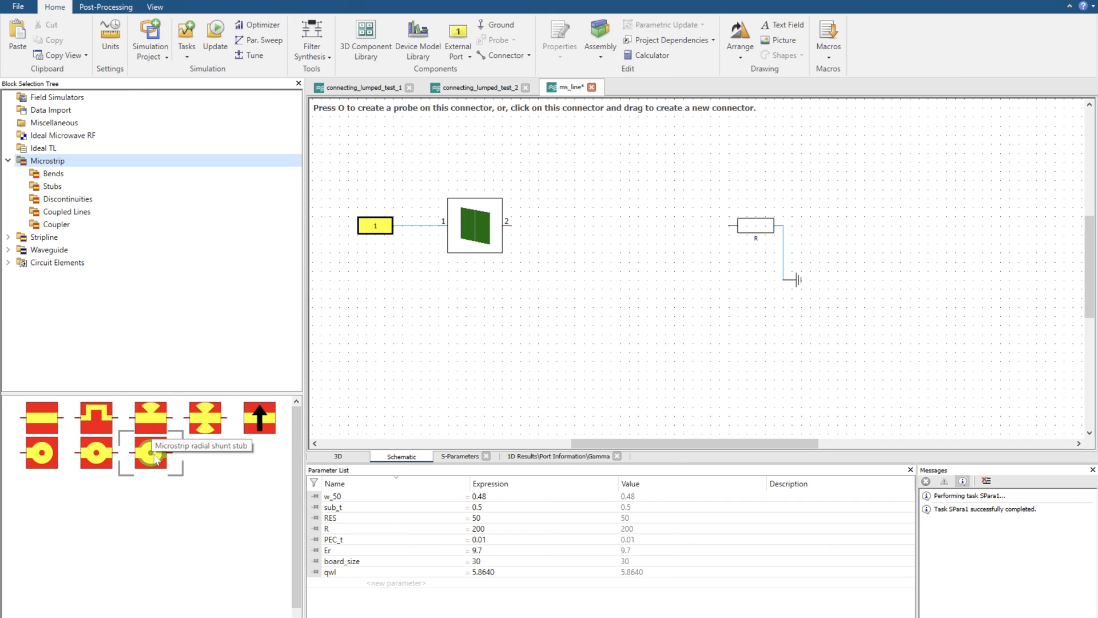
mouse_move(45, 412)
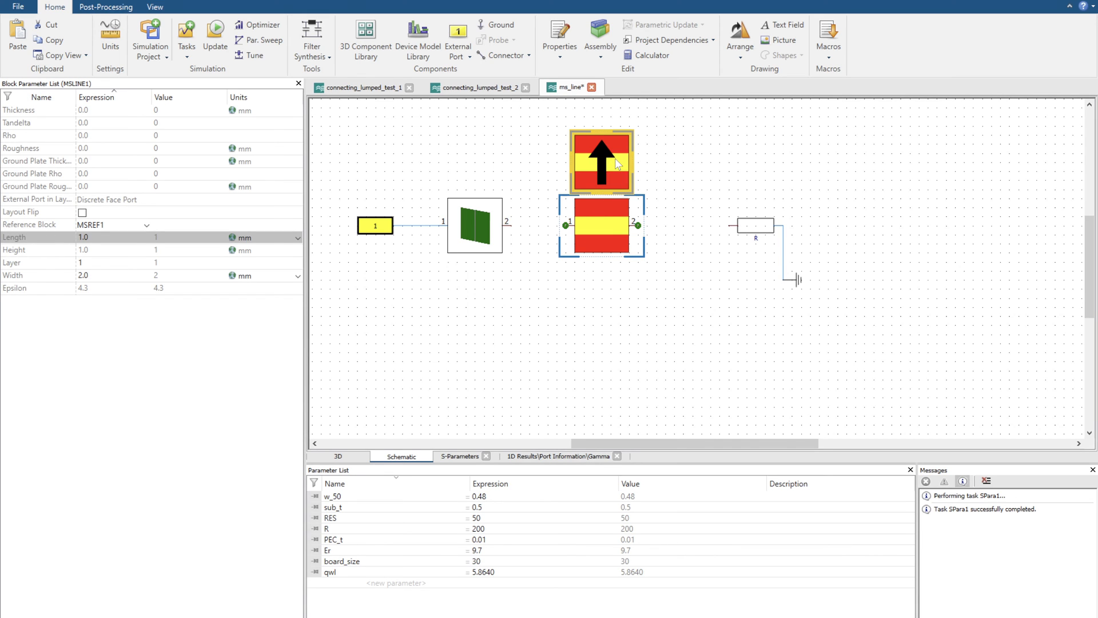
Give the MSREF1 substrate block Epsilon[1] 9.7 and Height[1] 0.5 mm.
click(604, 162)
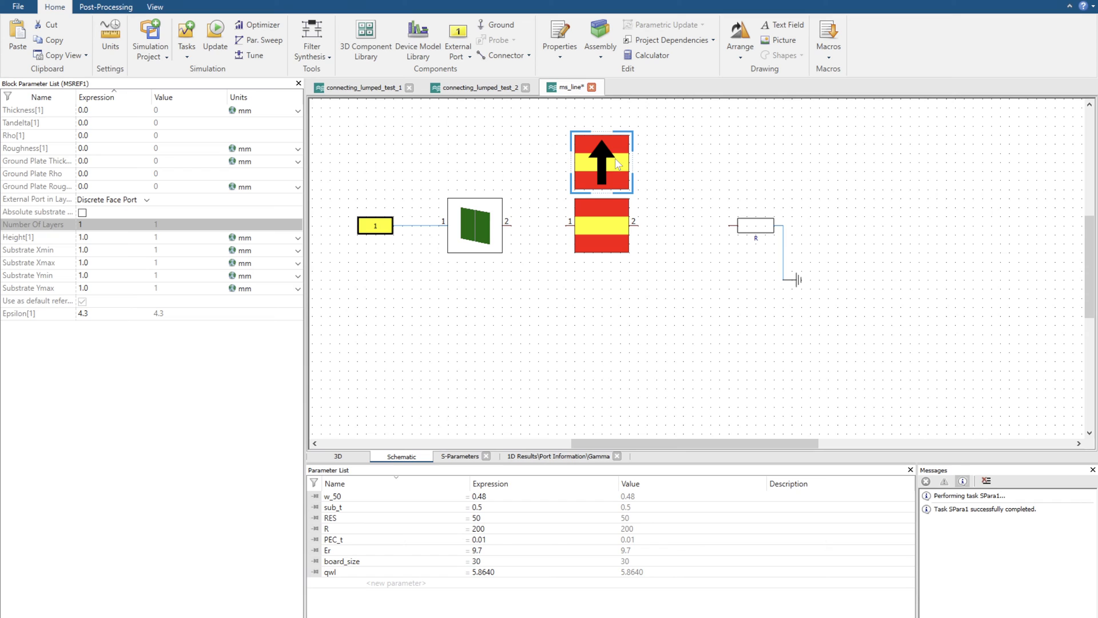
click(84, 313)
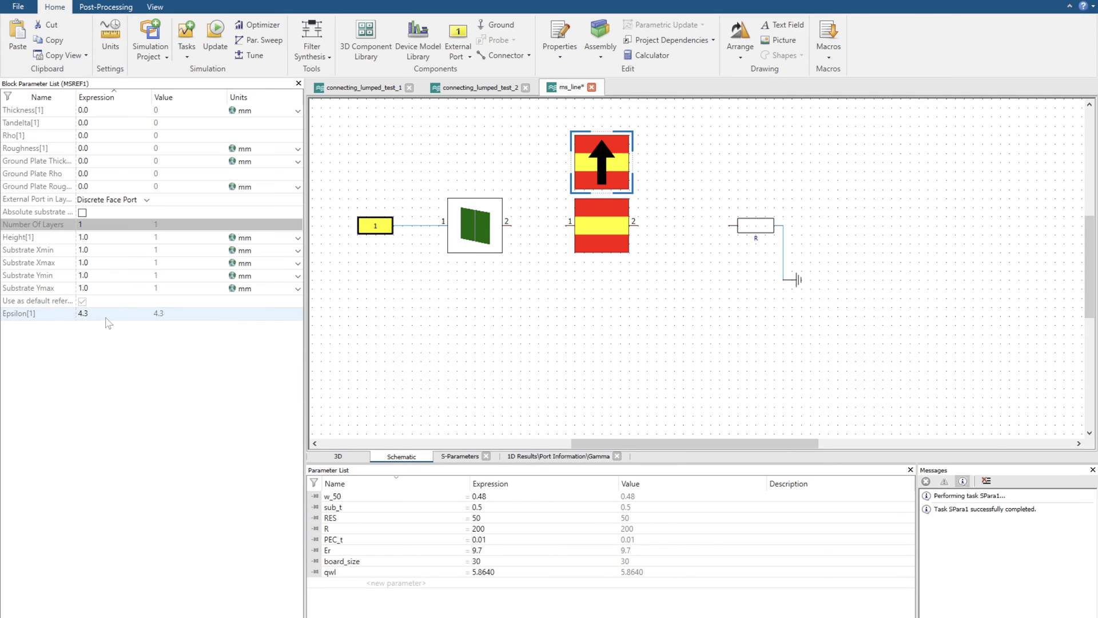
double_click(82, 312)
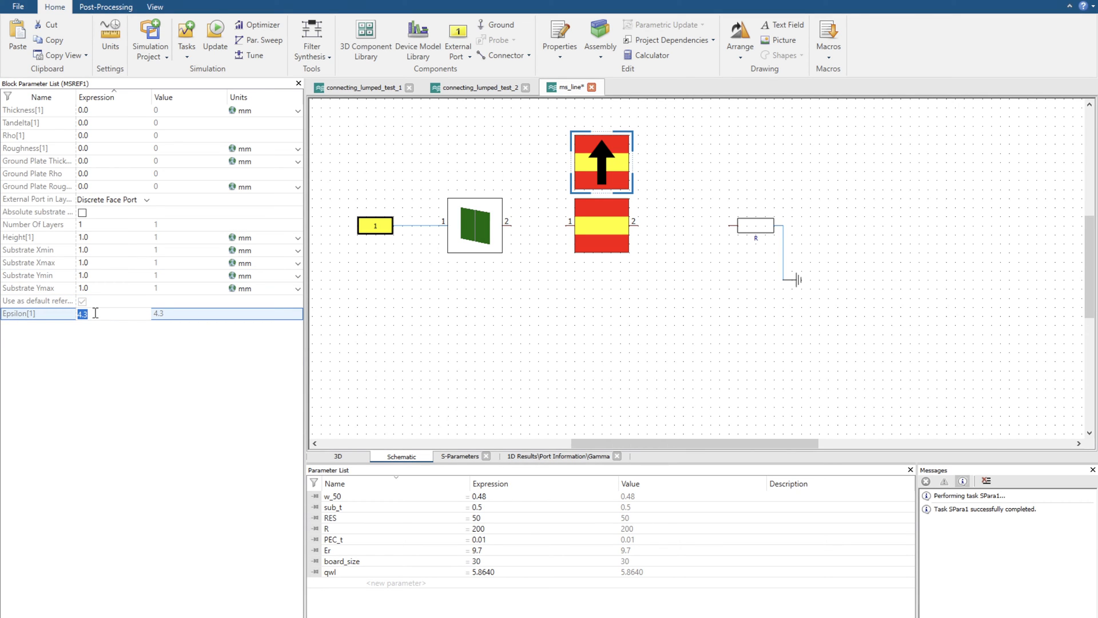
text(9.7)
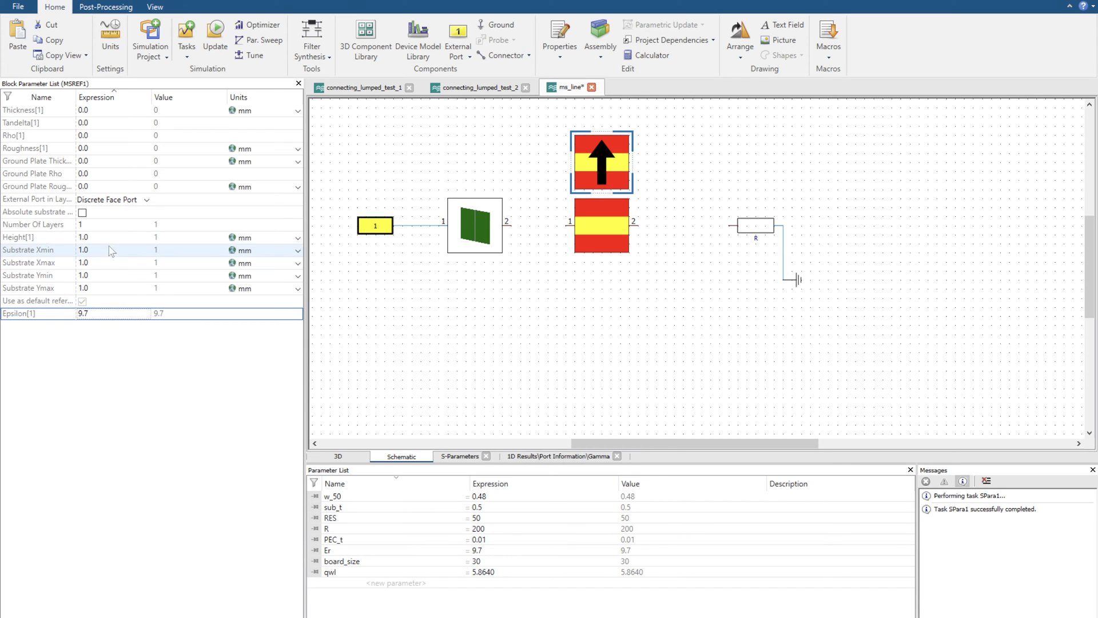
click(97, 238)
text(0.5)
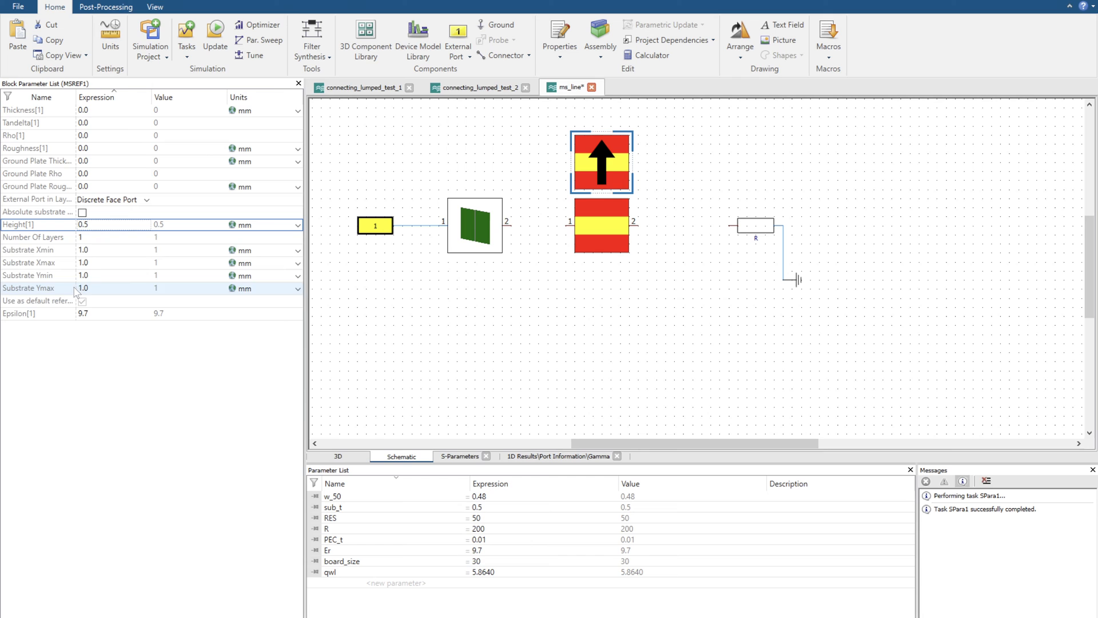
click(601, 225)
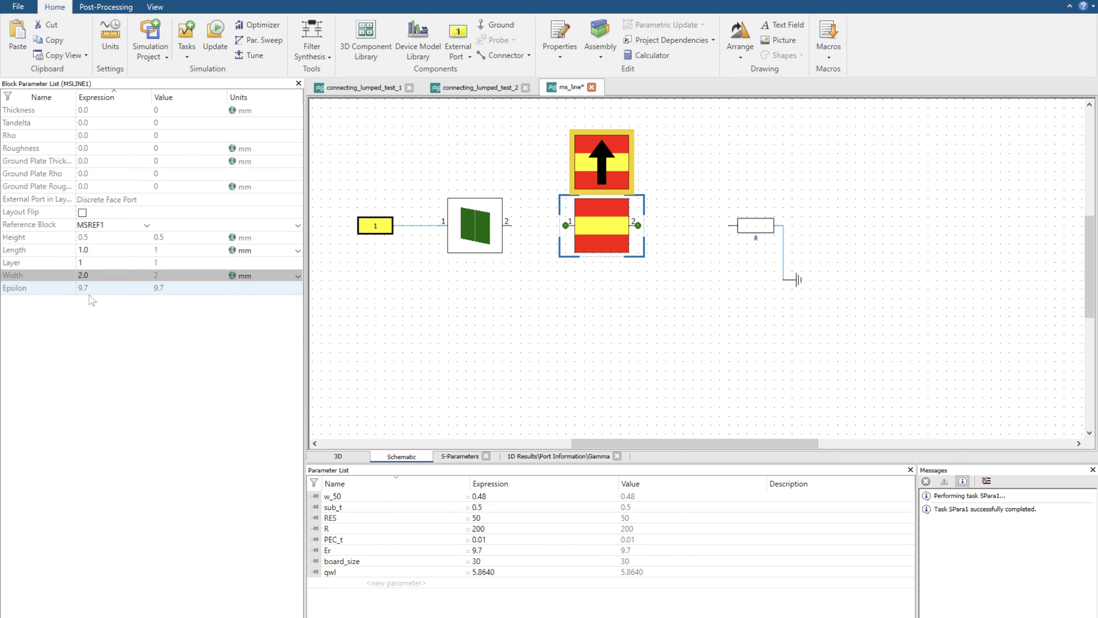
With auto-wiring on, set MSLINE1 to length qwl and width 0.2 mm on MSREF1.
key(c)
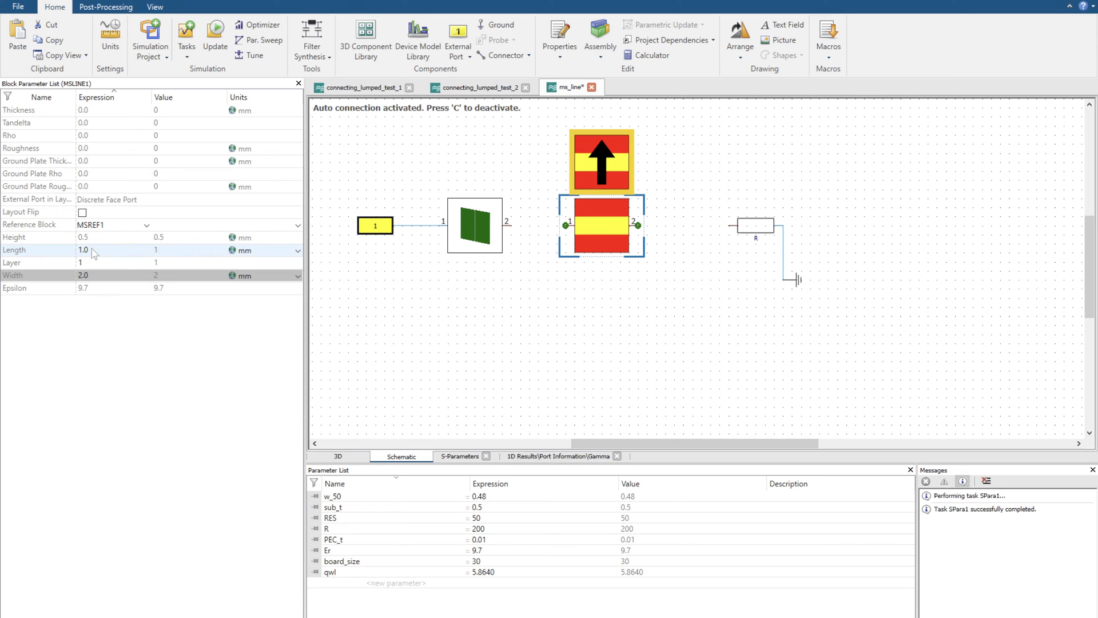
text(qwl)
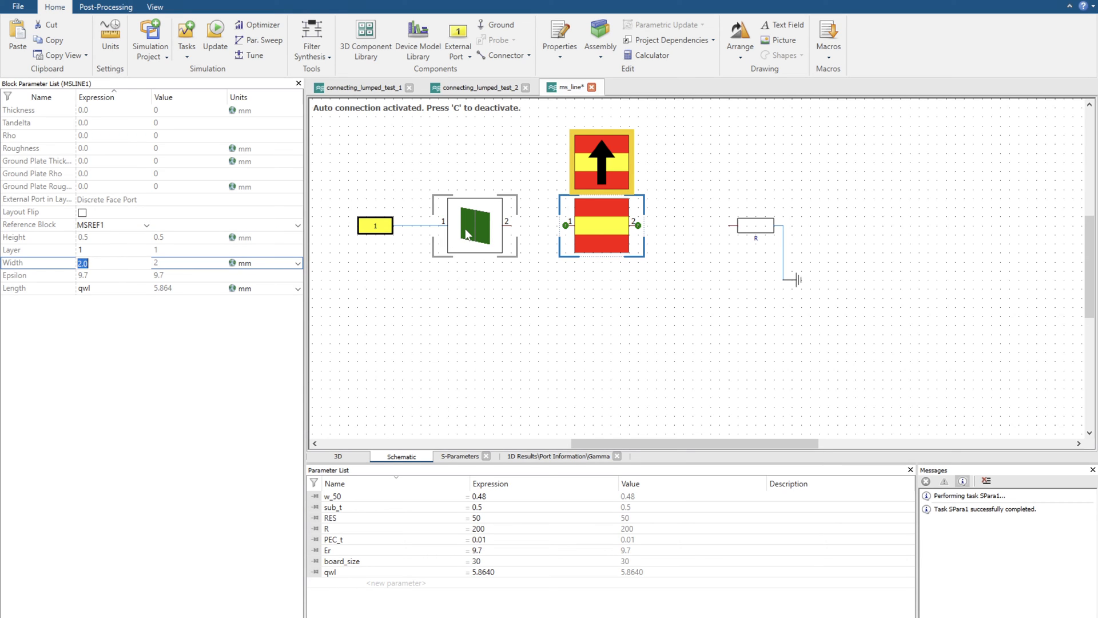
mouse_move(787, 226)
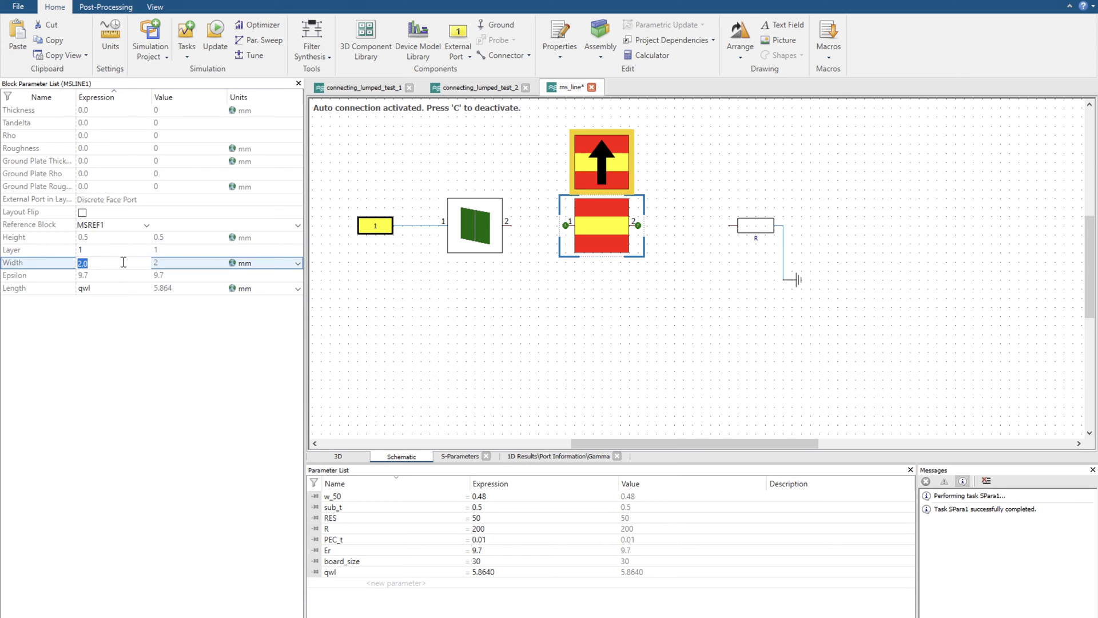
text(0)
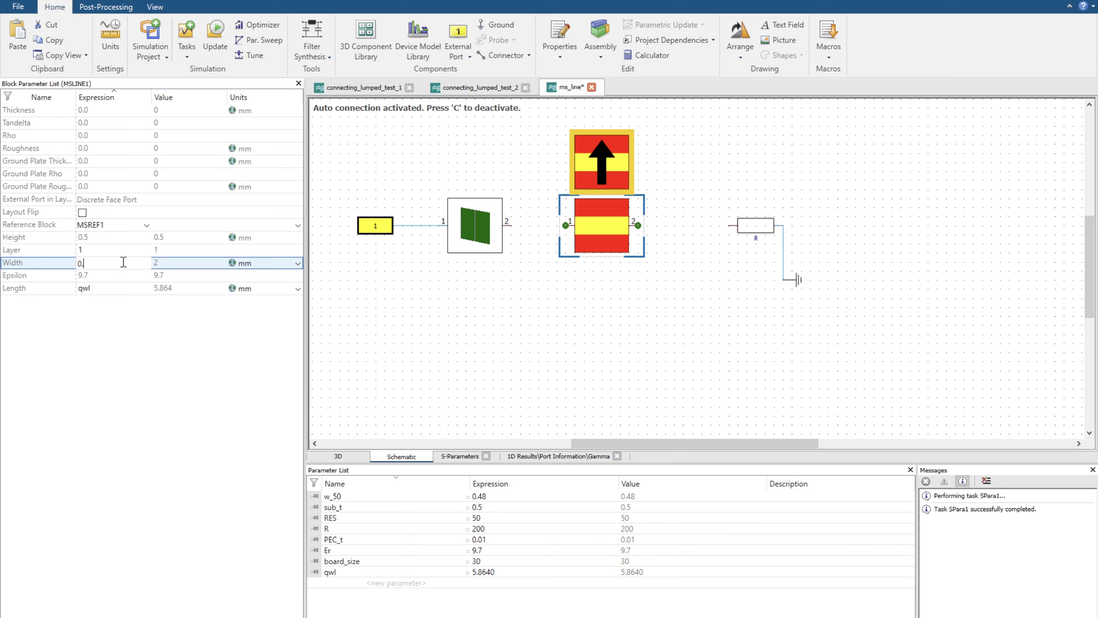
text(.5)
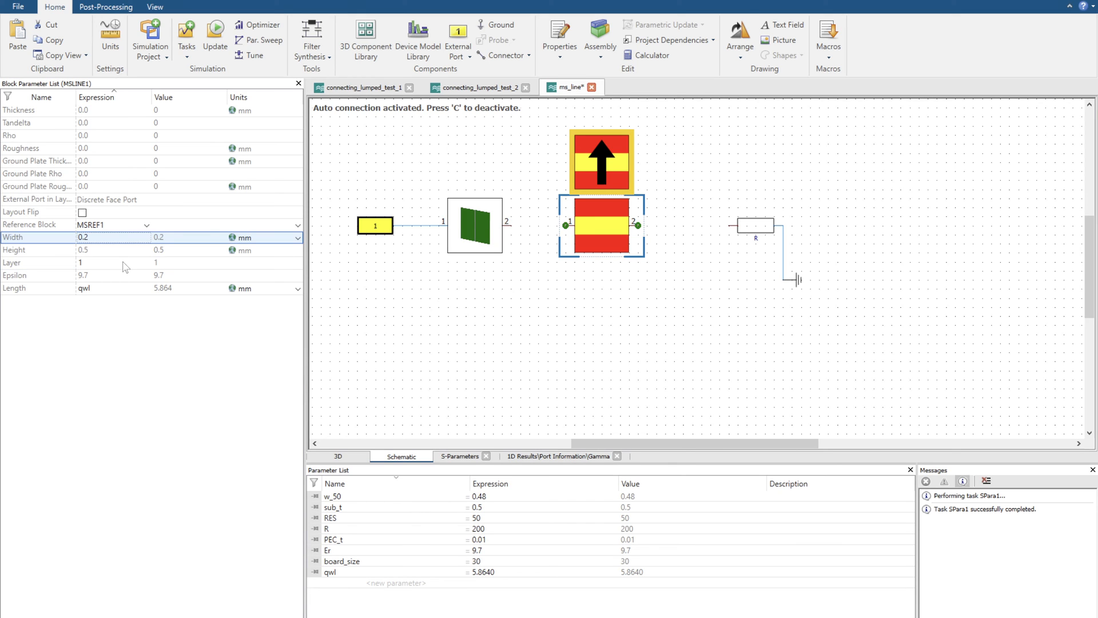
mouse_move(146, 403)
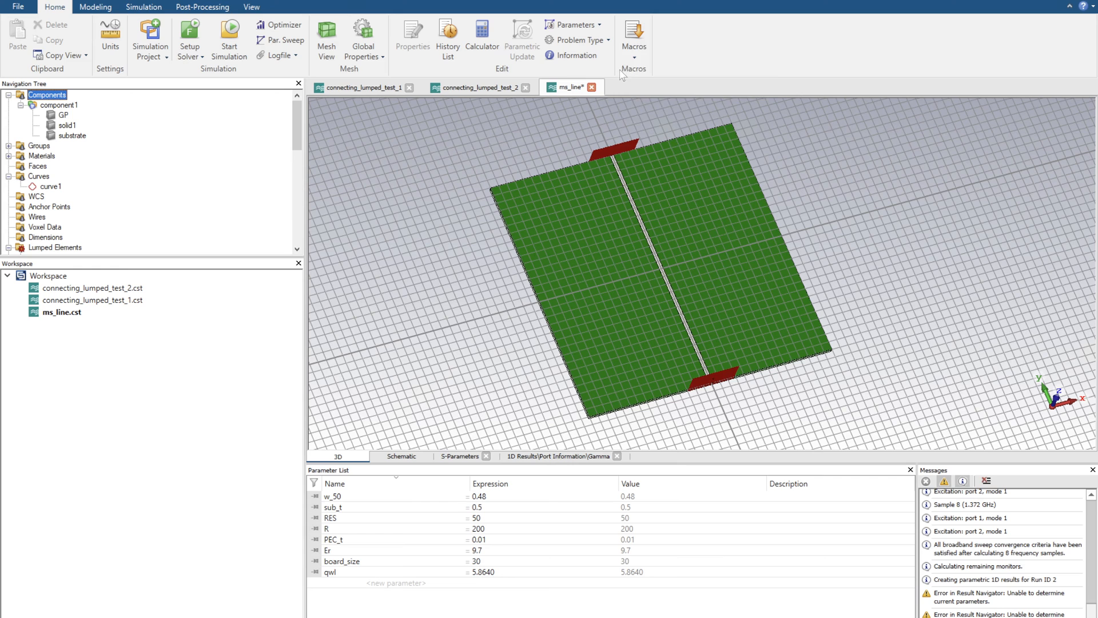
Calculate a thin microstrip with h 0.5, W 0.2, eps_r 9.7 (about 72 Ohm), then return to the schematic.
click(634, 32)
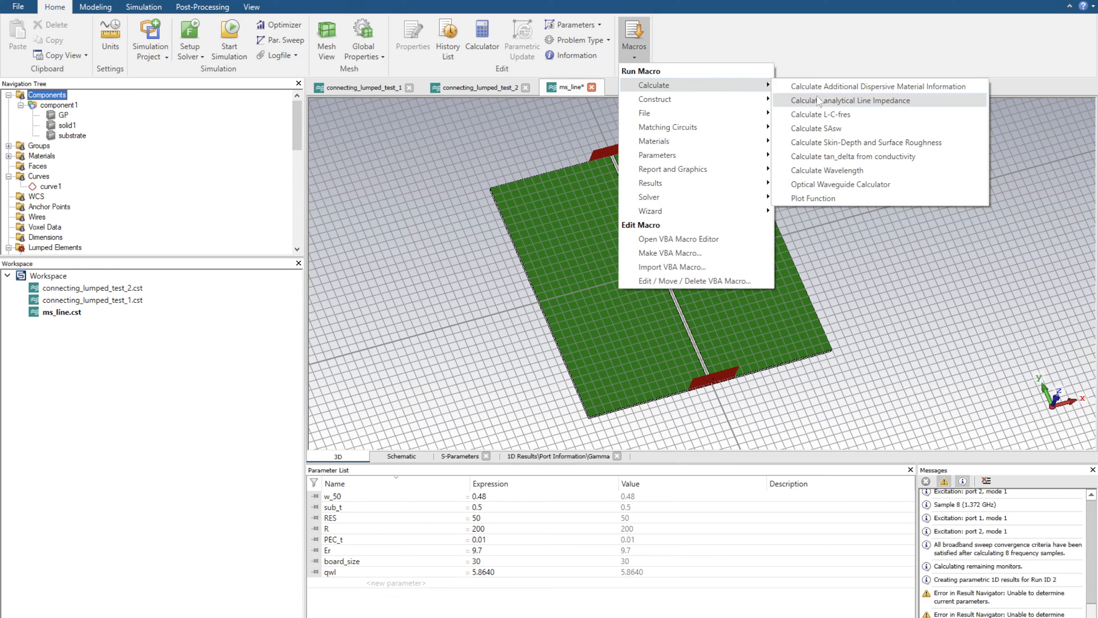
click(849, 101)
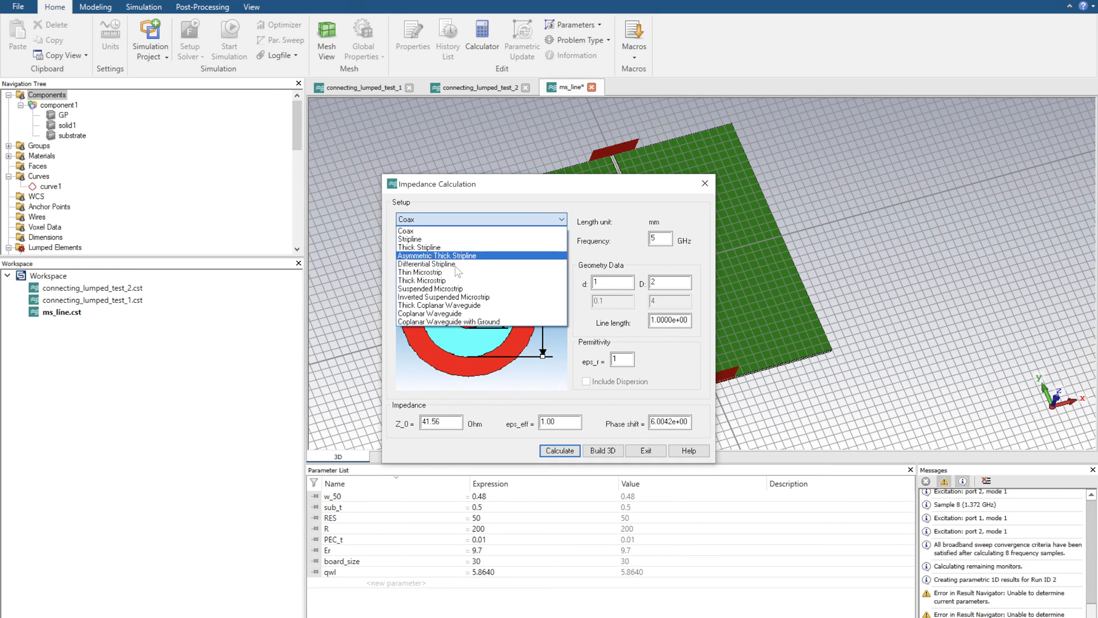
click(421, 272)
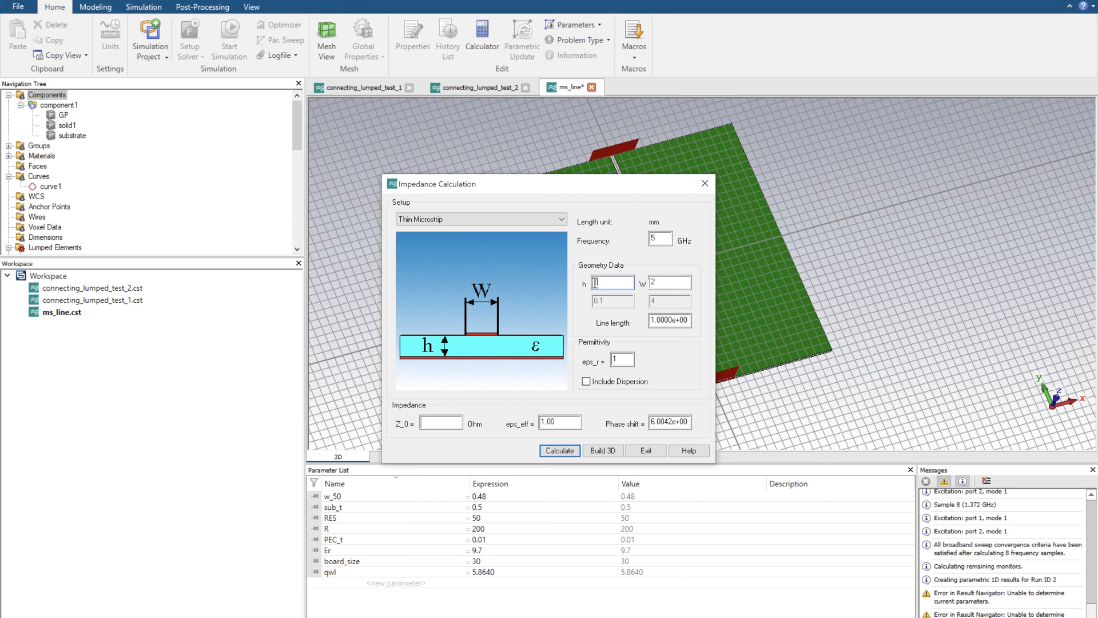
text(0.5)
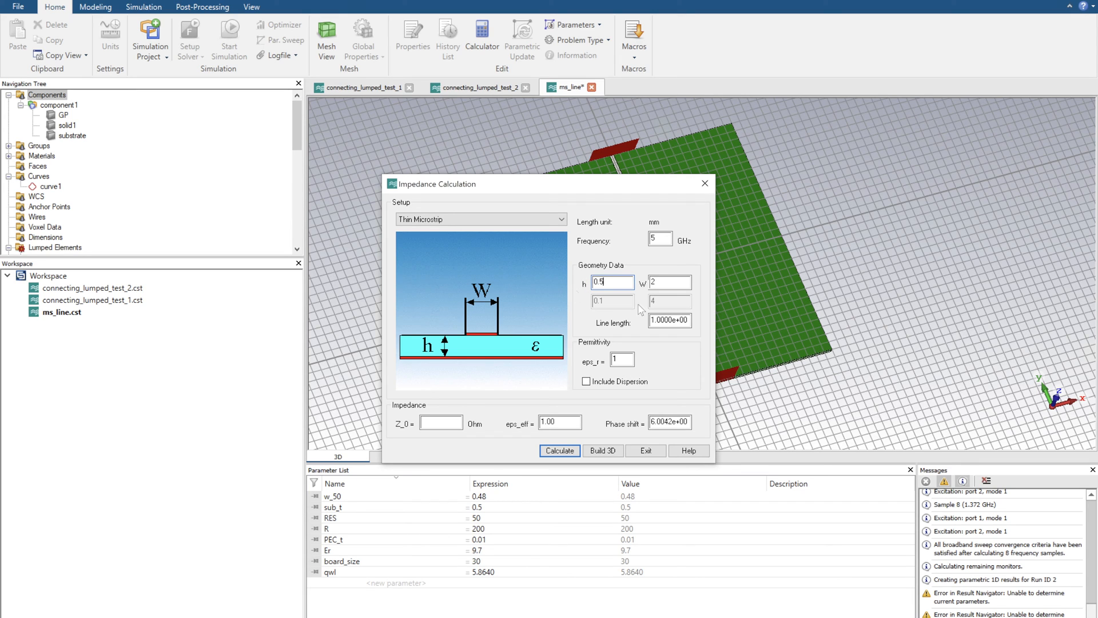
text(0.2)
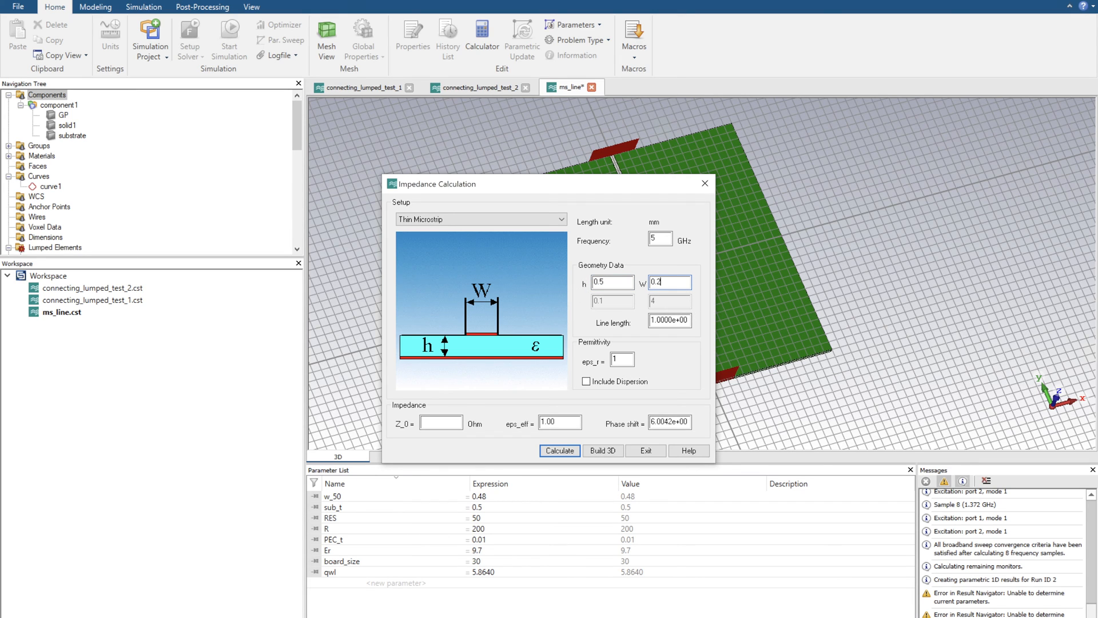
click(622, 359)
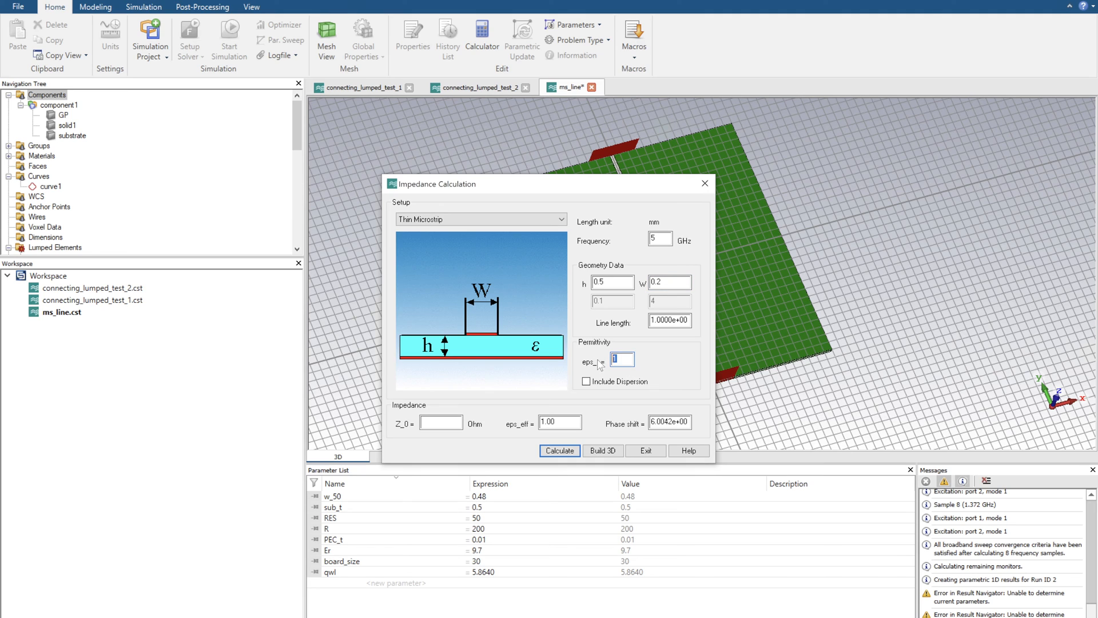
text(9.7)
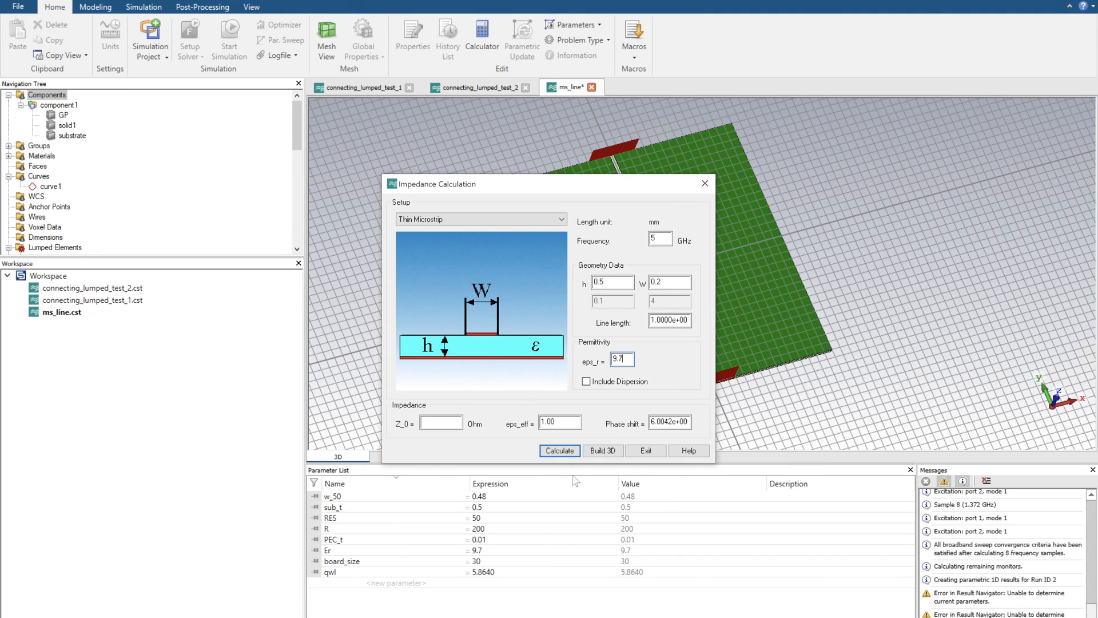
click(558, 451)
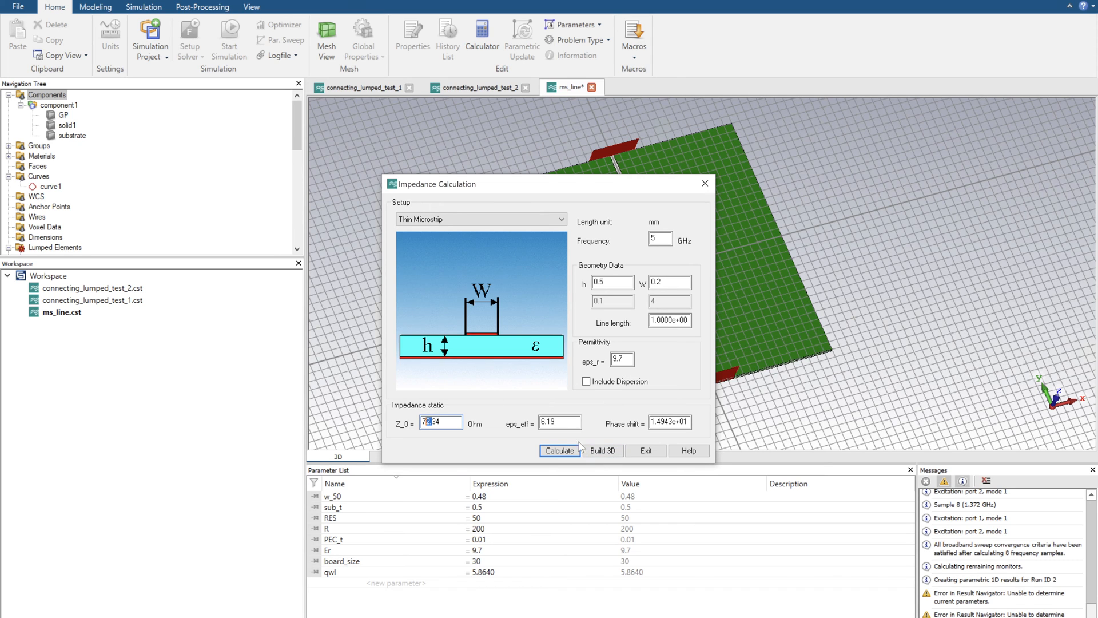
click(645, 451)
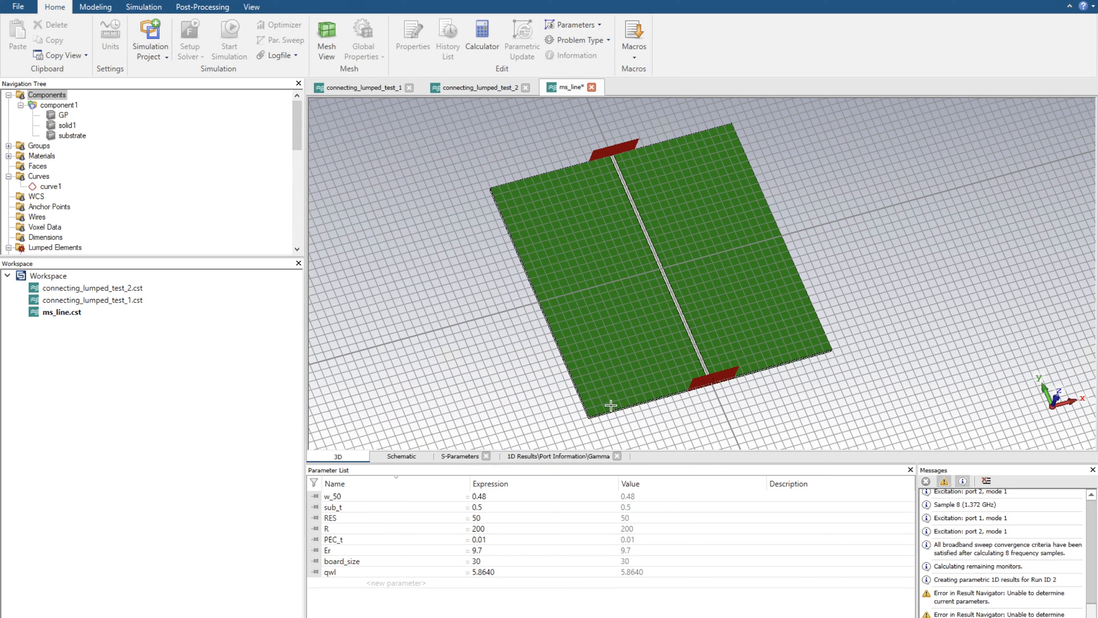
click(401, 455)
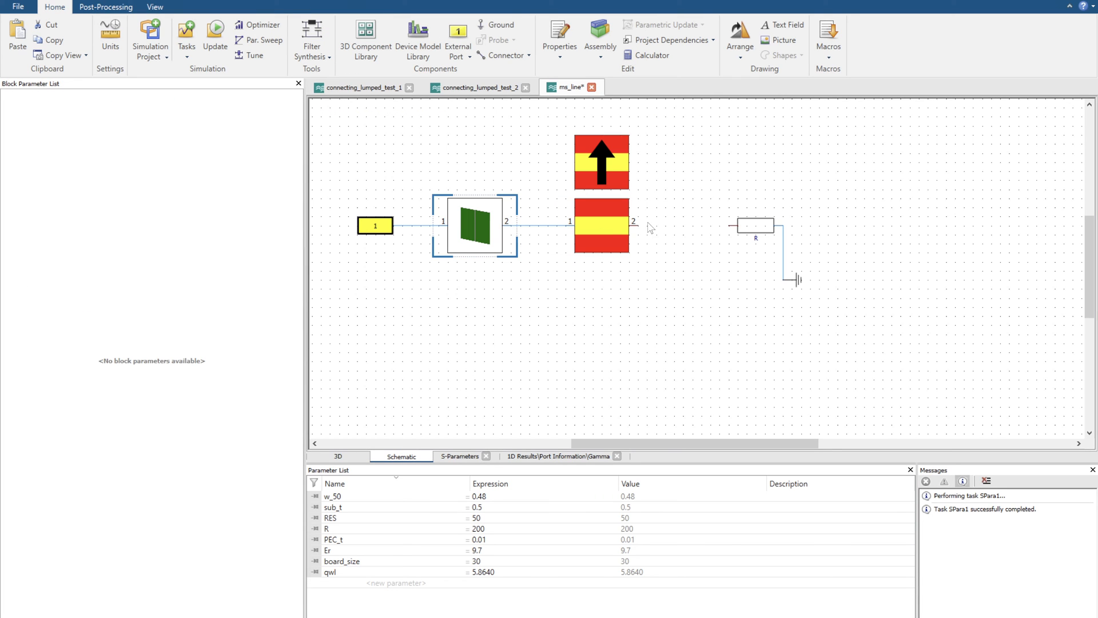
Rerun the schematic simulation despite the parametric warning and display the S-Parameters plot.
click(602, 225)
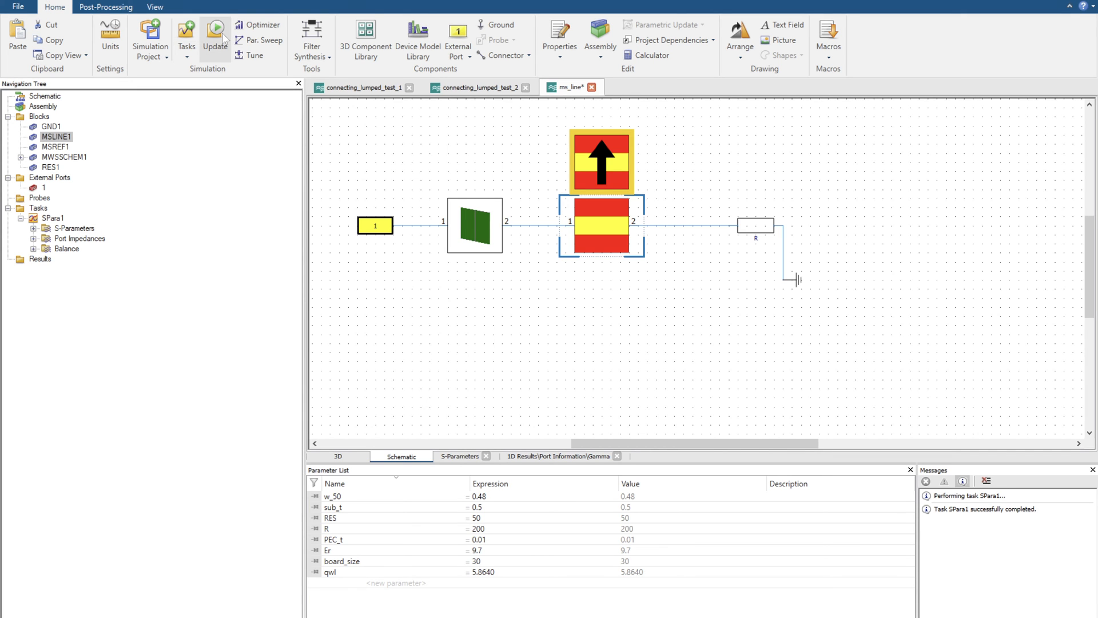
click(216, 34)
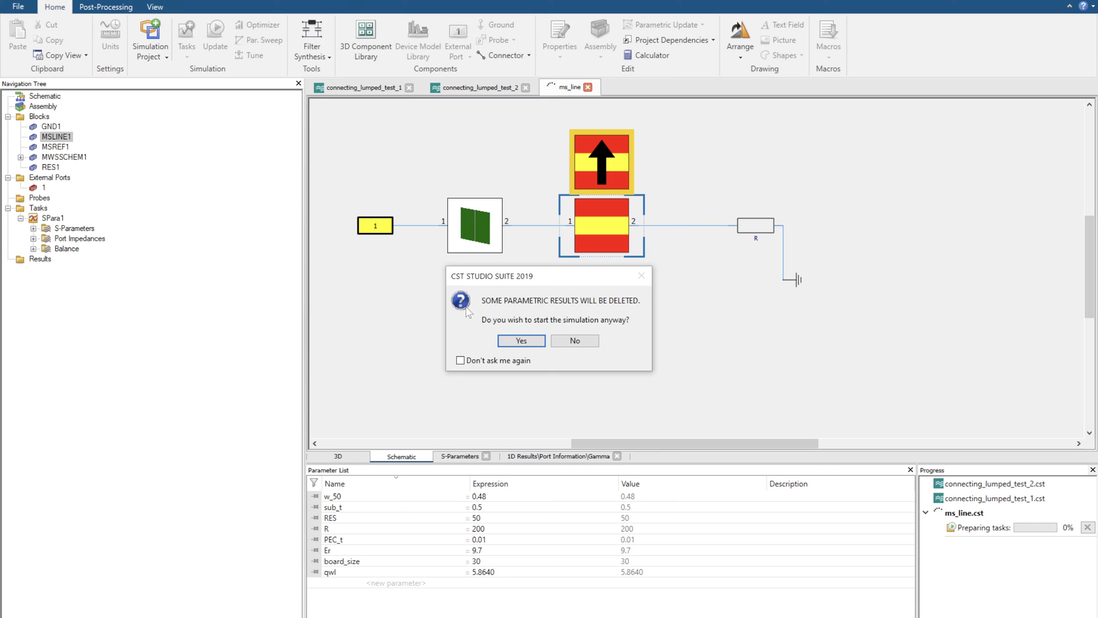
click(521, 341)
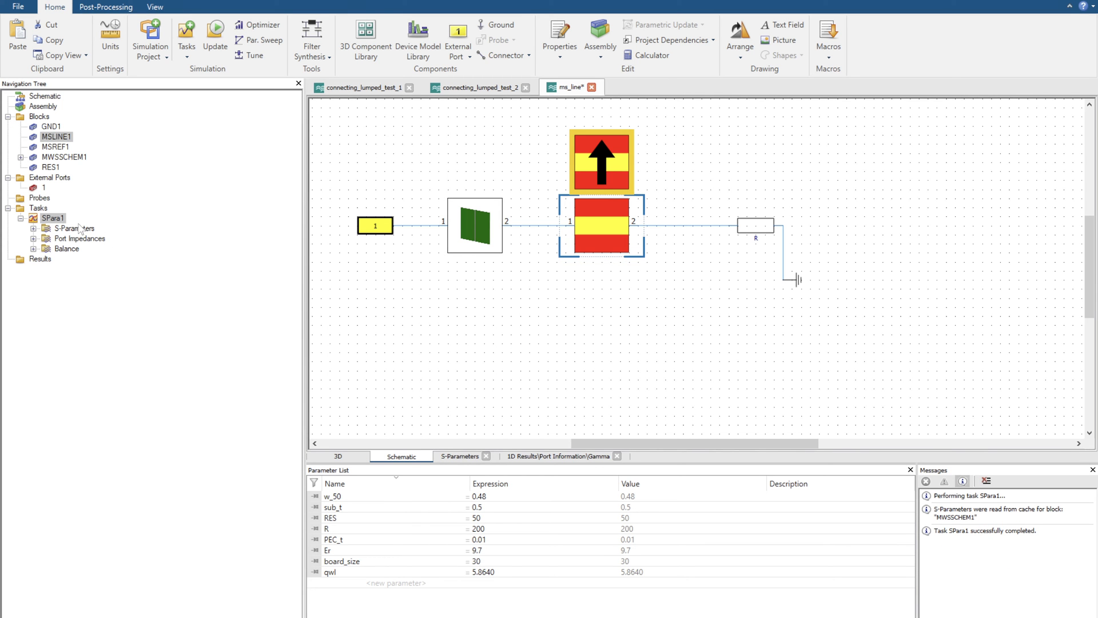
click(71, 227)
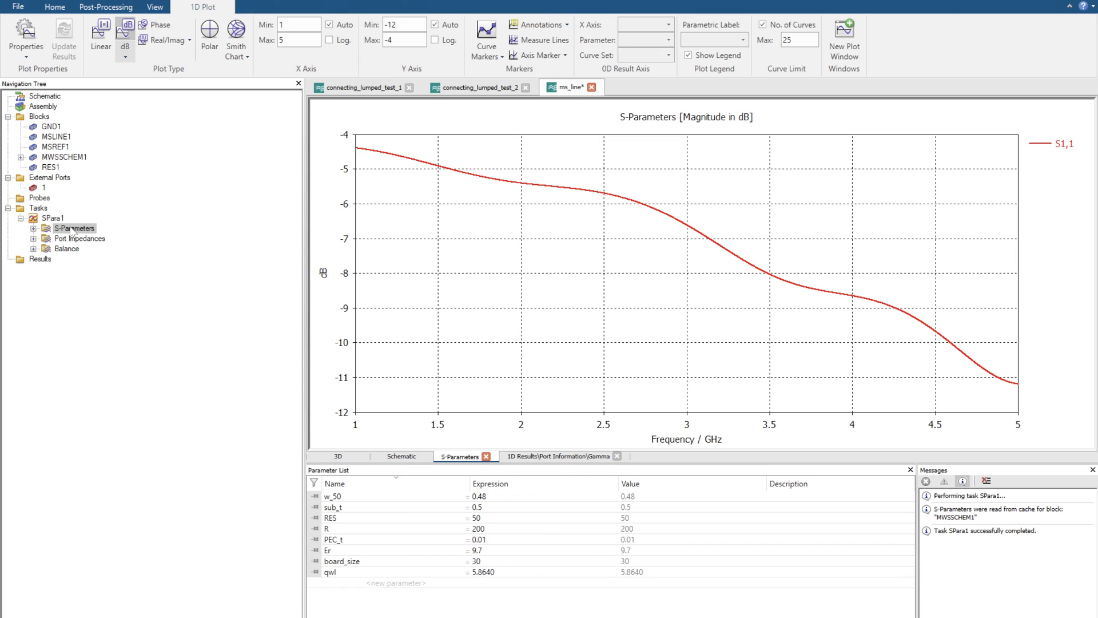
mouse_move(510, 166)
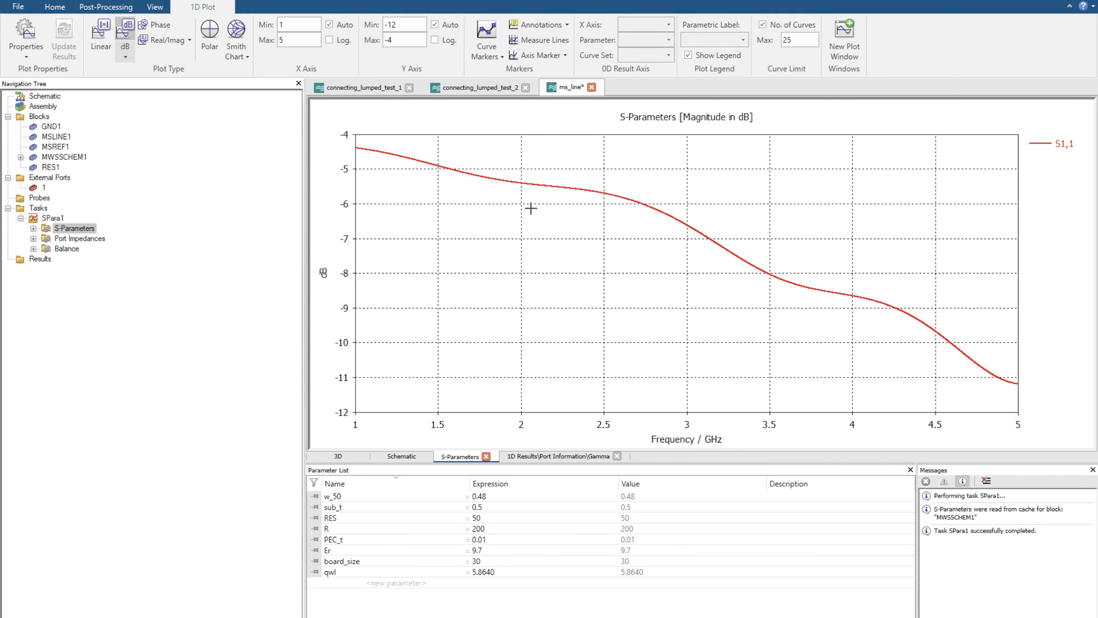
mouse_move(375, 406)
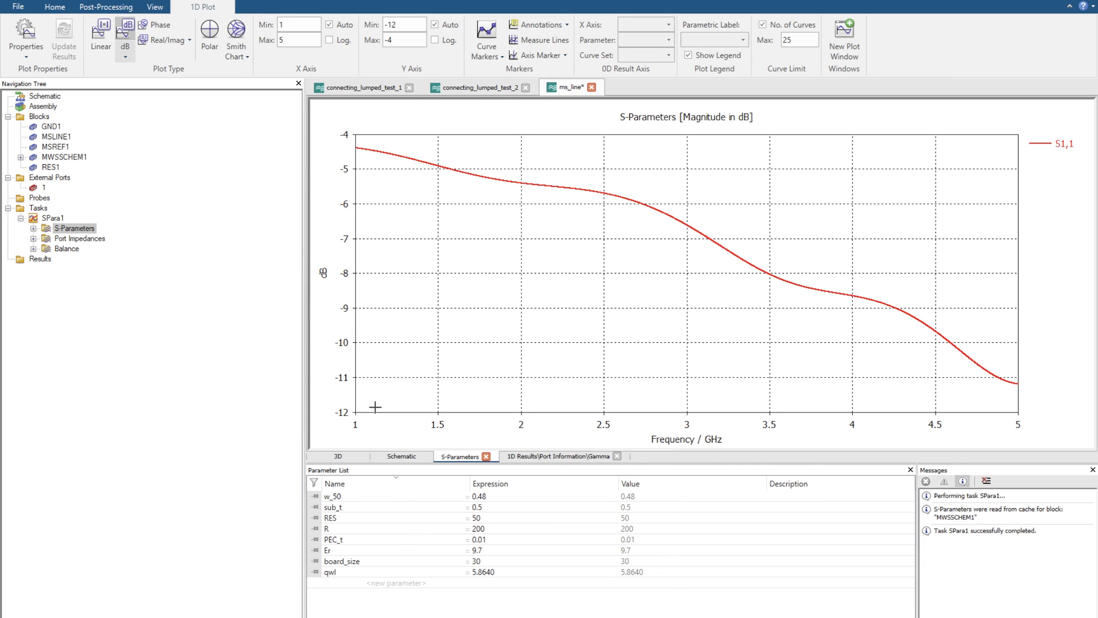
mouse_move(487, 157)
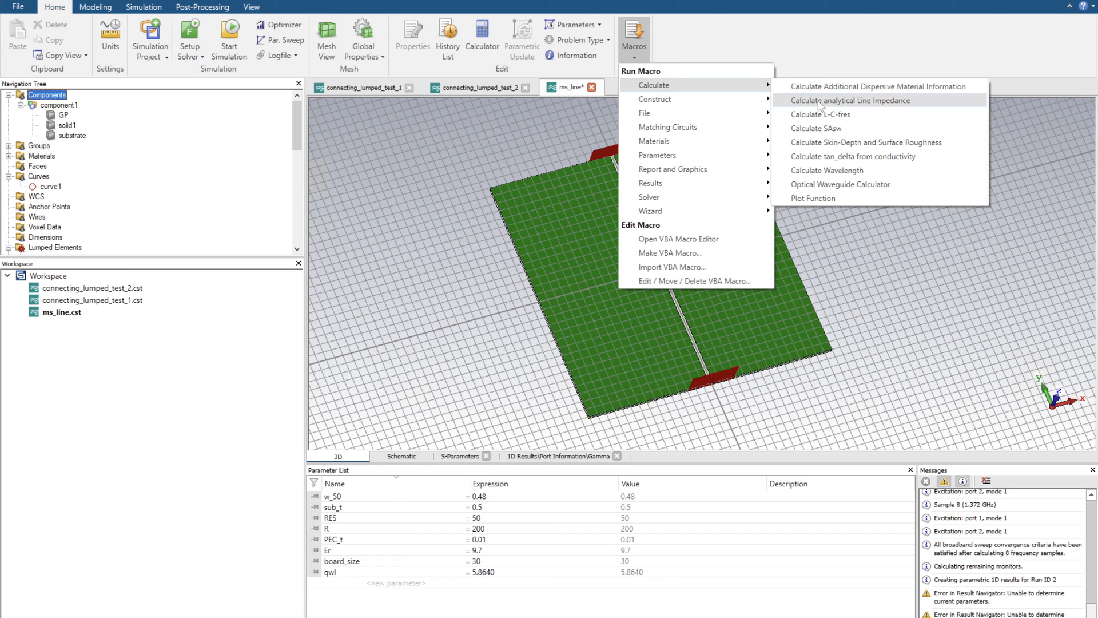
Calculate the thin microstrip impedance for h 0.5 and eps_r 9.7 in the line calculator.
click(848, 101)
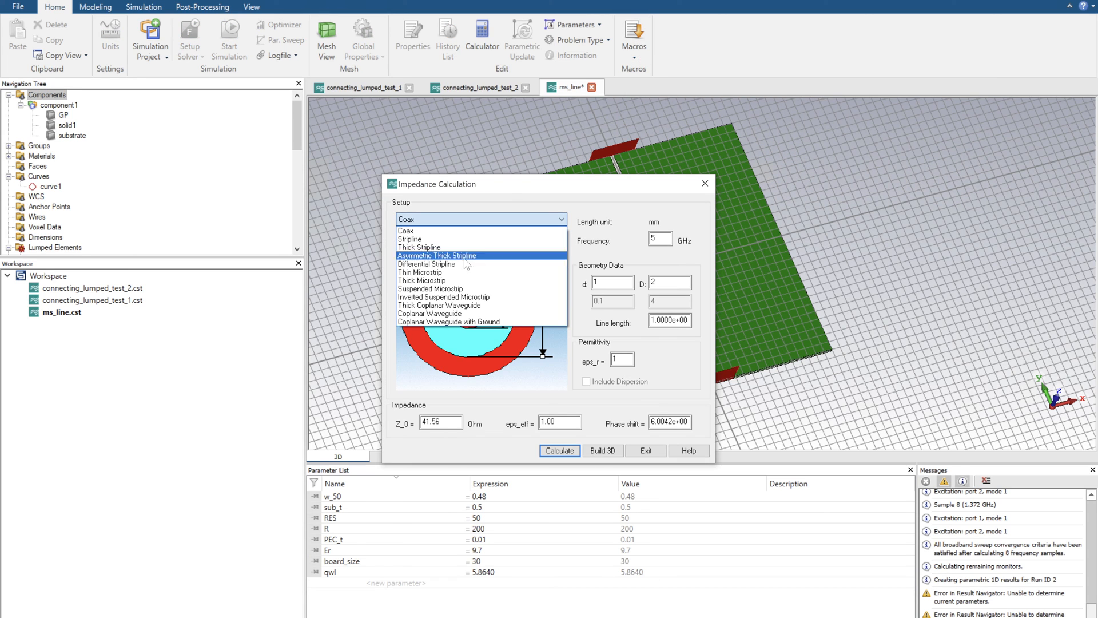
click(421, 272)
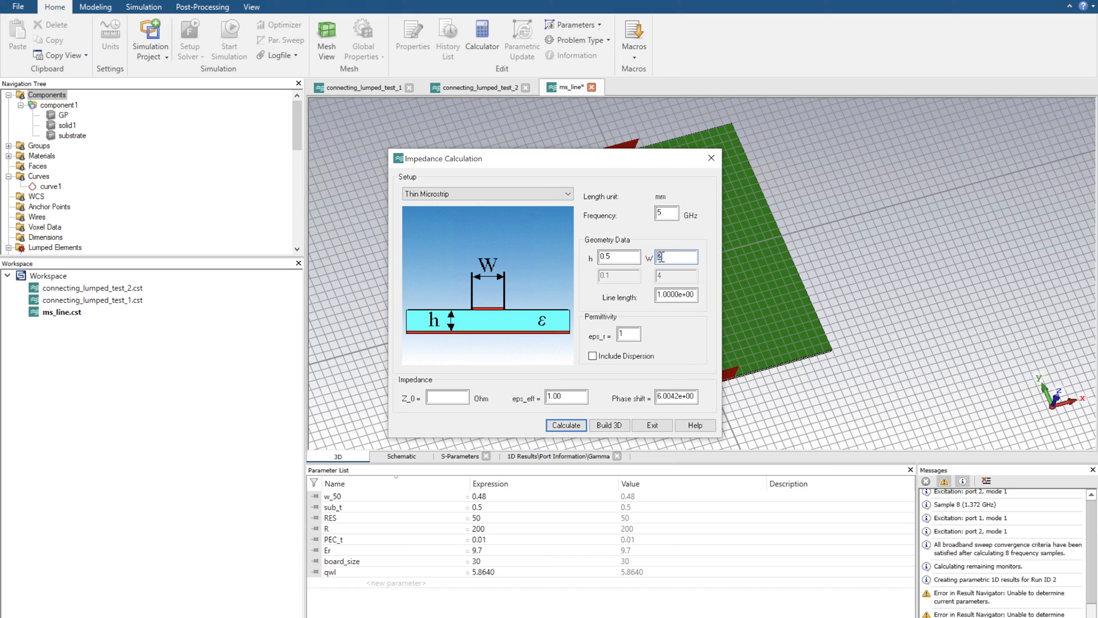
text(0.5)
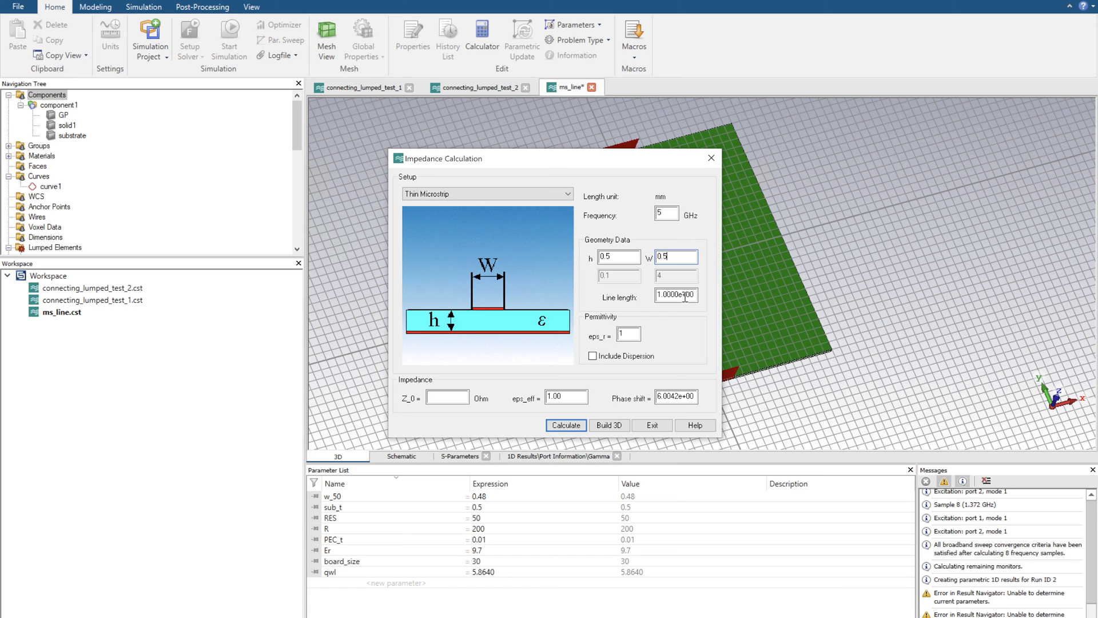
text(9)
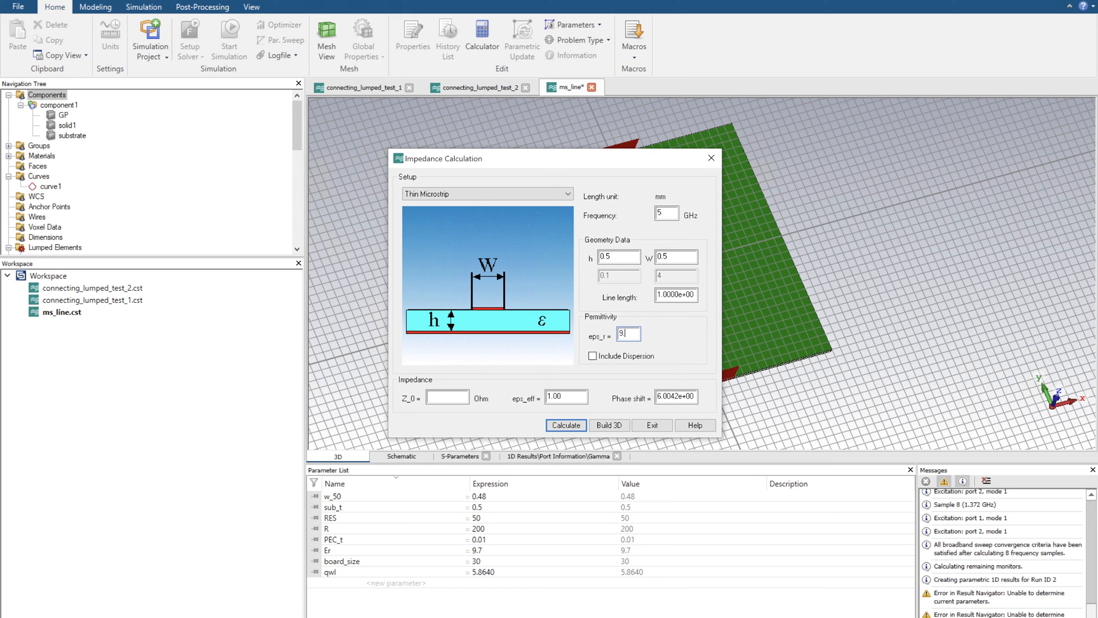
text(.7)
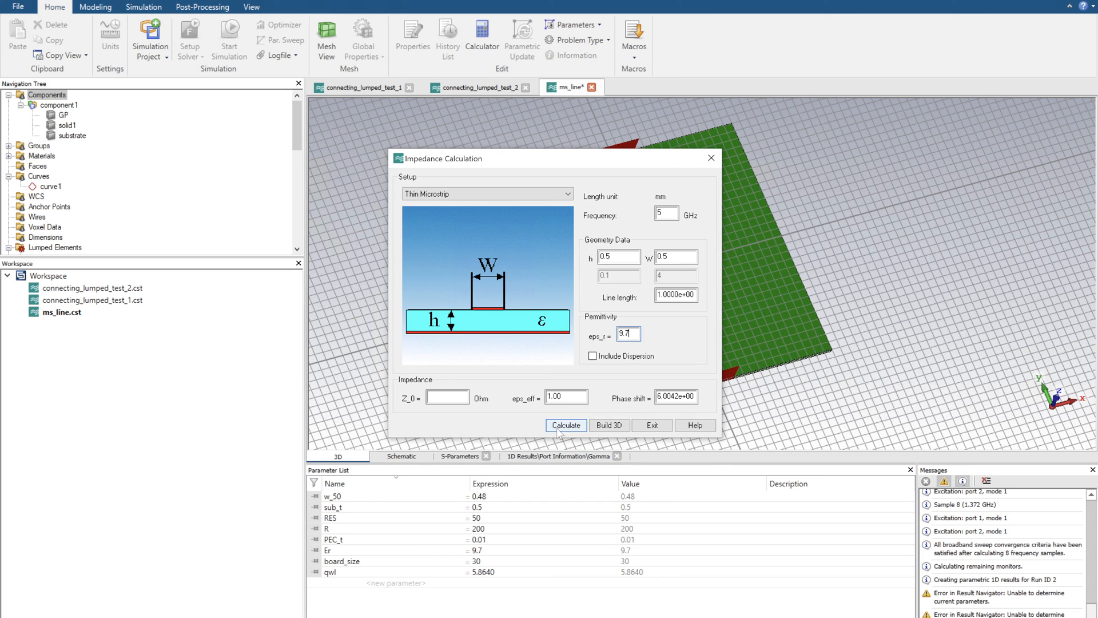
click(565, 424)
text(3)
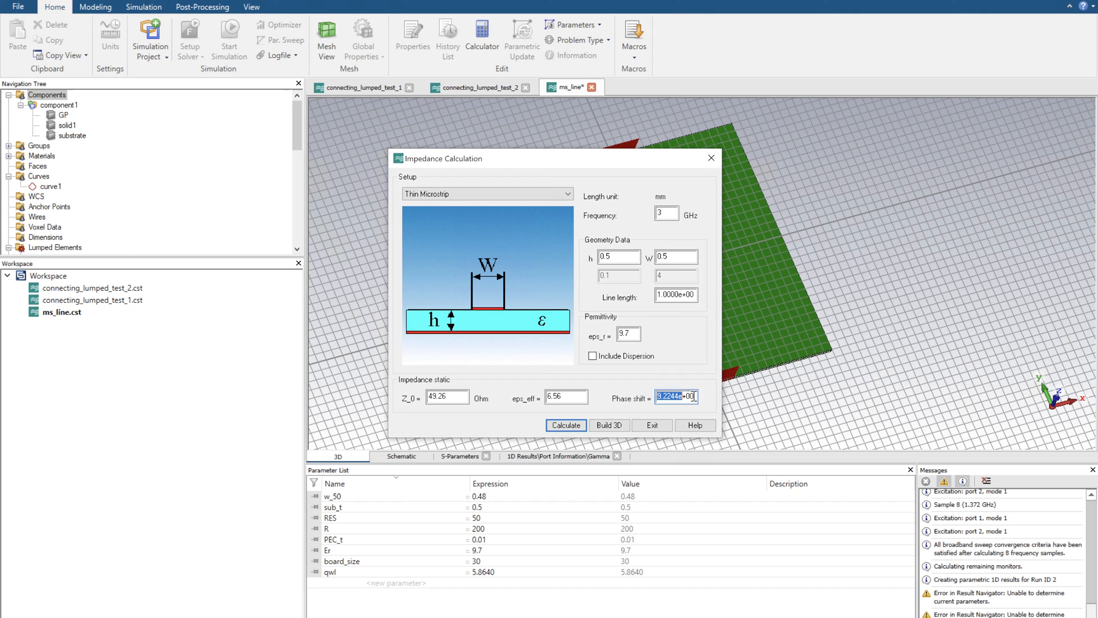
Compute the 90° line length (9.7567 mm) and enter it as the qwl value.
text(90)
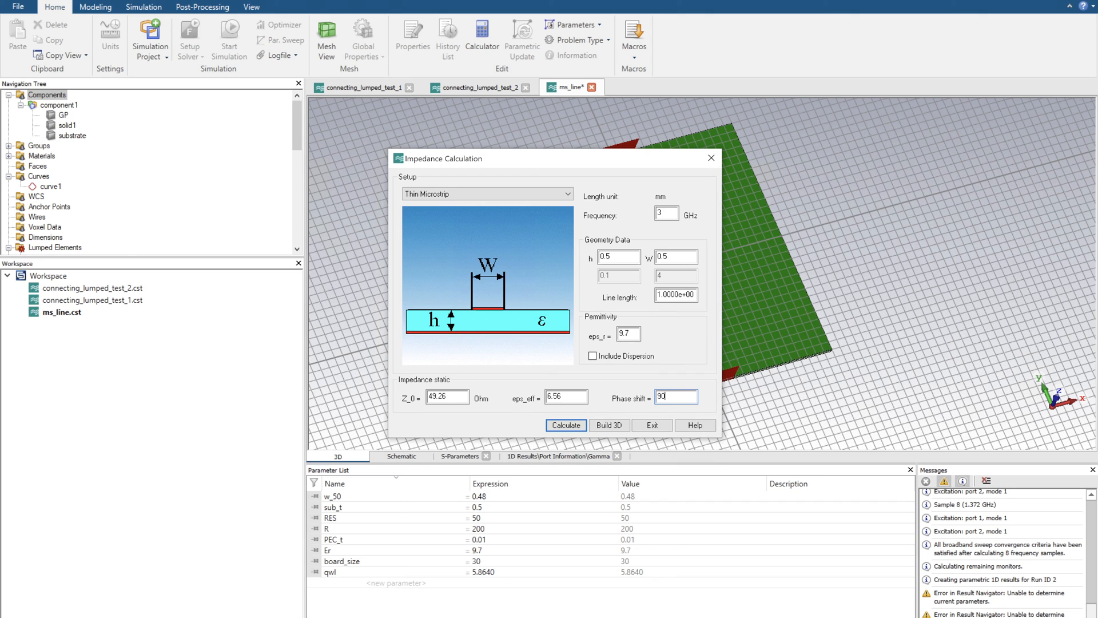
click(565, 424)
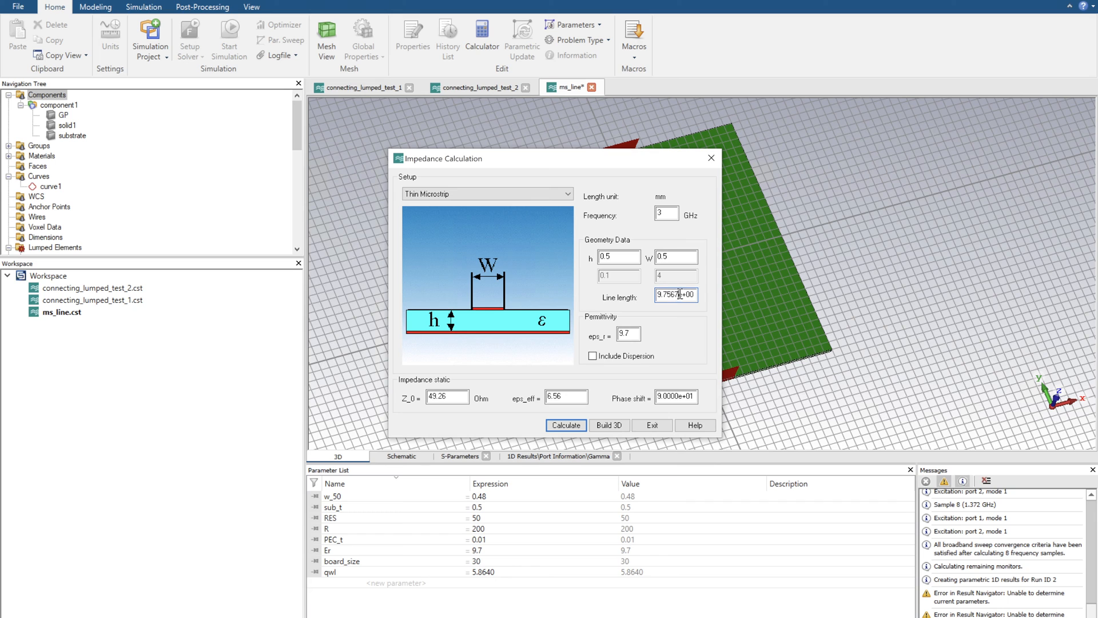
triple_click(677, 295)
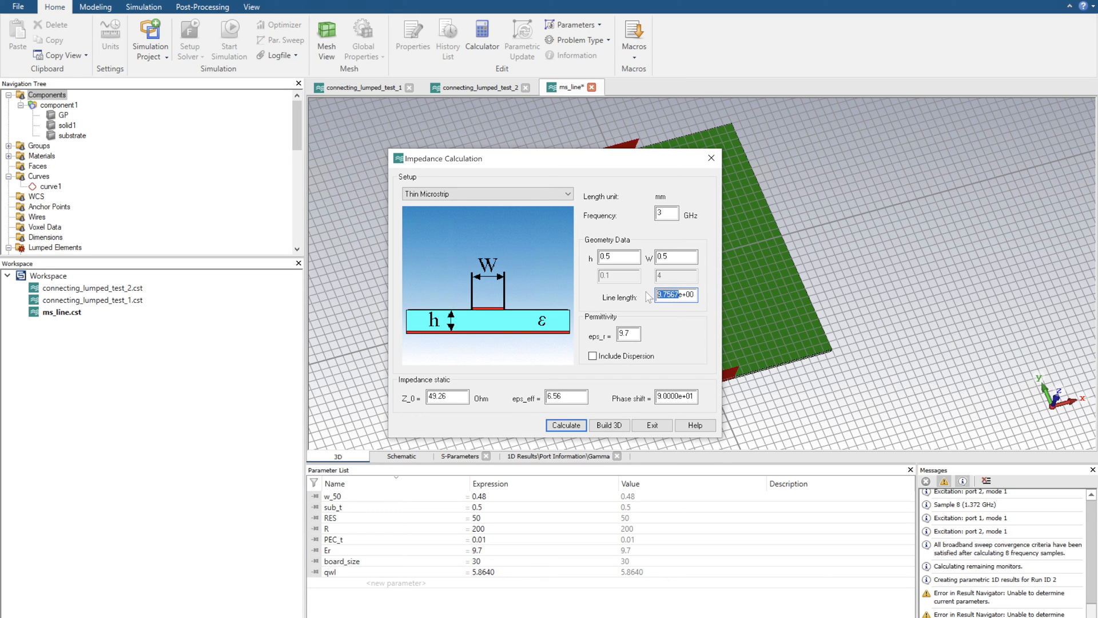
click(651, 425)
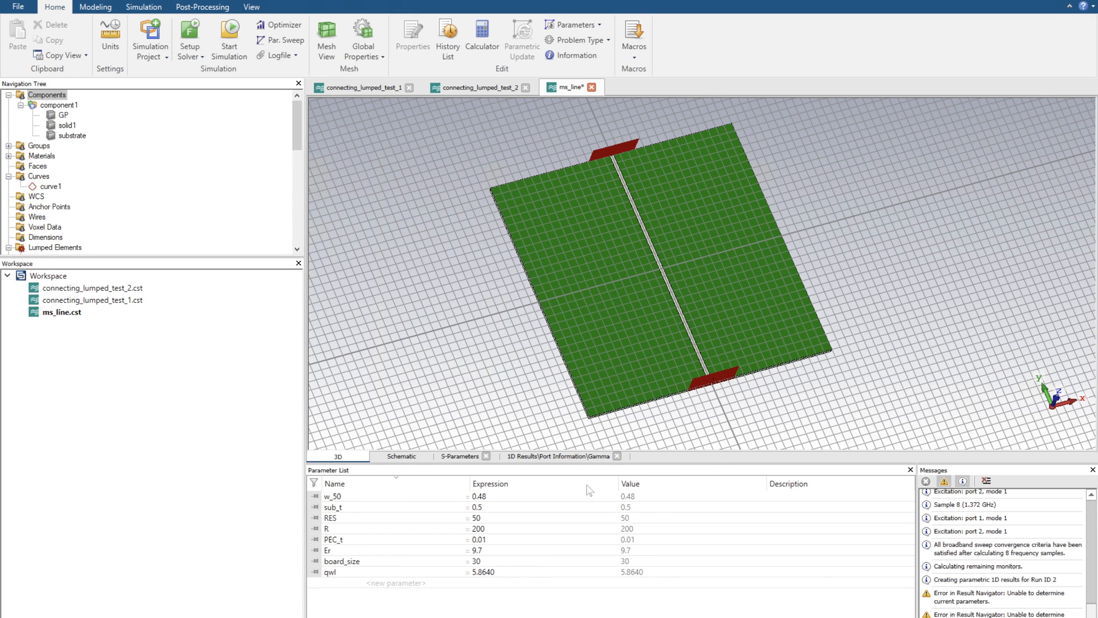
text(9.7567)
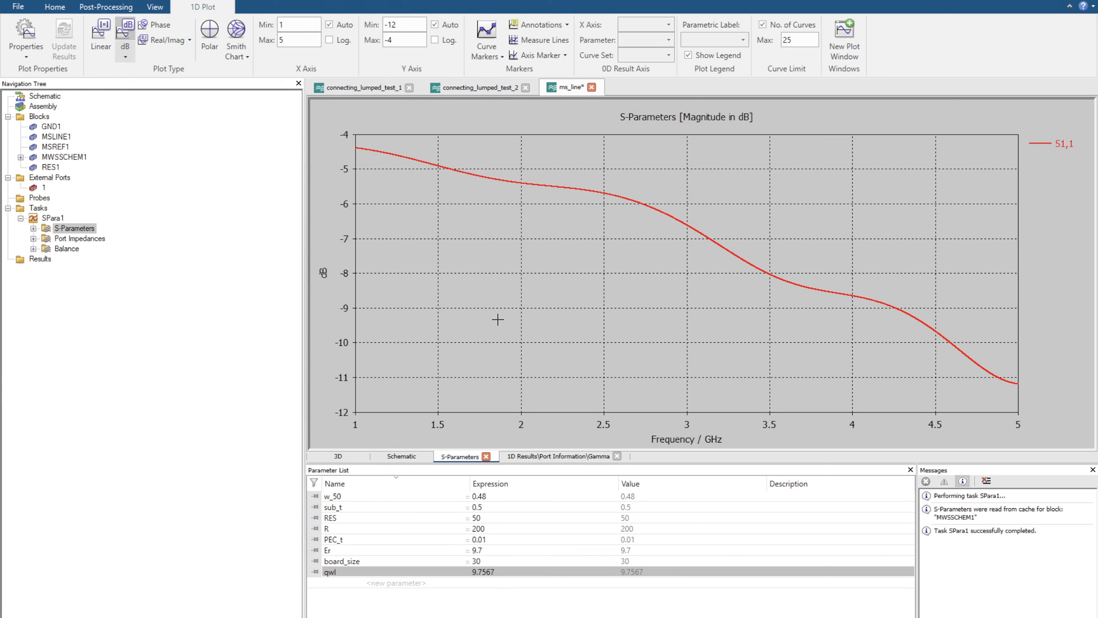
Recompute S11 with qwl 9.7567 and show the reflection as a Smith chart.
click(402, 456)
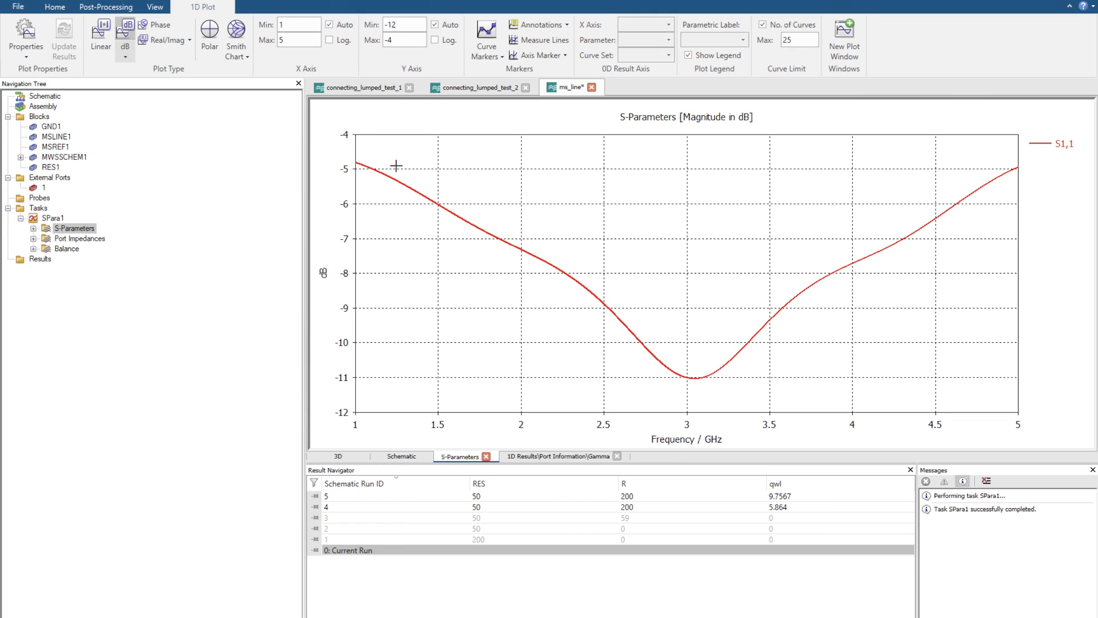
mouse_move(972, 244)
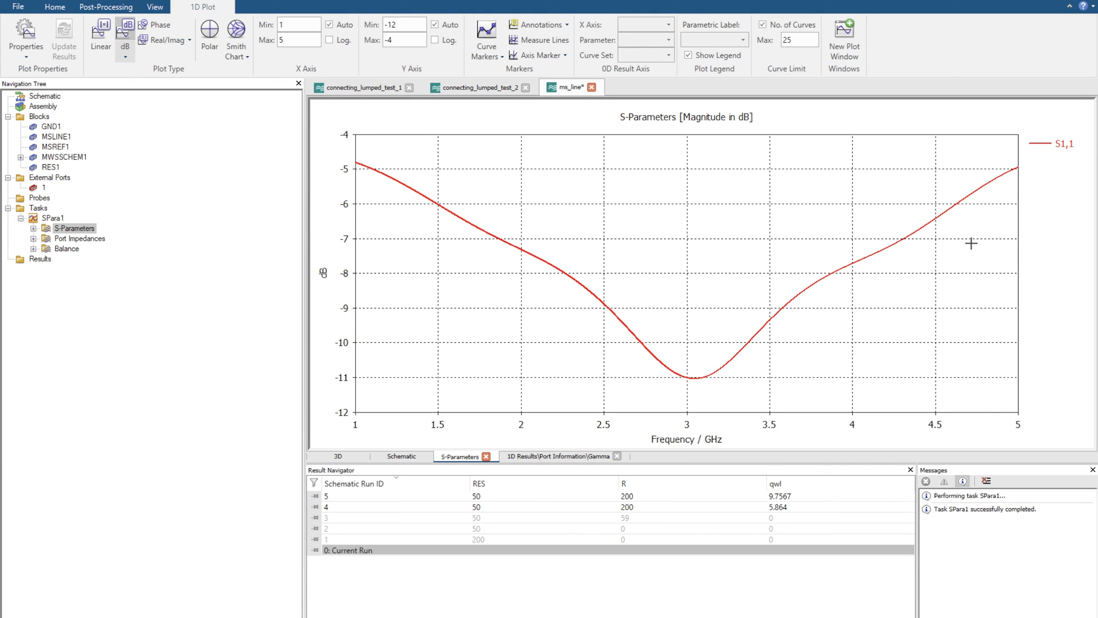
mouse_move(452, 483)
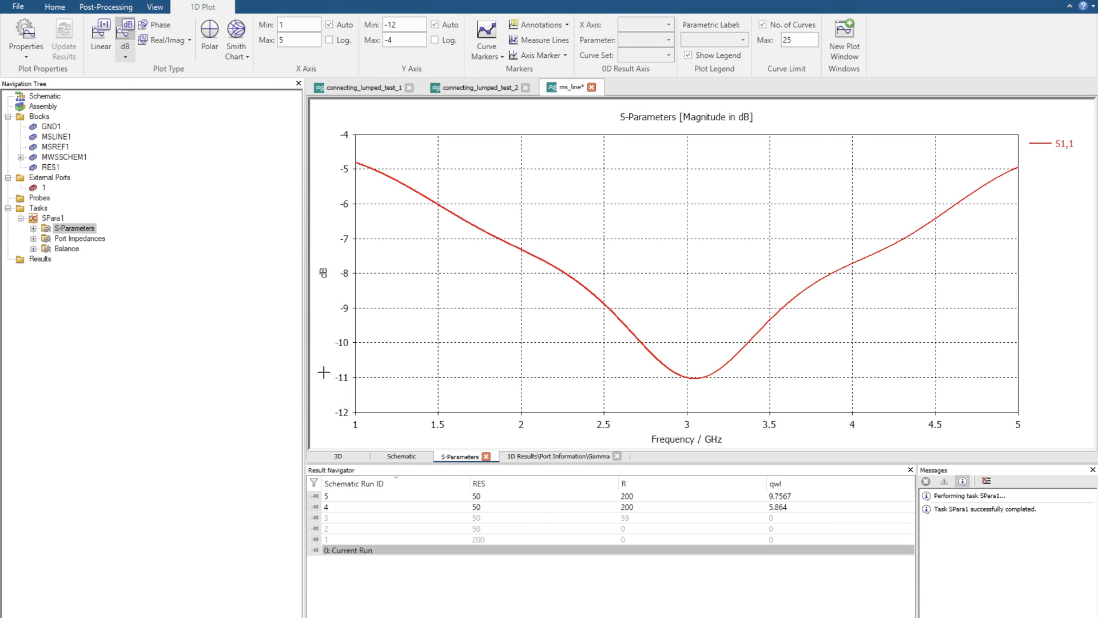
click(235, 32)
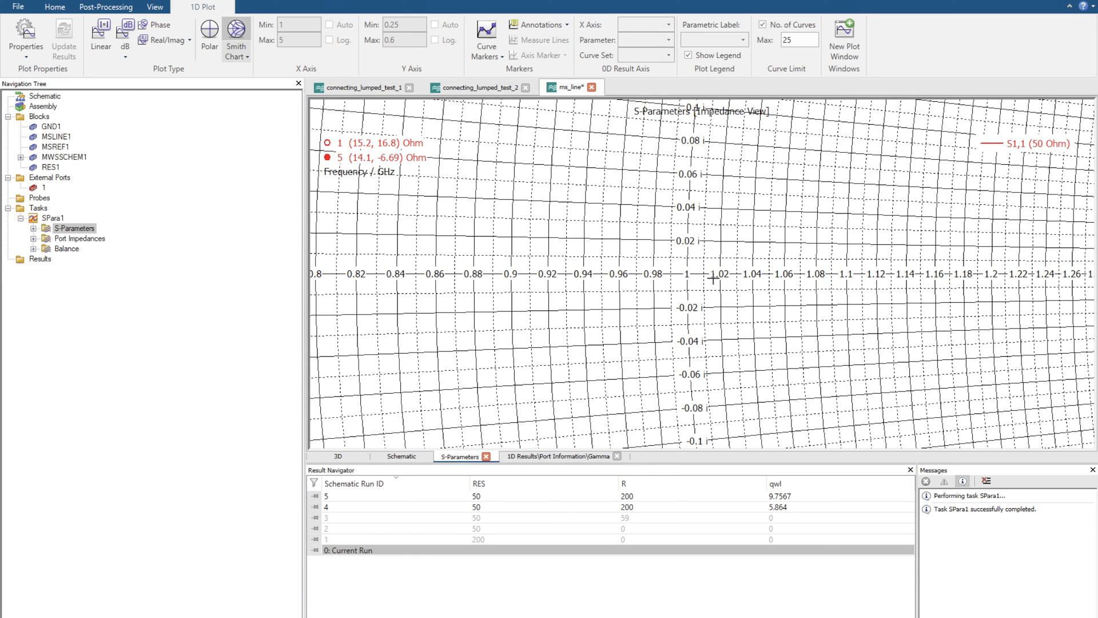
View the full Smith chart, return to the dB plot and start tuning R, qwl and Er.
click(240, 32)
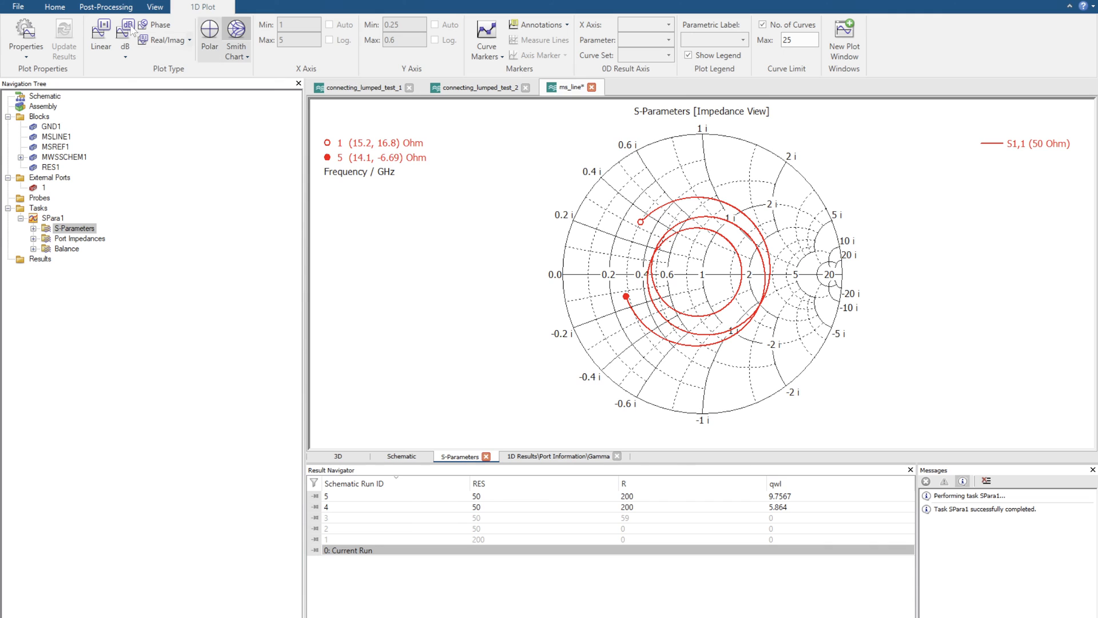
click(123, 30)
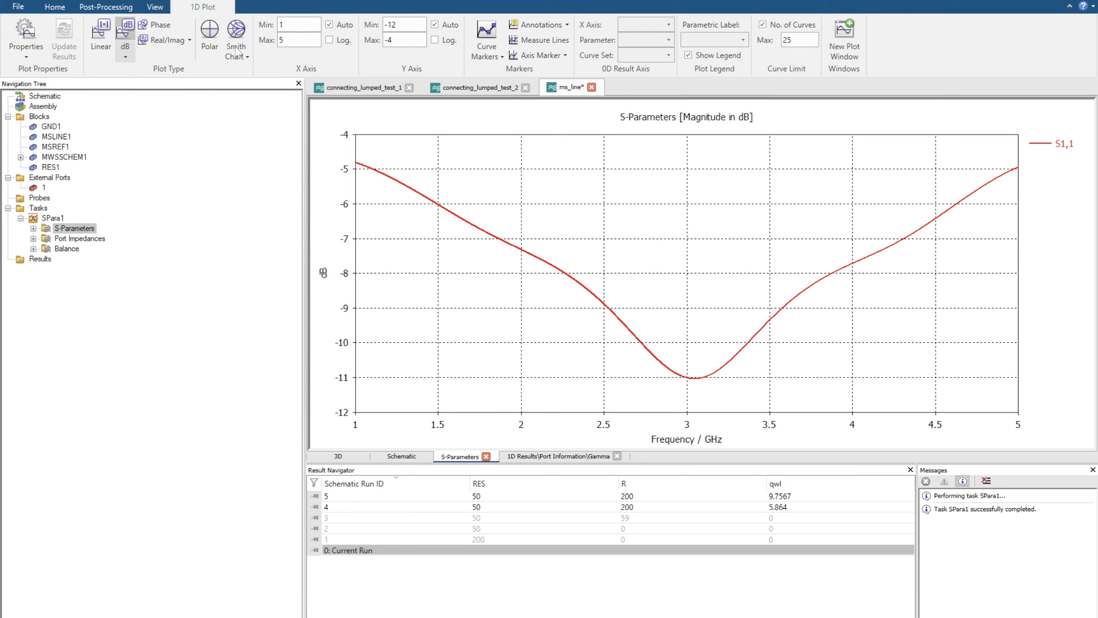
click(60, 6)
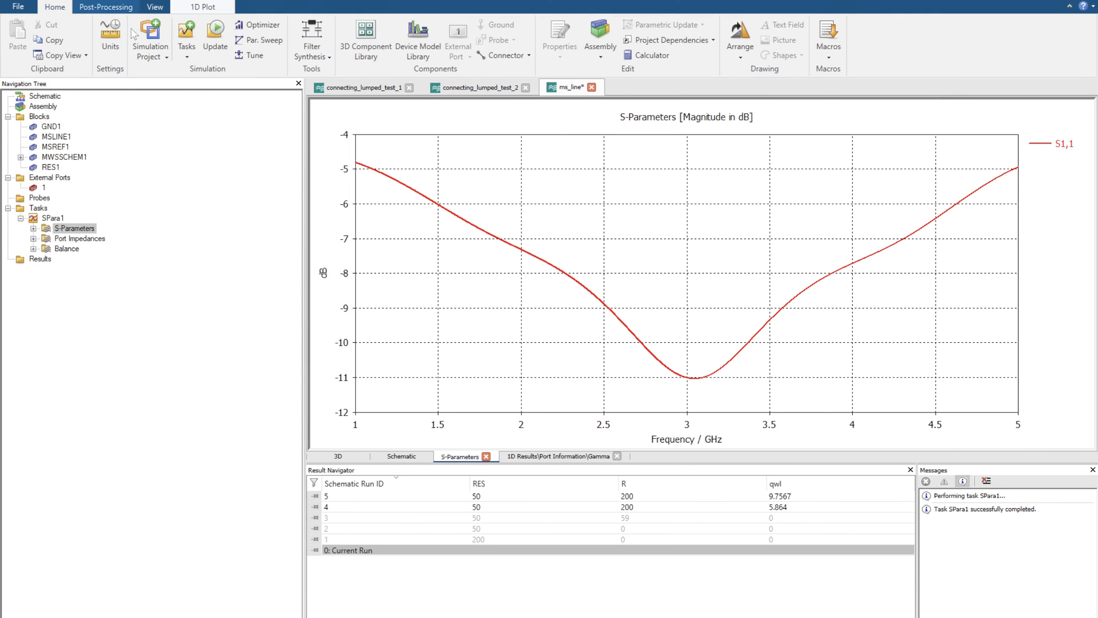
click(254, 54)
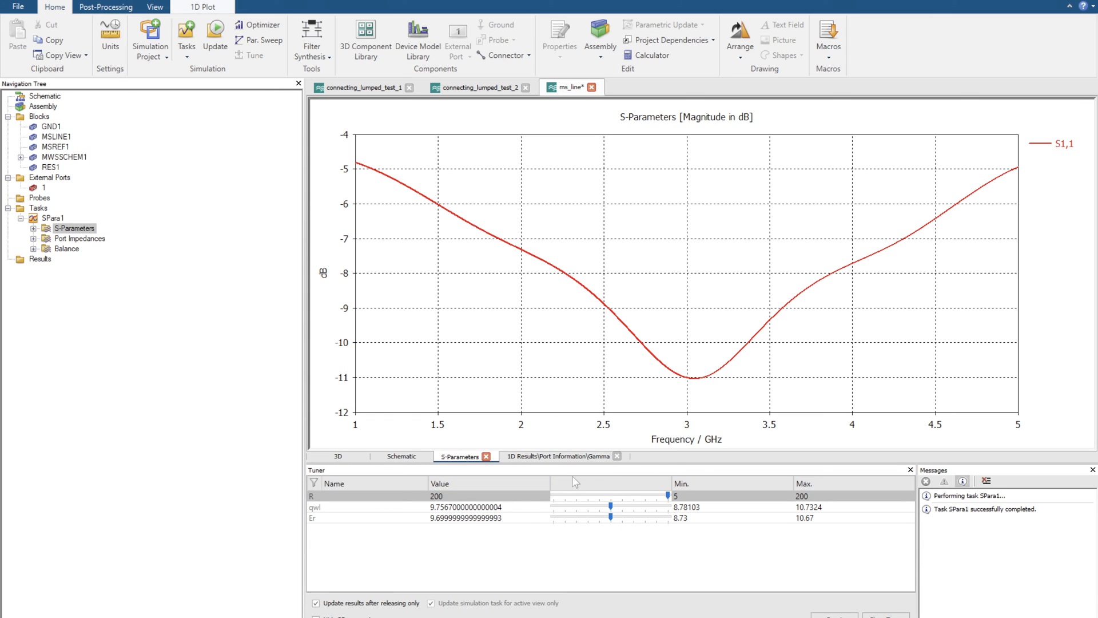
mouse_move(746, 588)
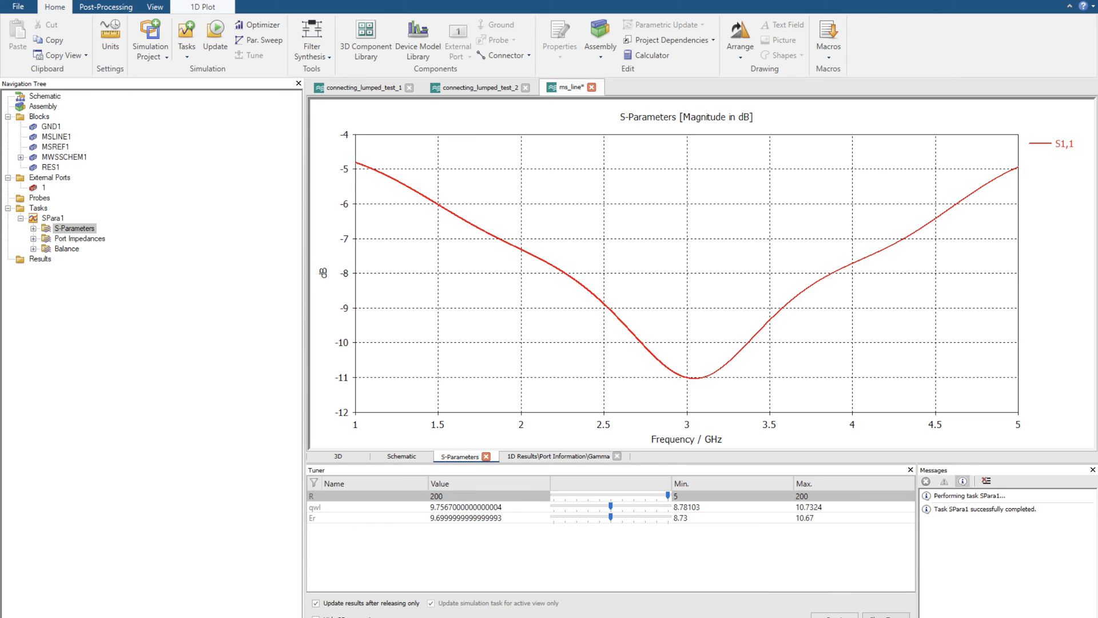
Set MSLINE1's Width to a new parameter w_75 with value 0.2.
click(400, 457)
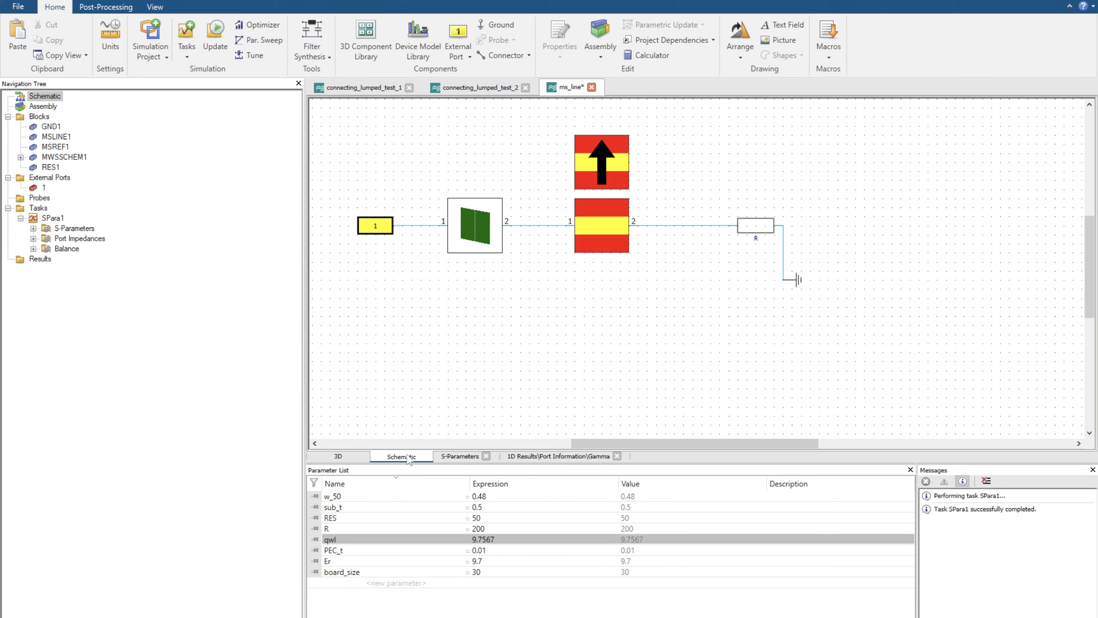
click(602, 226)
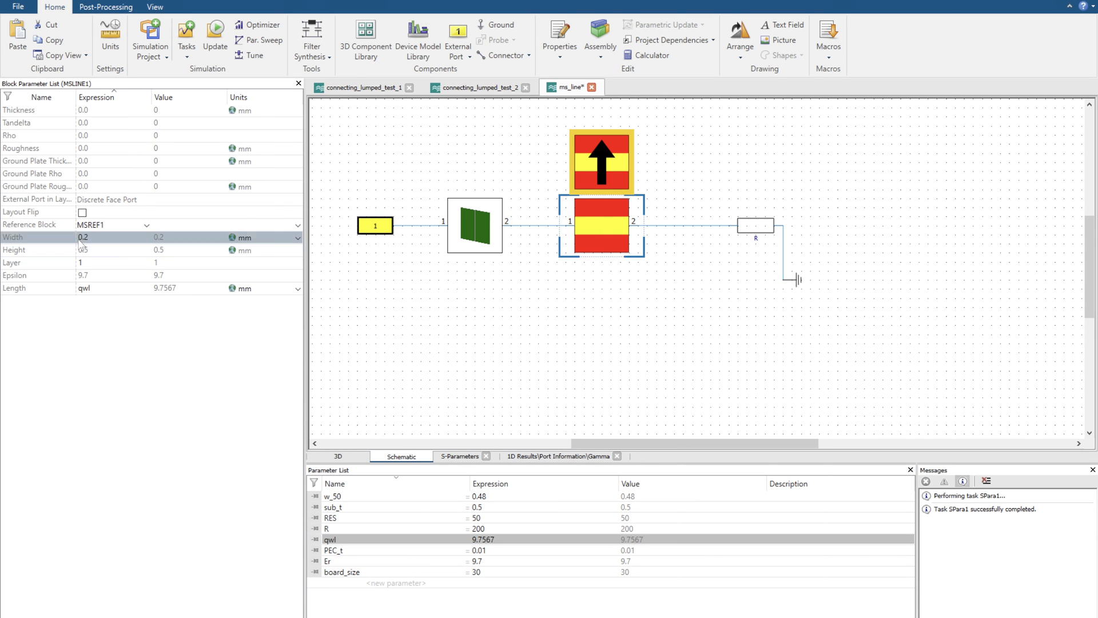
double_click(82, 238)
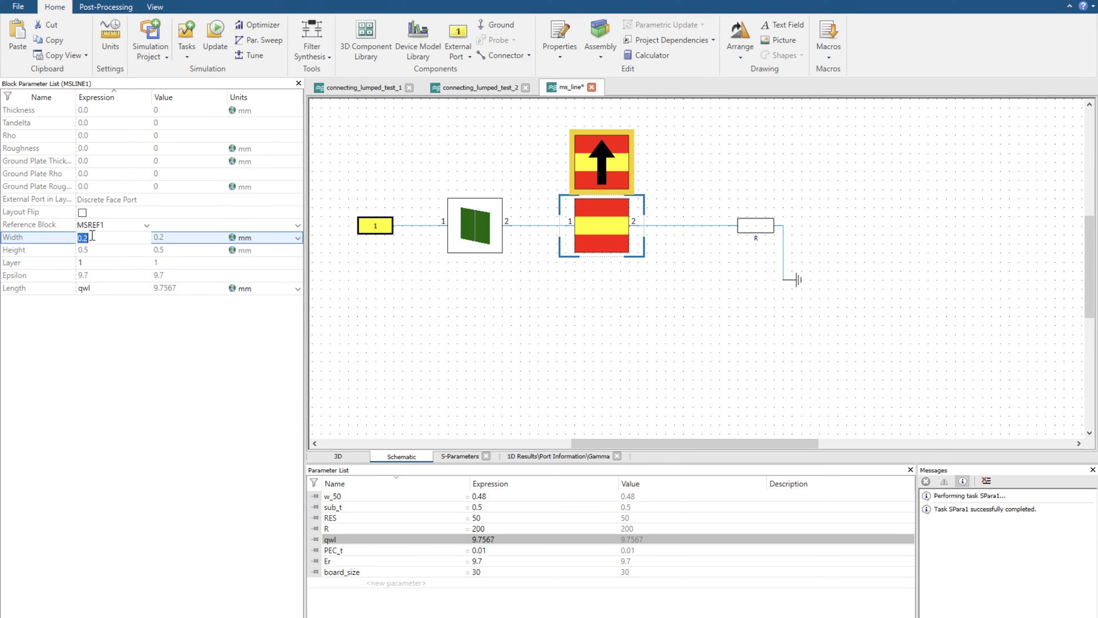
text(w_75)
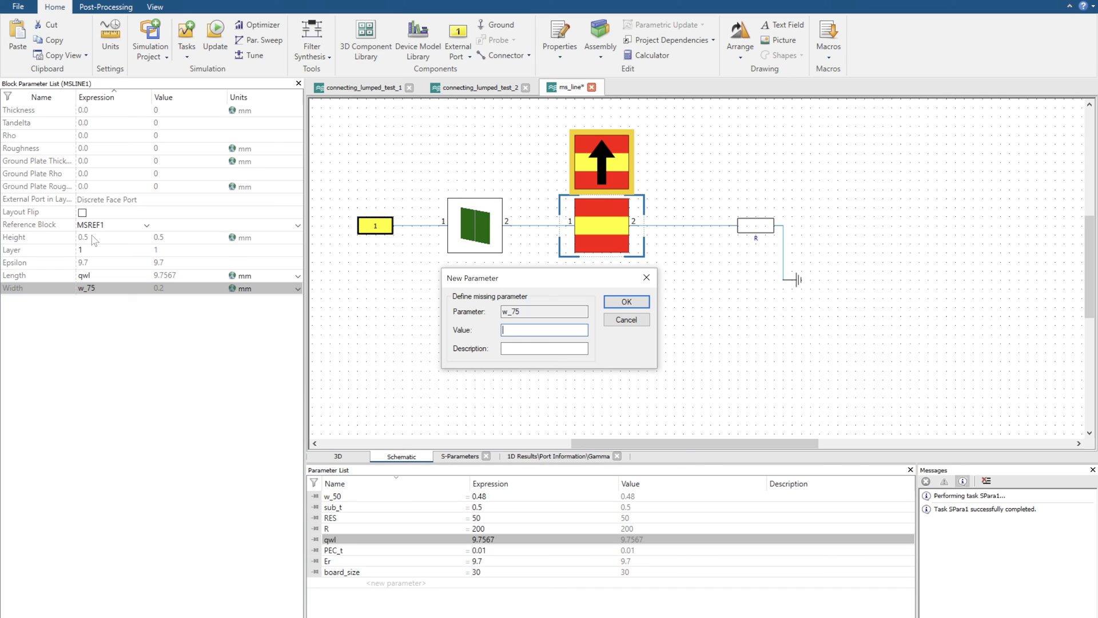
text(0.2)
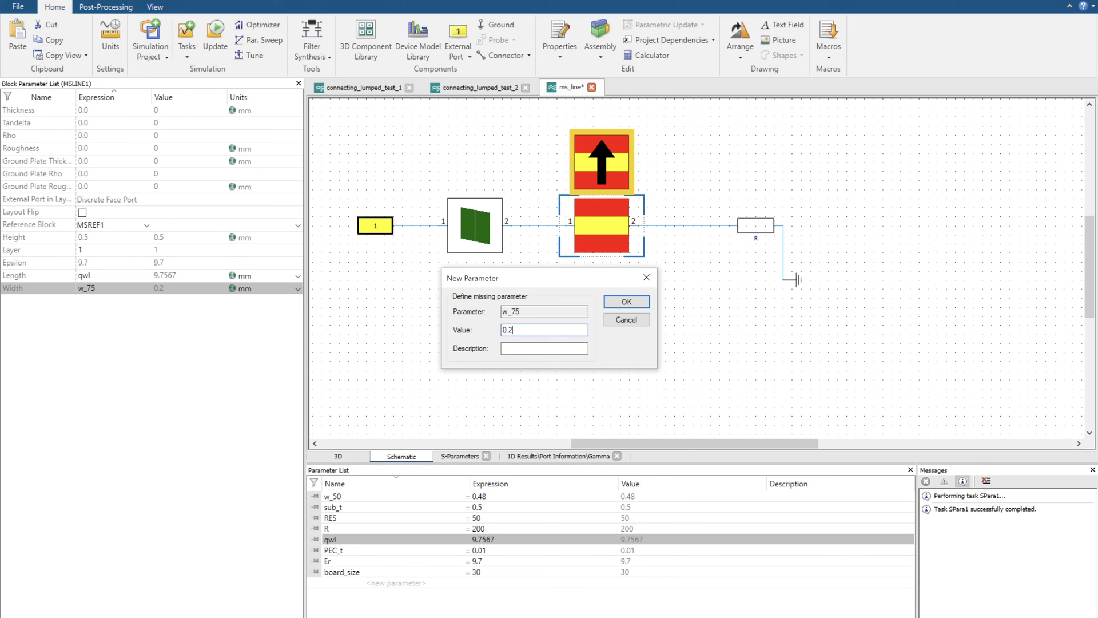
click(627, 302)
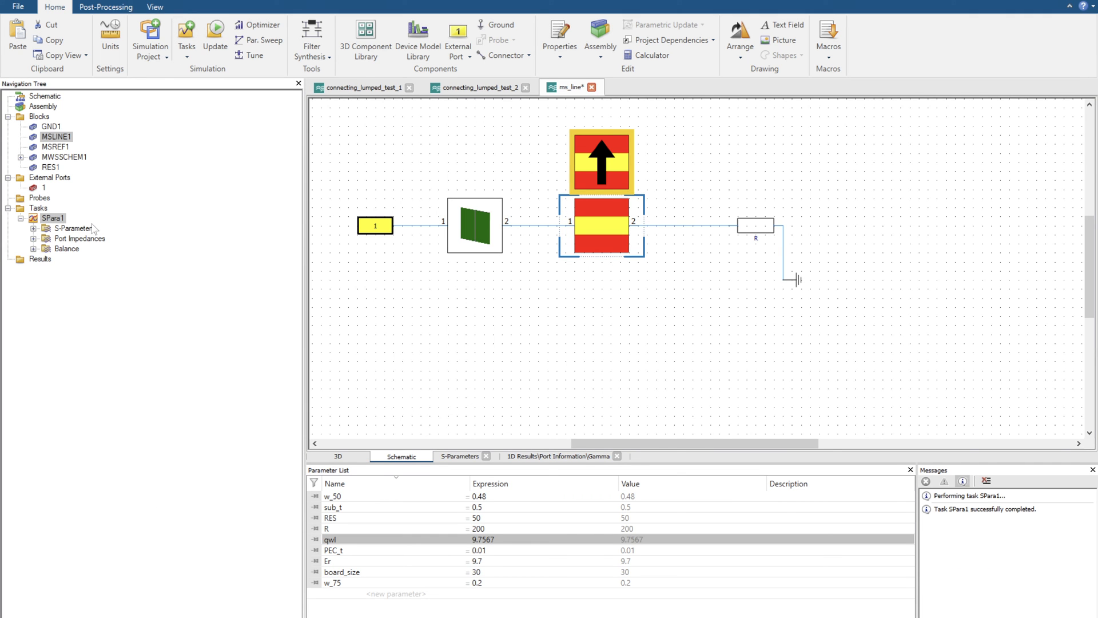
Tune w_75 down stepwise to its 0.1 minimum, deepening the S11 dip to about −23 dB.
click(461, 455)
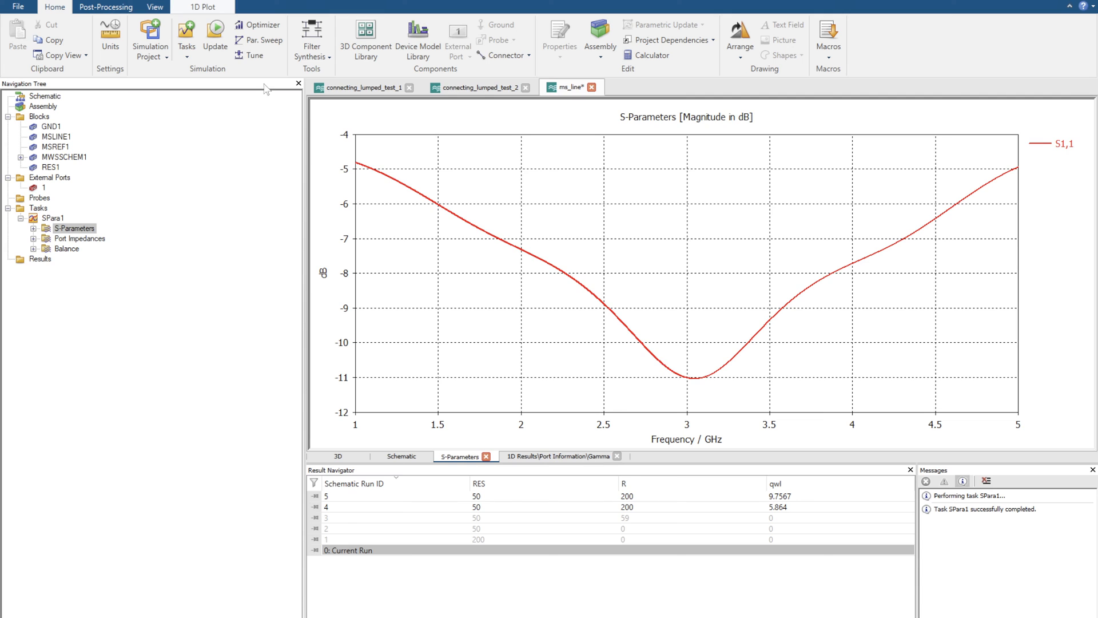
click(258, 55)
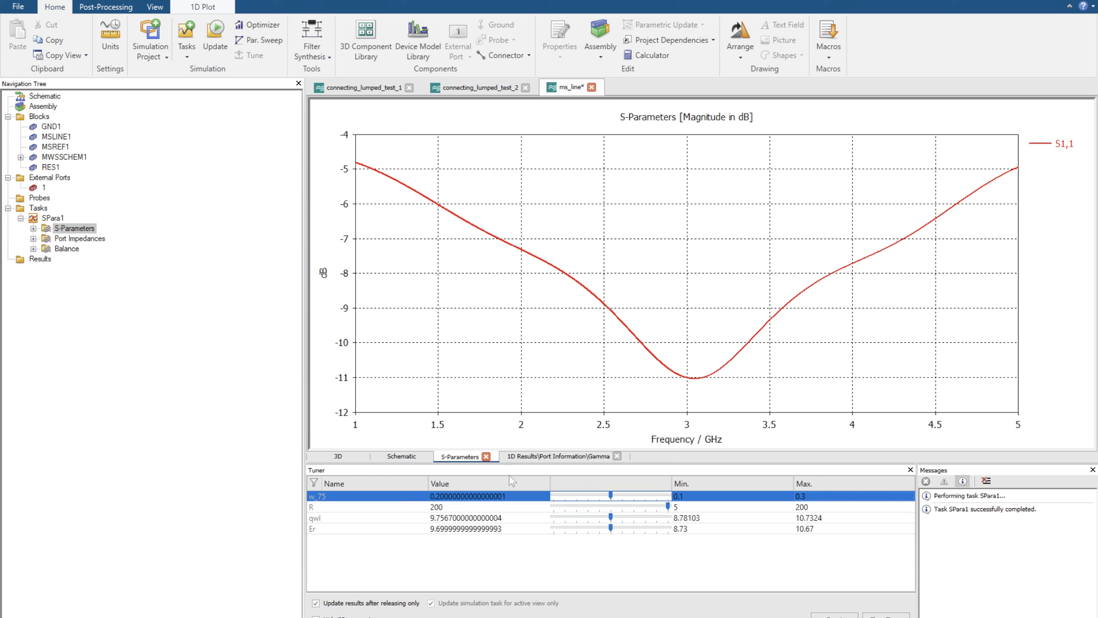
drag(614, 495, 604, 495)
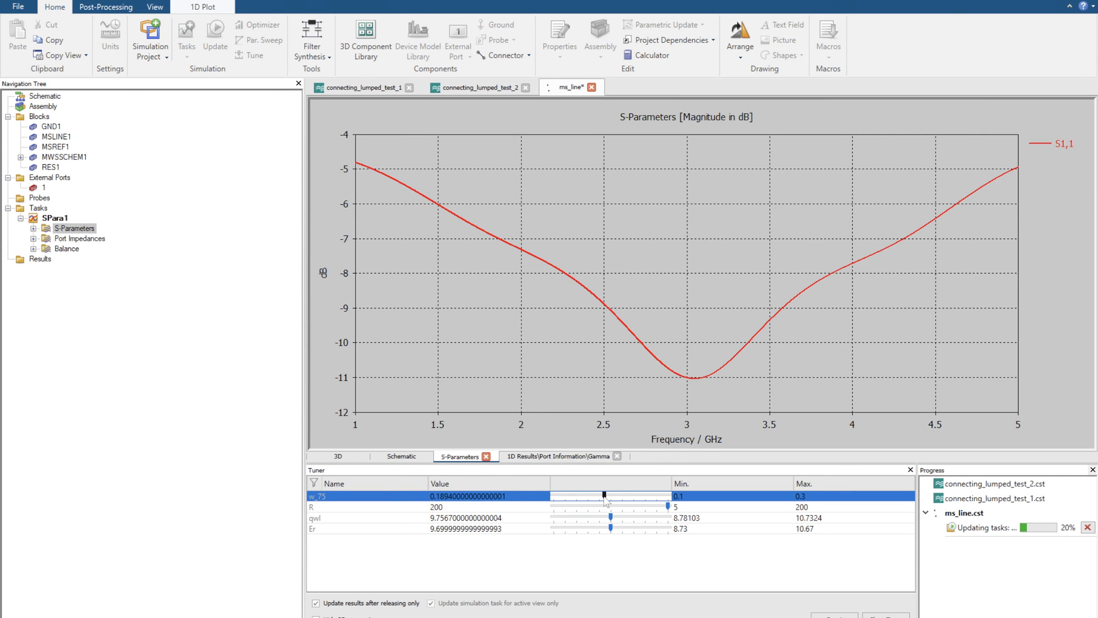
drag(604, 495, 593, 495)
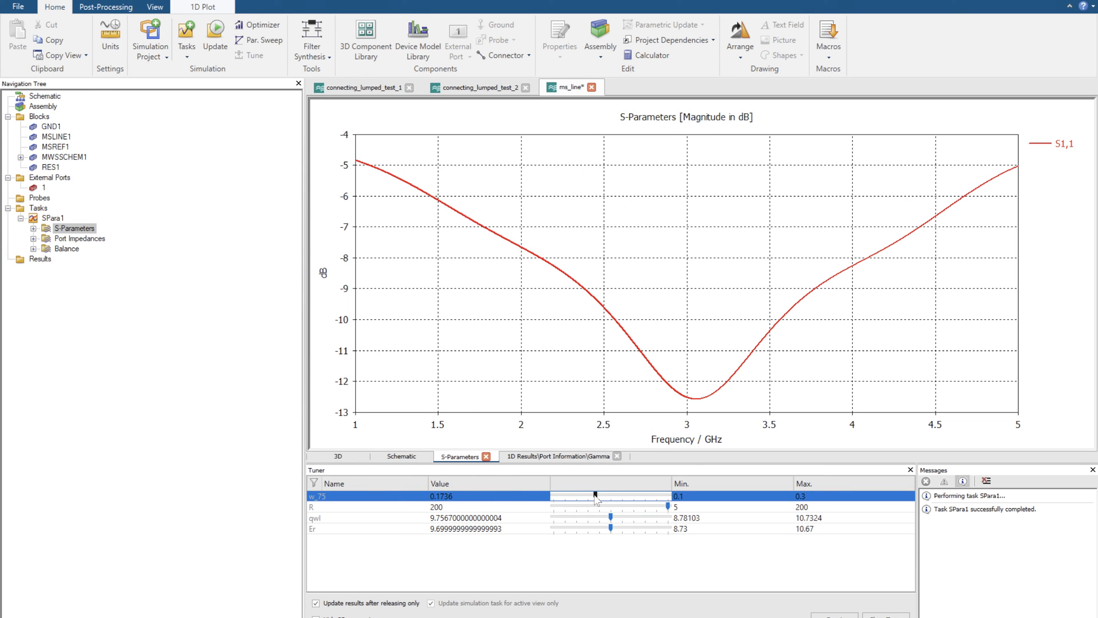
drag(594, 495, 584, 495)
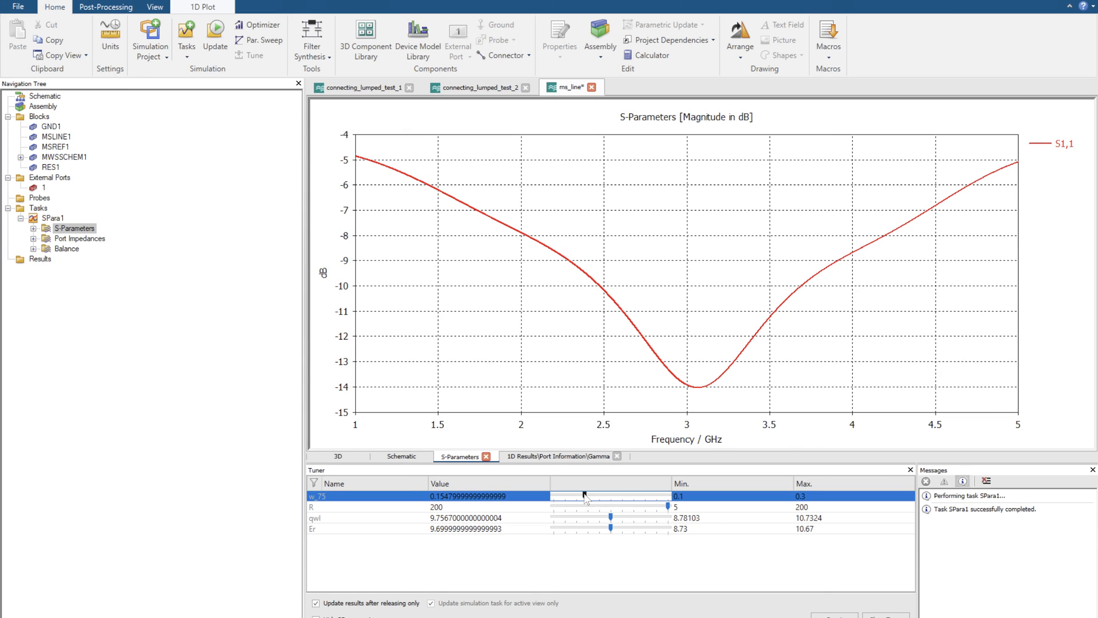
drag(584, 495, 573, 496)
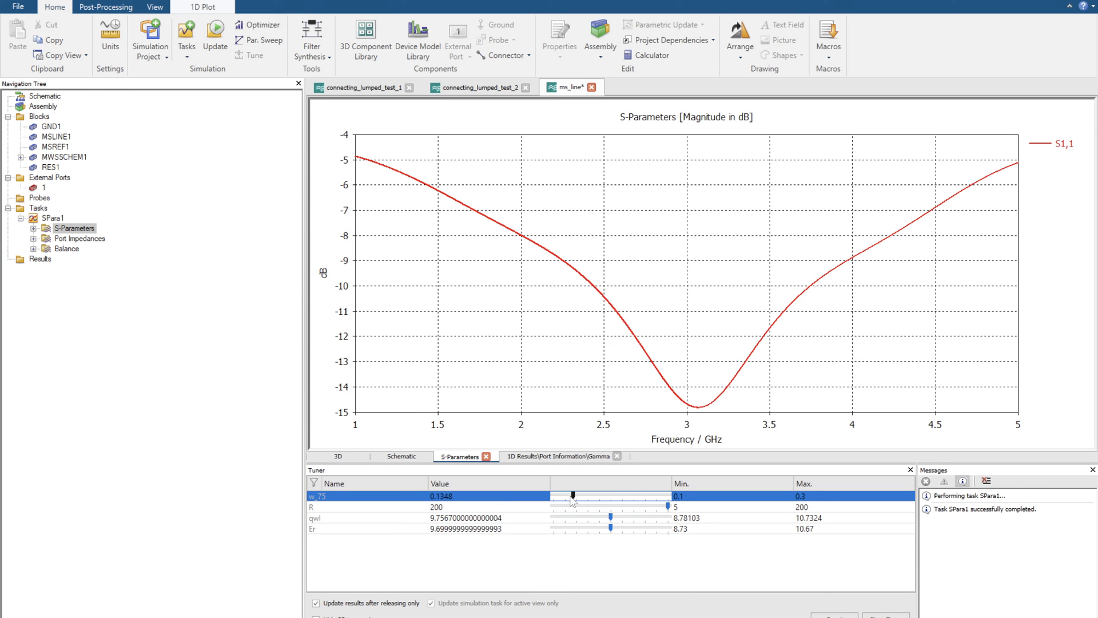
drag(573, 495, 566, 495)
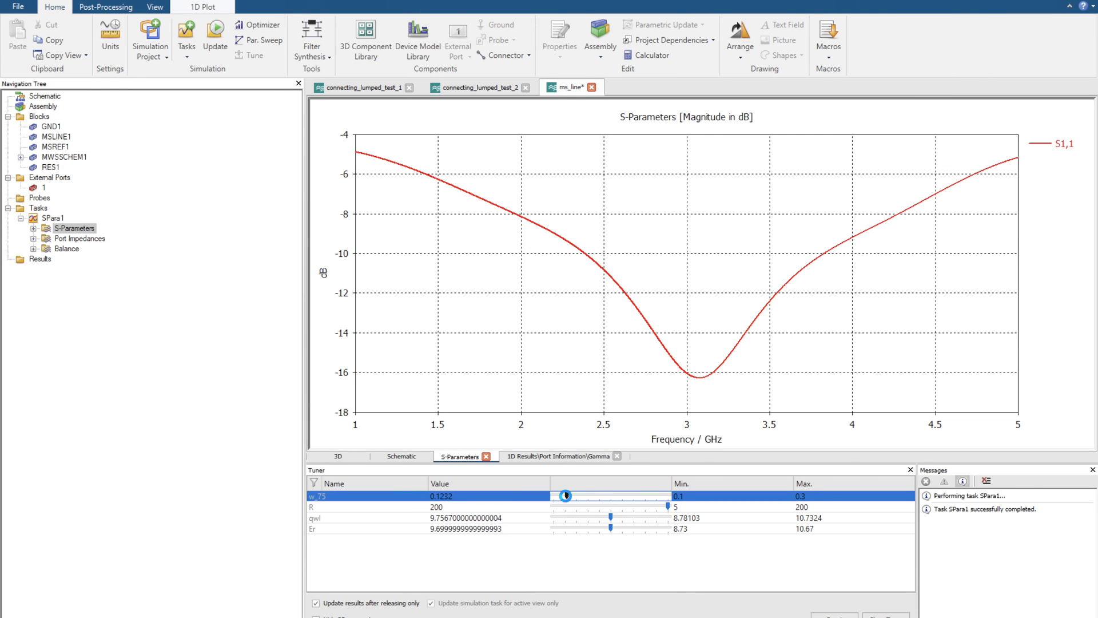
drag(564, 496, 559, 495)
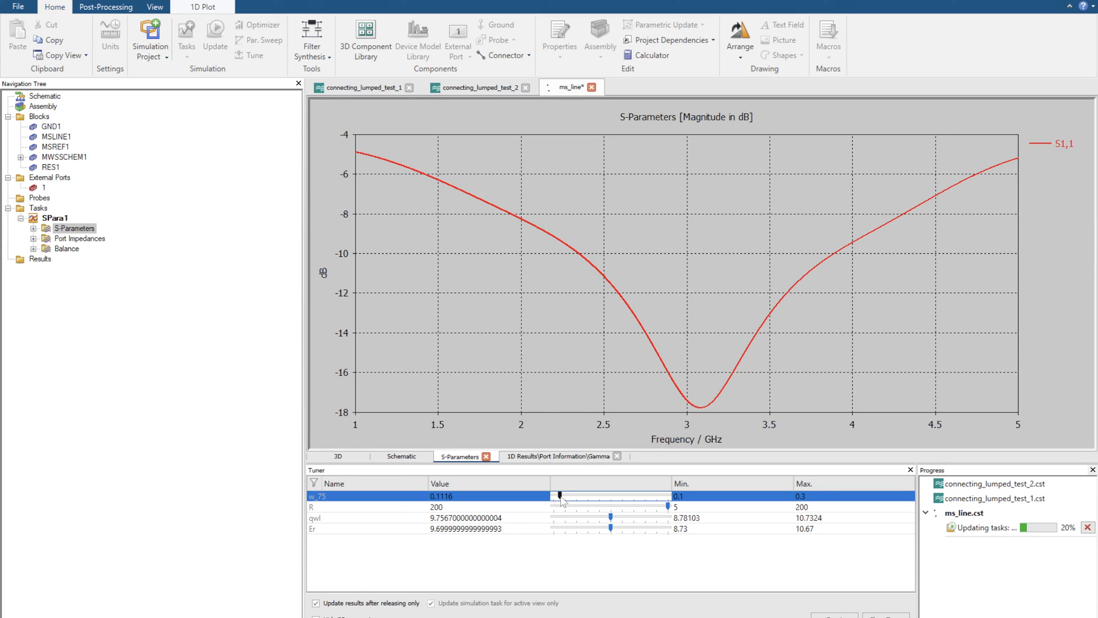
drag(559, 495, 554, 495)
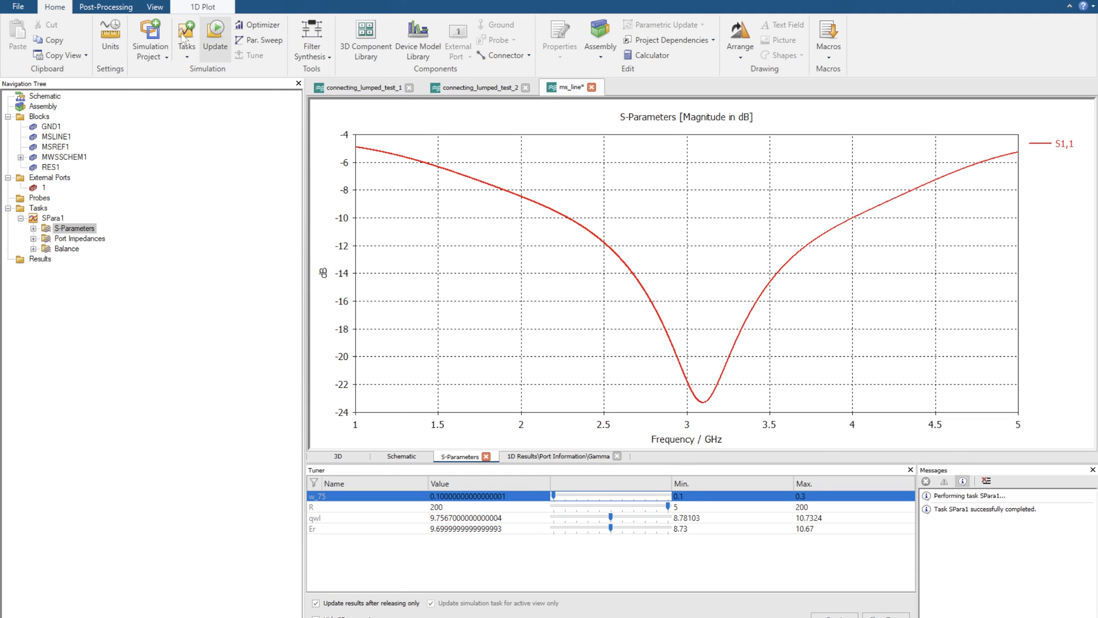
On the Smith chart tune w_75 to about 0.082, then view the −38 dB S11 dip in dB.
click(204, 6)
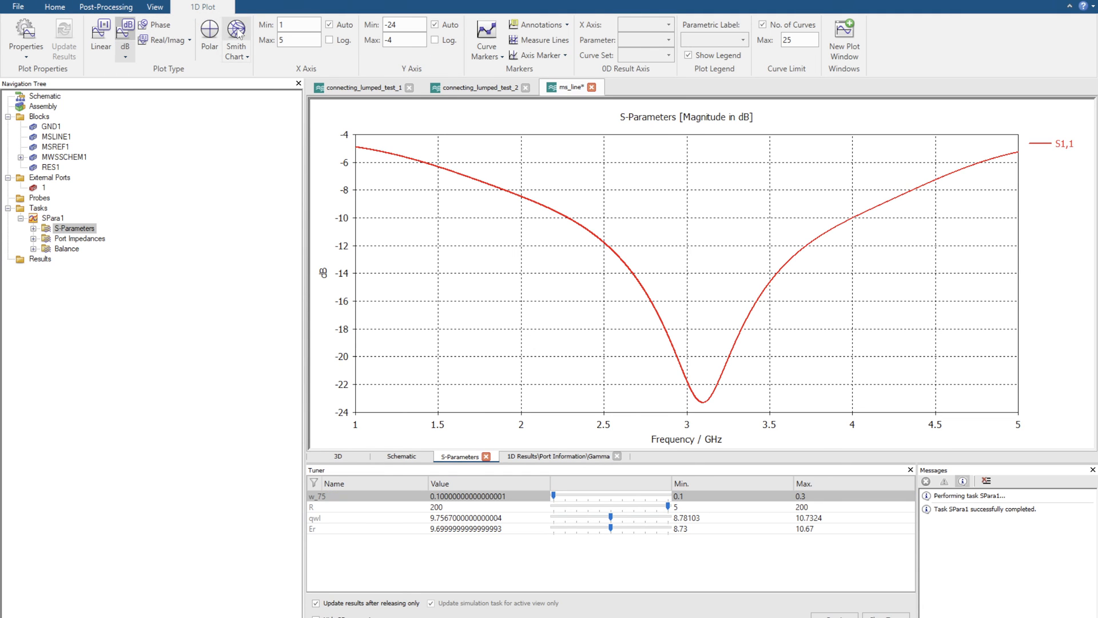
click(235, 30)
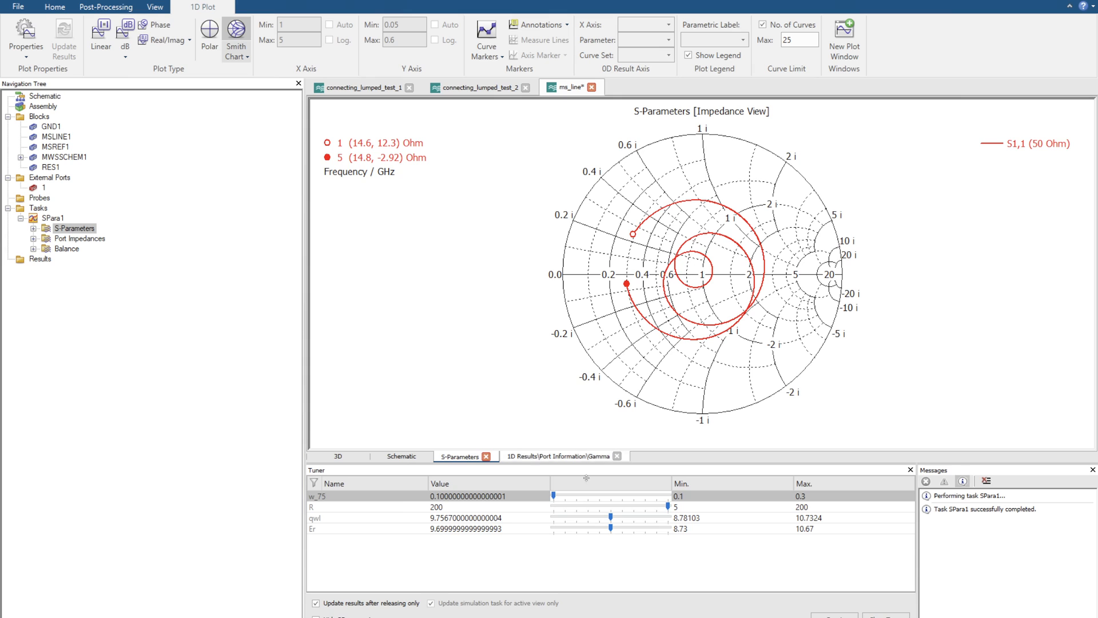
click(338, 495)
text(0.01)
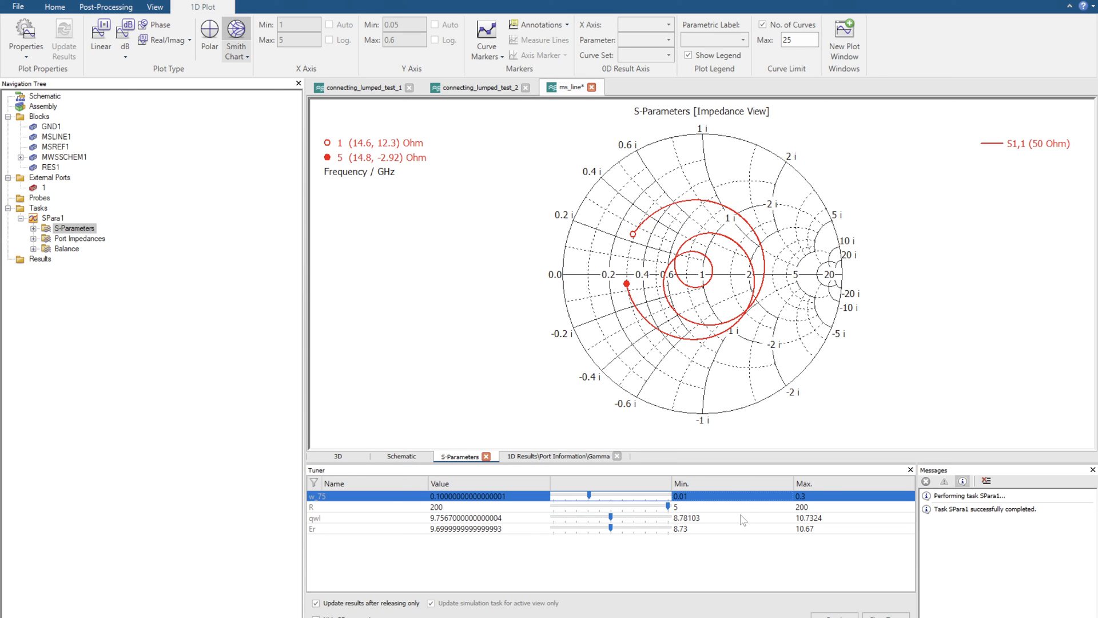
drag(588, 495, 585, 495)
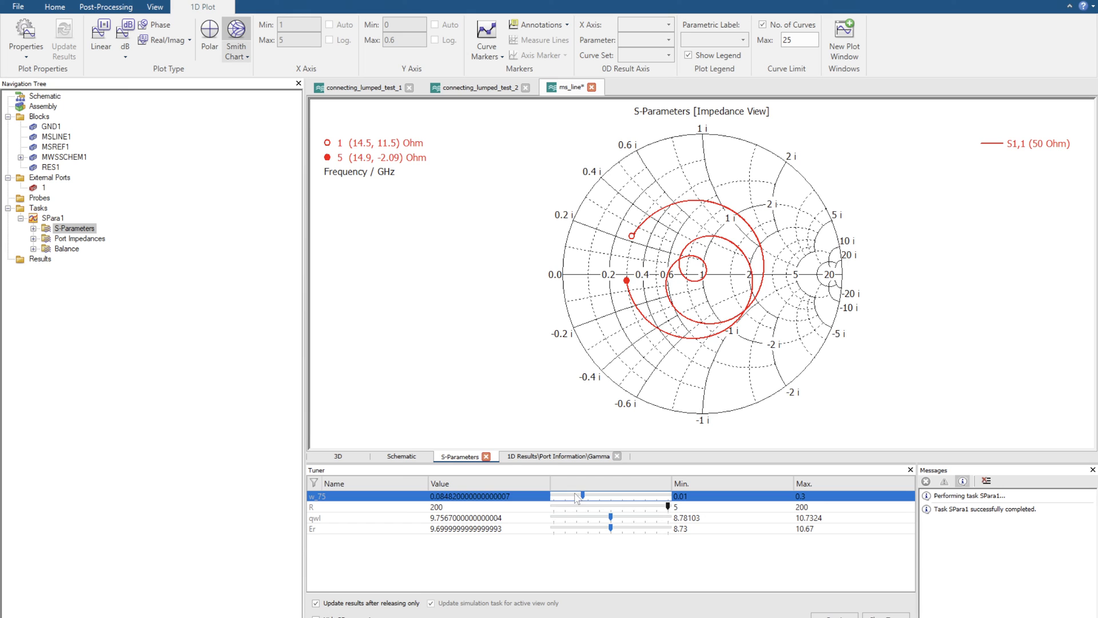
drag(582, 496, 577, 495)
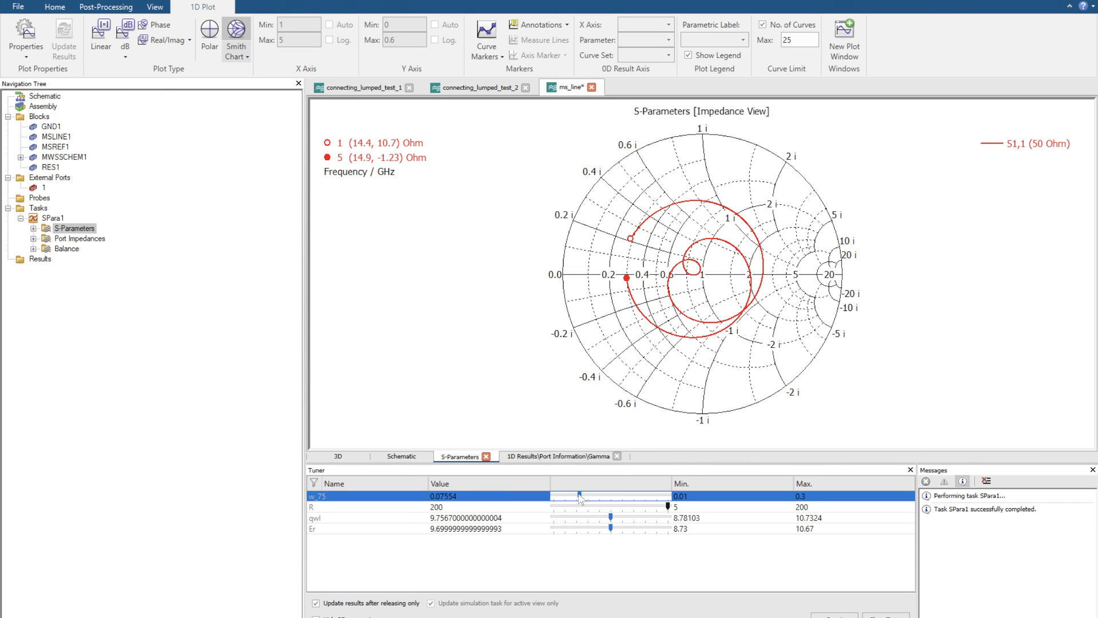
drag(578, 495, 583, 495)
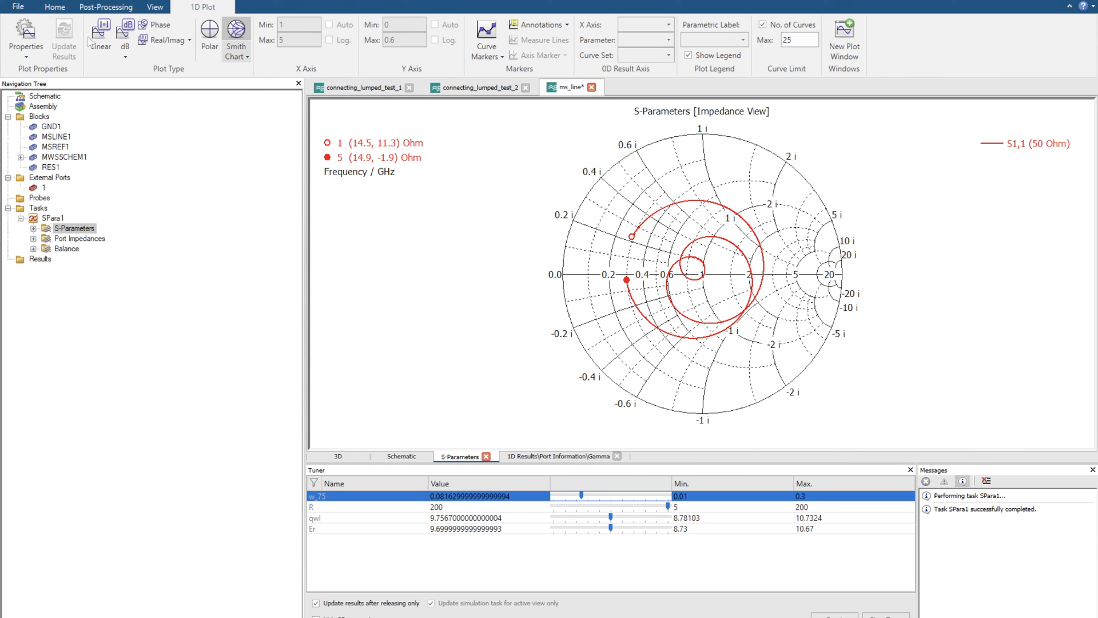
click(126, 28)
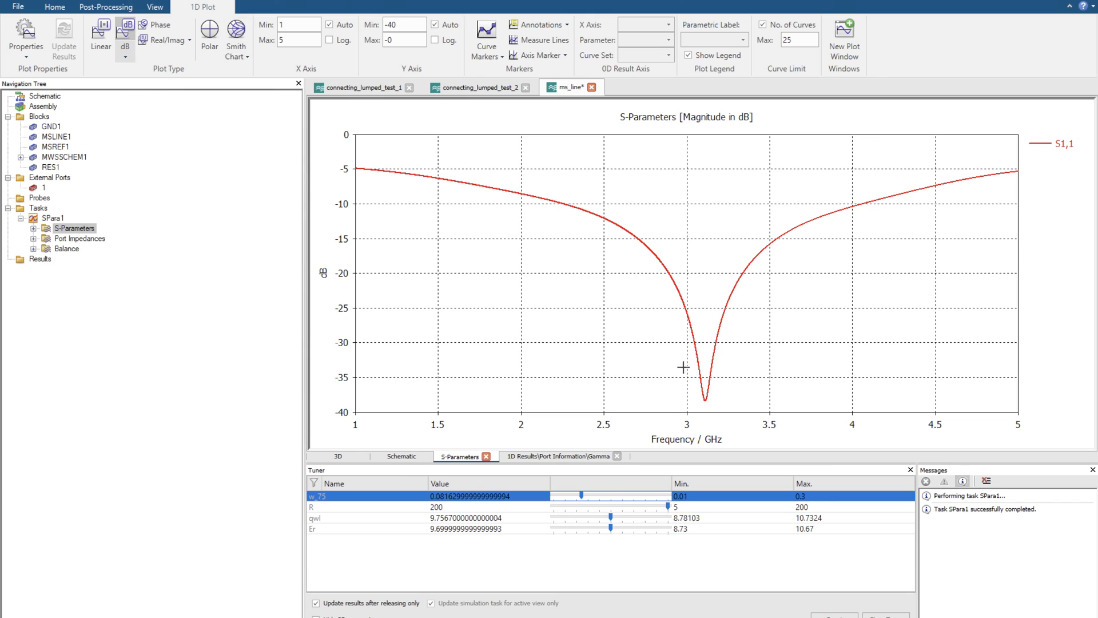
mouse_move(693, 405)
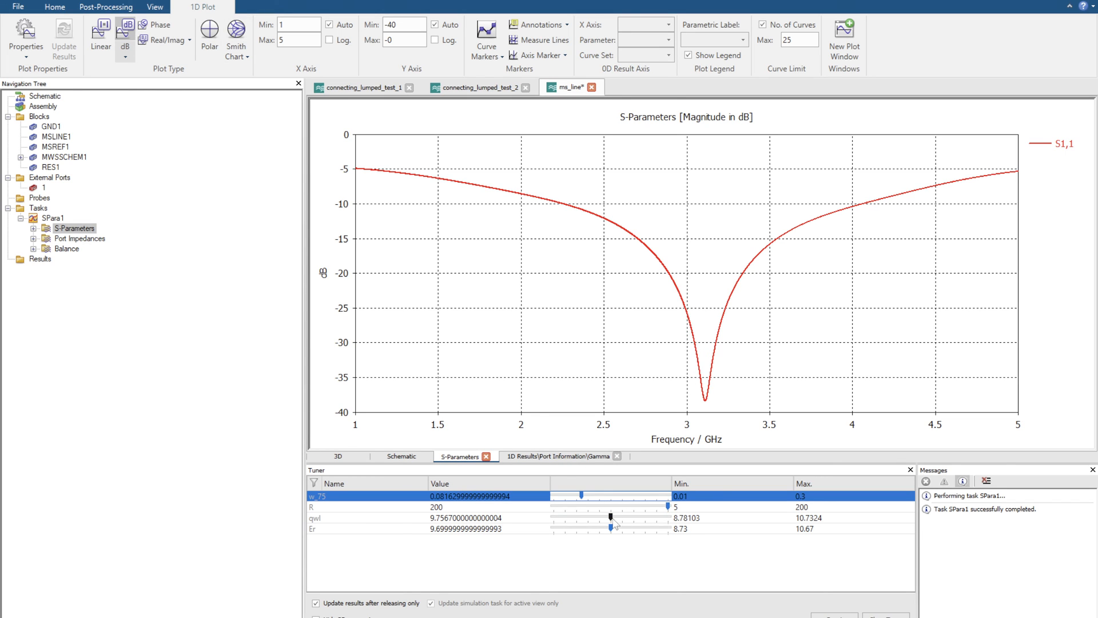
Tune the qwl slider to about 10.18, placing the roughly −39 dB S11 dip at 3 GHz.
drag(613, 518, 604, 518)
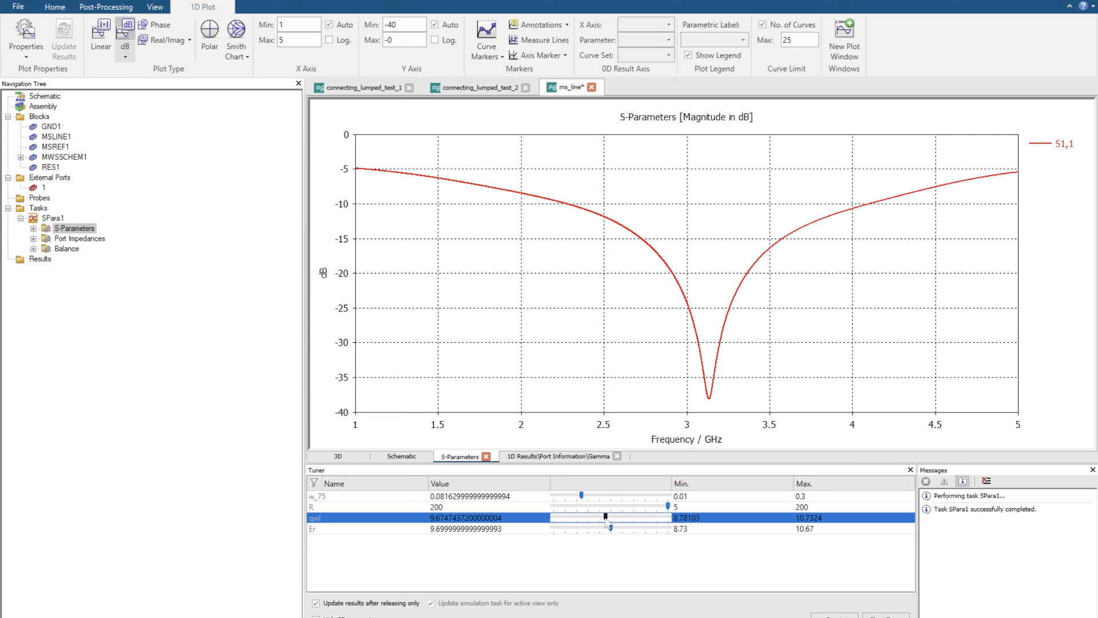
drag(604, 517, 629, 517)
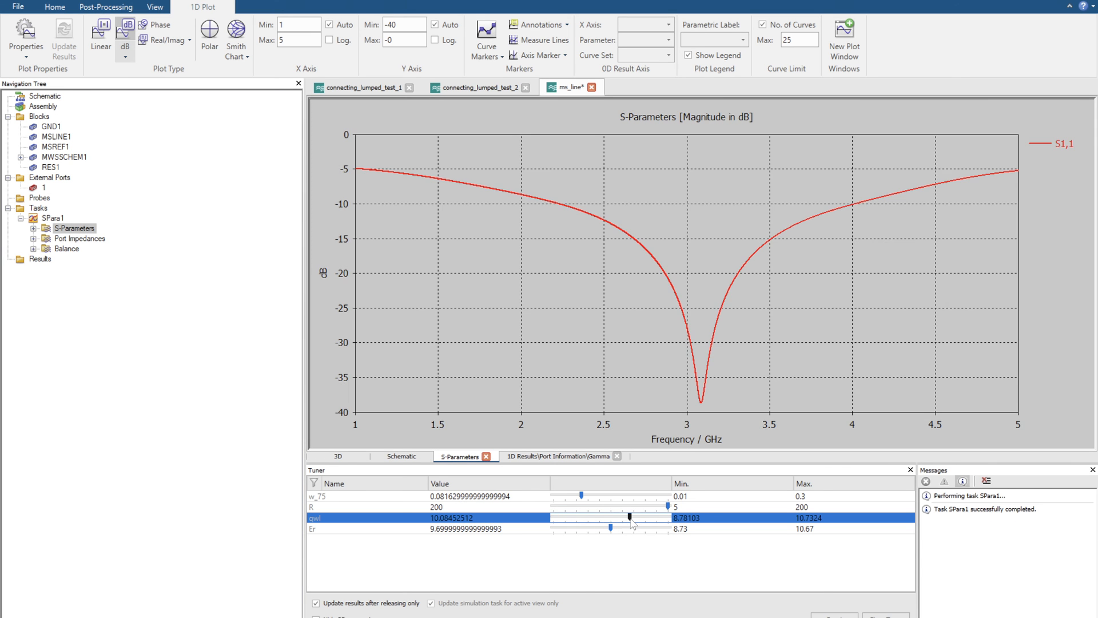
drag(629, 517, 637, 517)
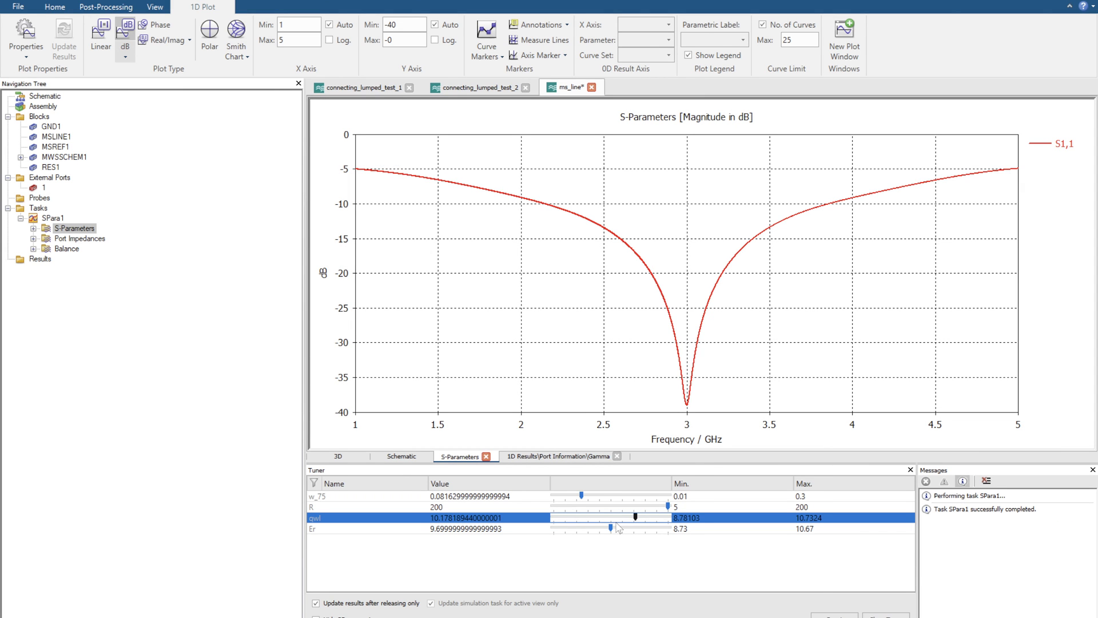
drag(634, 517, 610, 517)
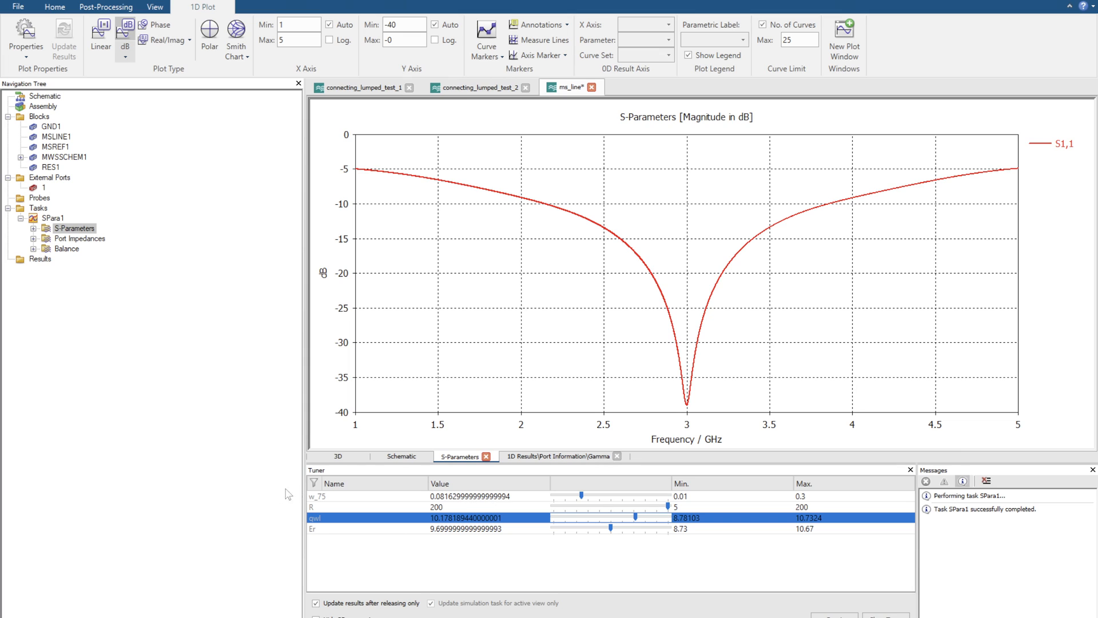
mouse_move(385, 498)
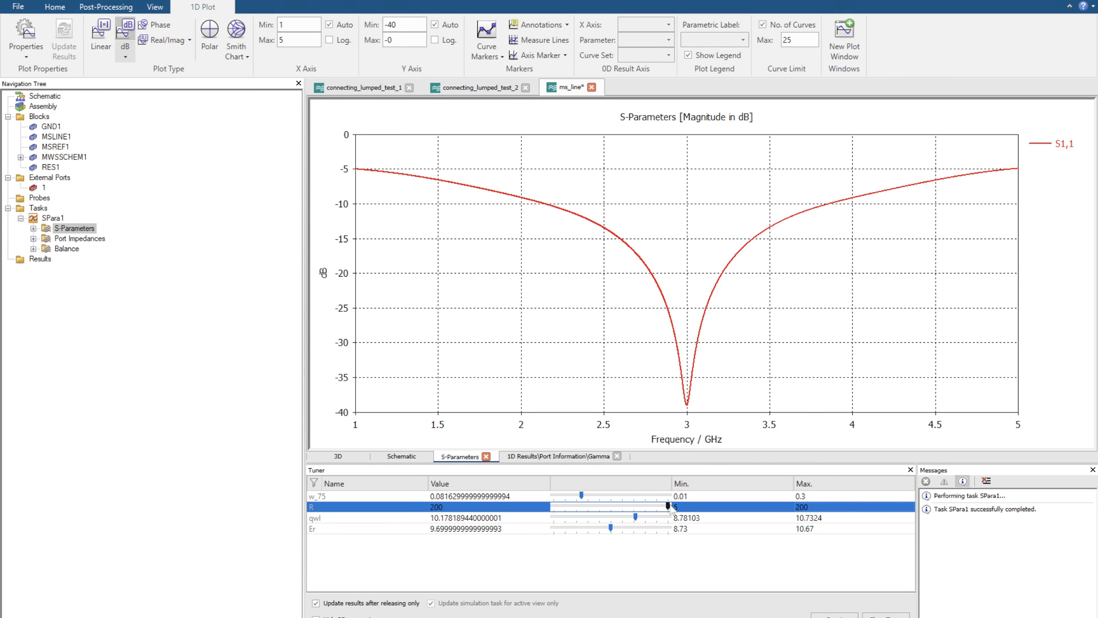
Lower load R to about 101.5 and widen w_75 to about 0.202, then show S11 on the Smith chart.
drag(669, 507, 642, 507)
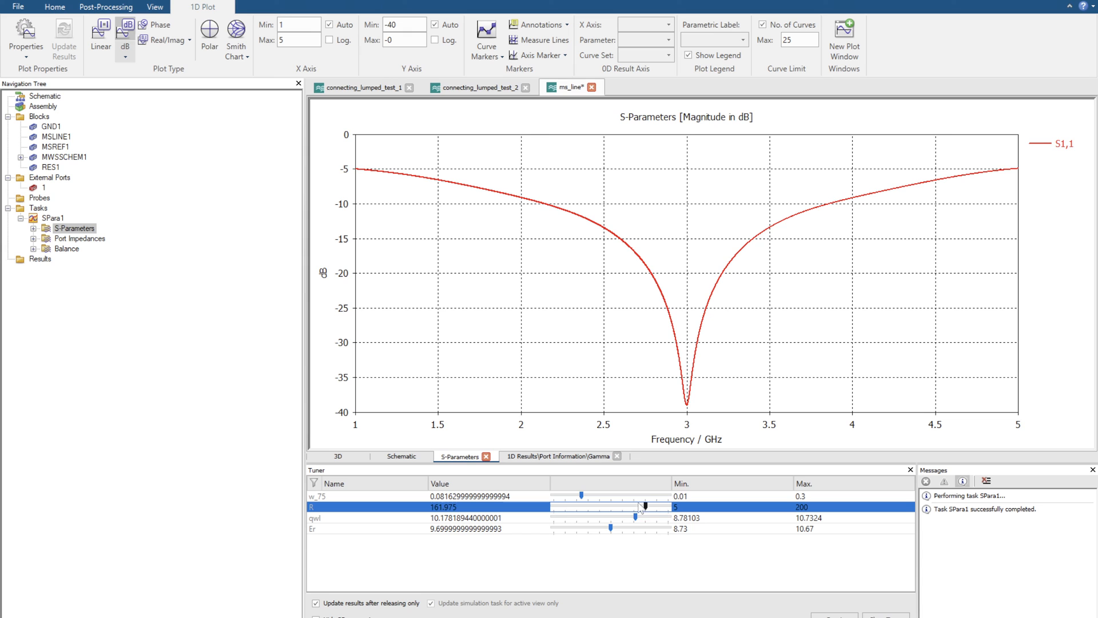
drag(643, 506, 608, 506)
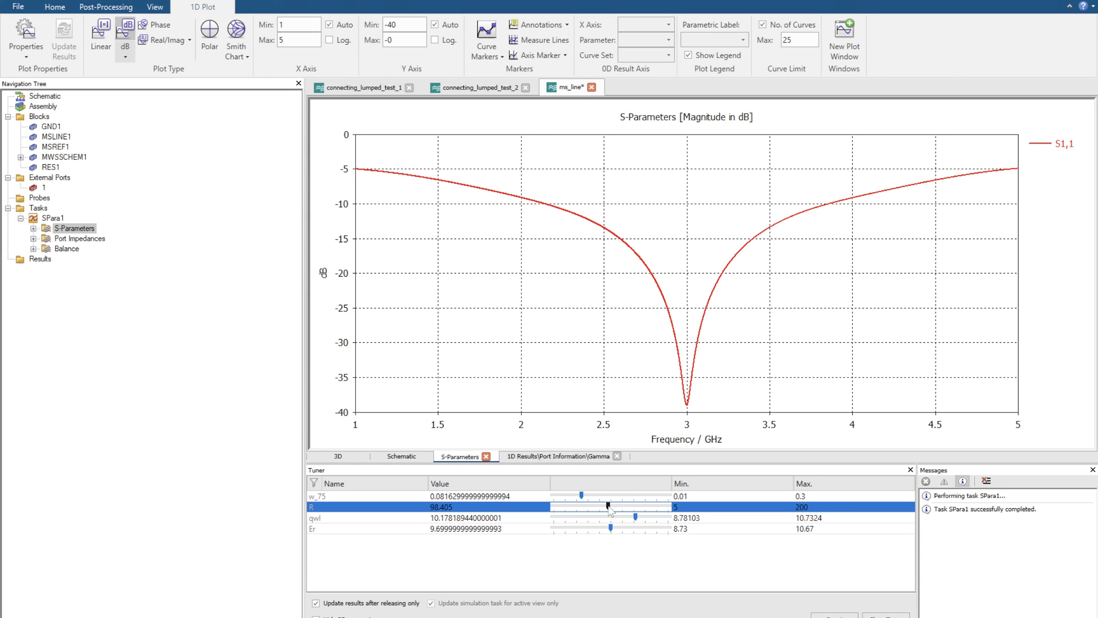
drag(581, 507, 610, 506)
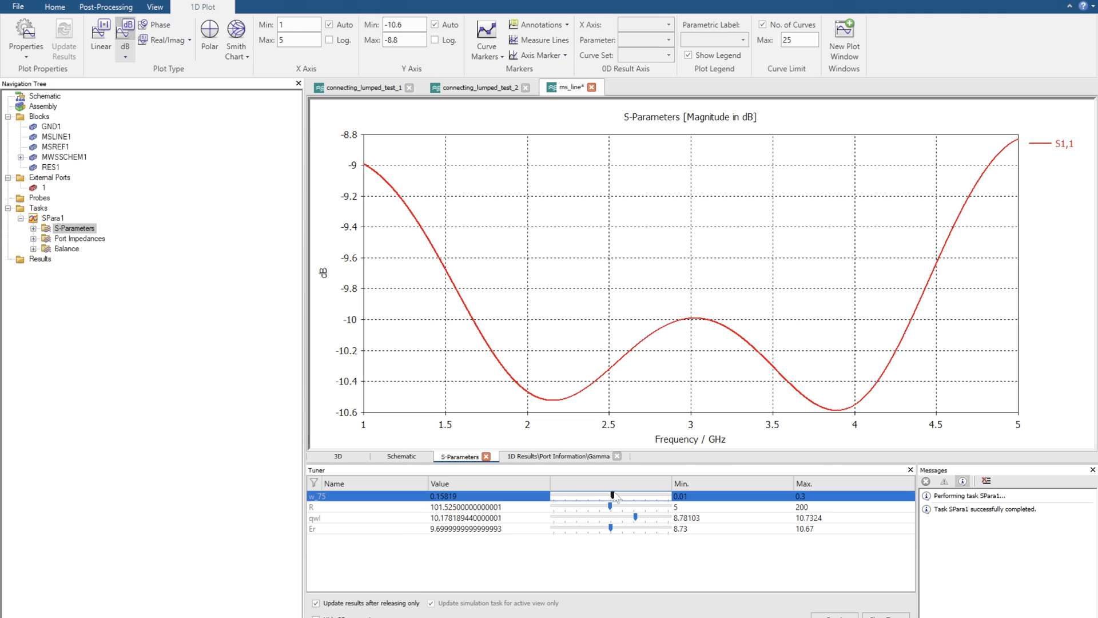
drag(614, 495, 628, 495)
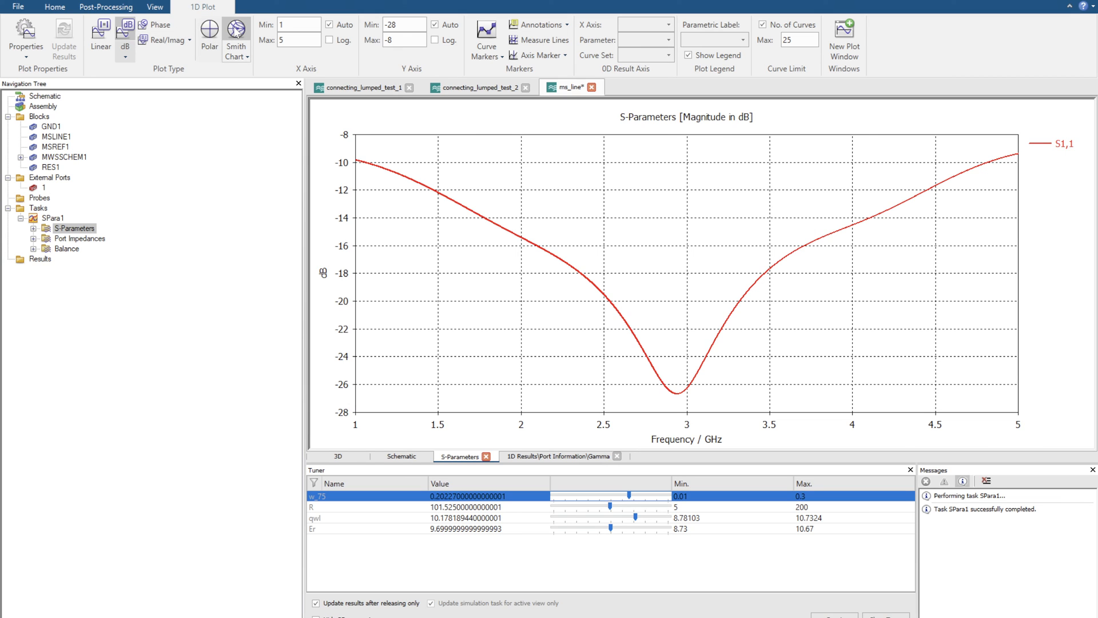
click(235, 30)
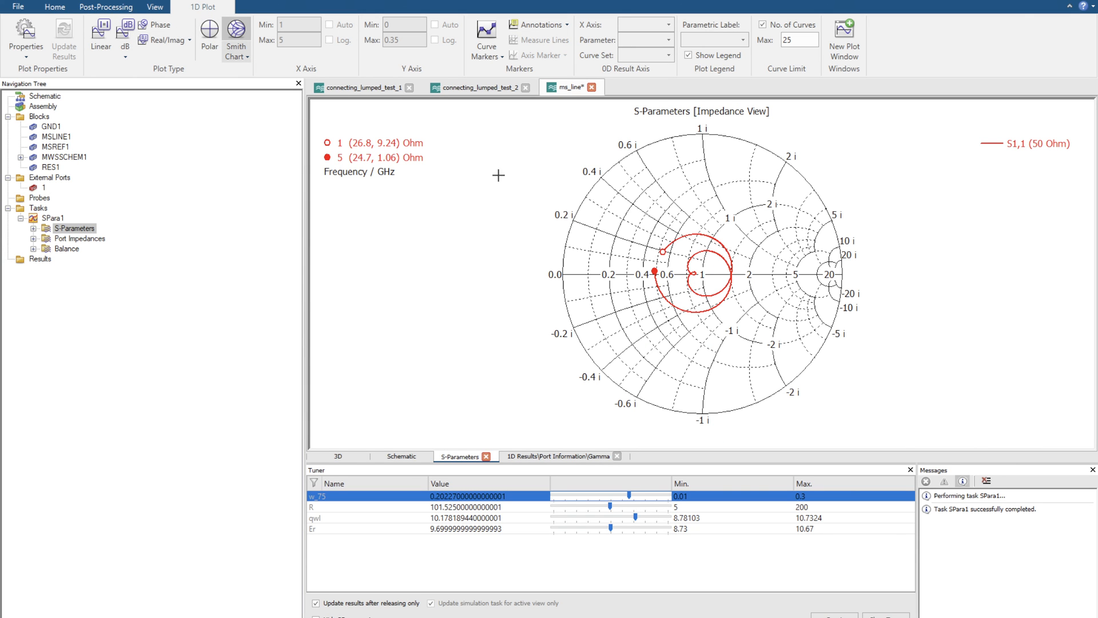
Back in dB view, retune qwl to about 9.94 and w_75 to about 0.23 for a −66 dB dip.
click(126, 32)
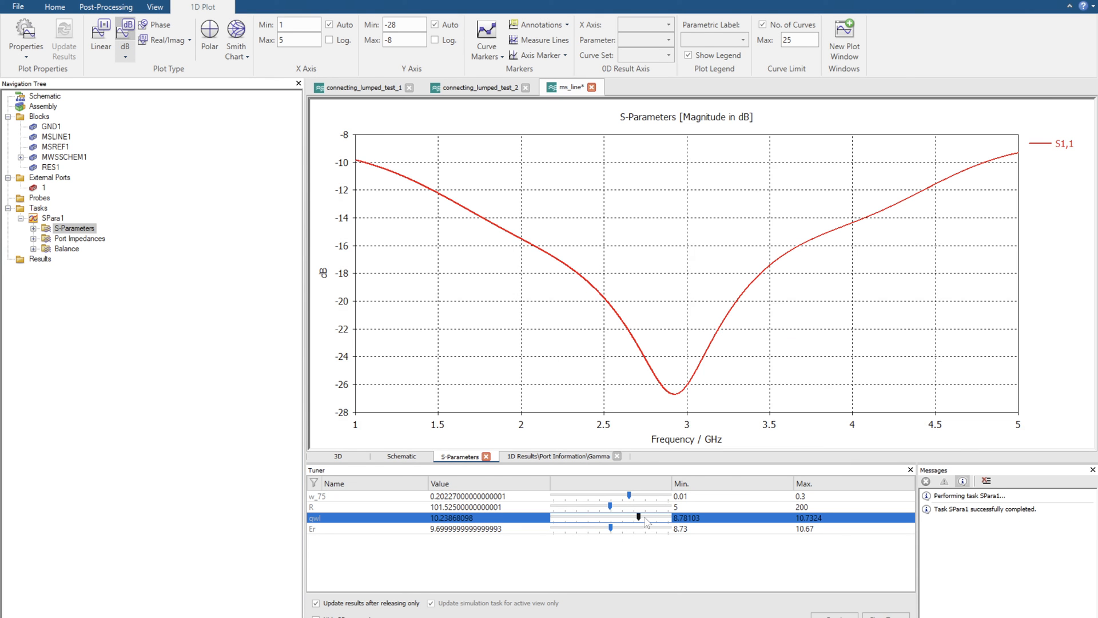
drag(638, 517, 626, 517)
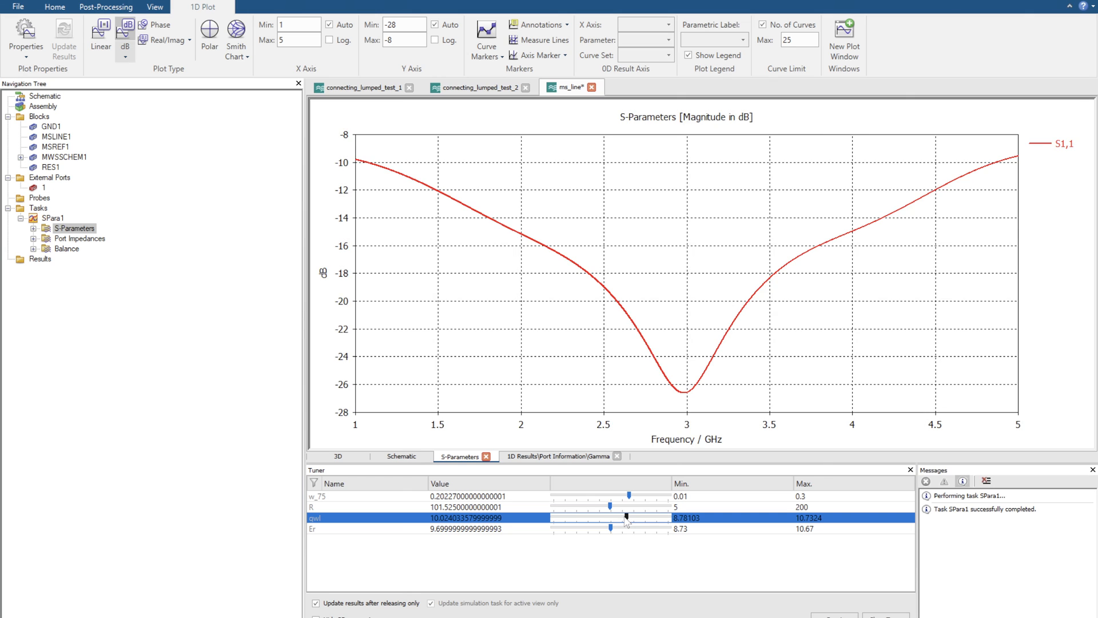
drag(625, 517, 609, 517)
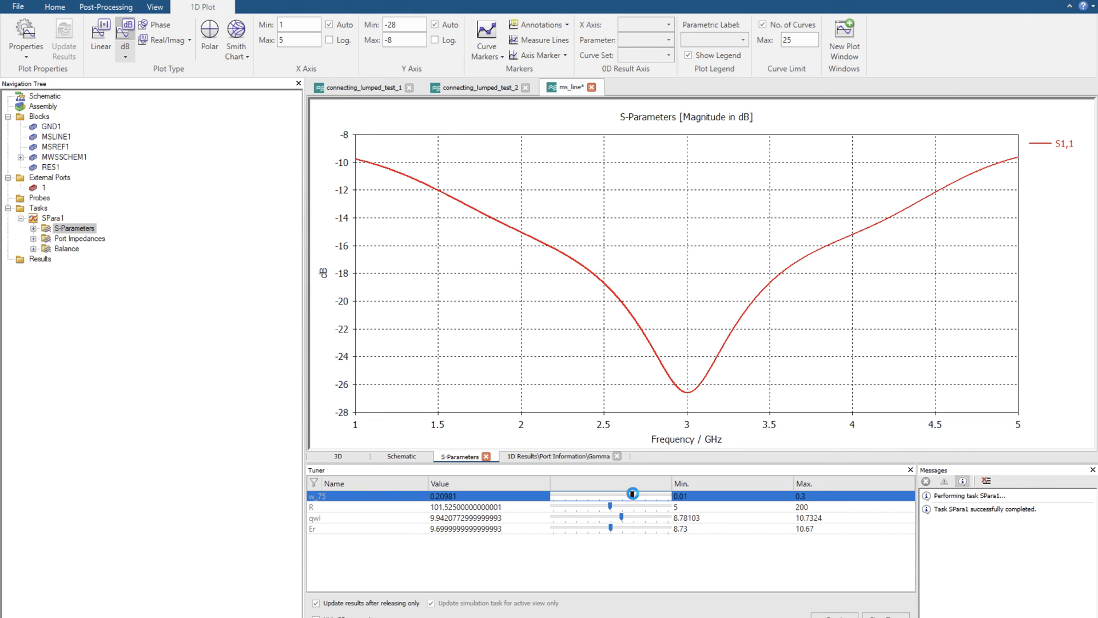
drag(631, 494, 636, 495)
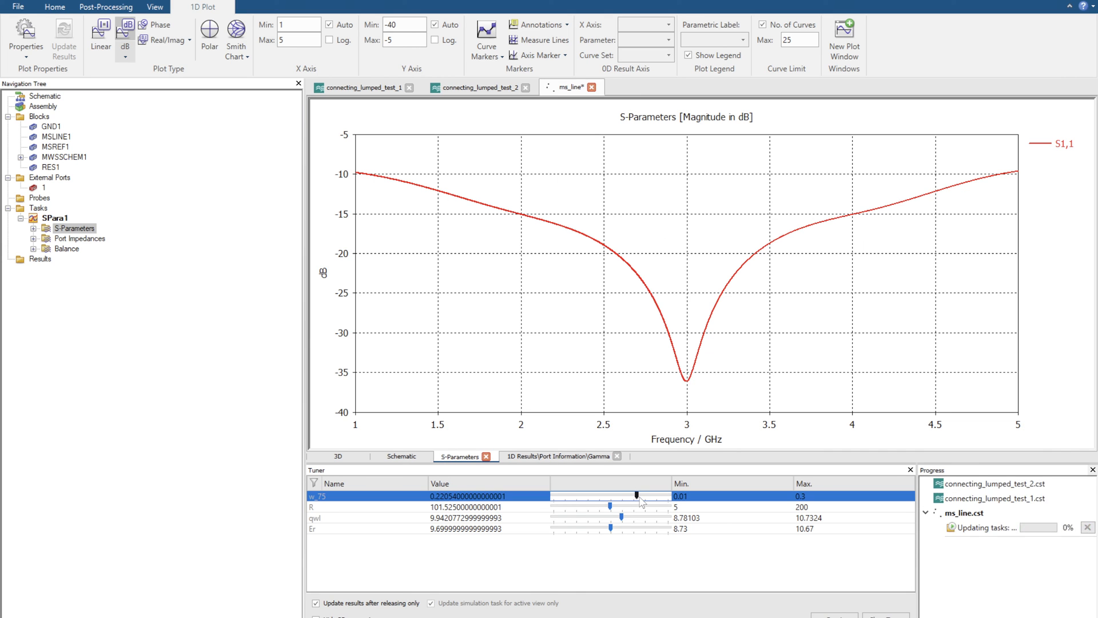
drag(636, 495, 620, 496)
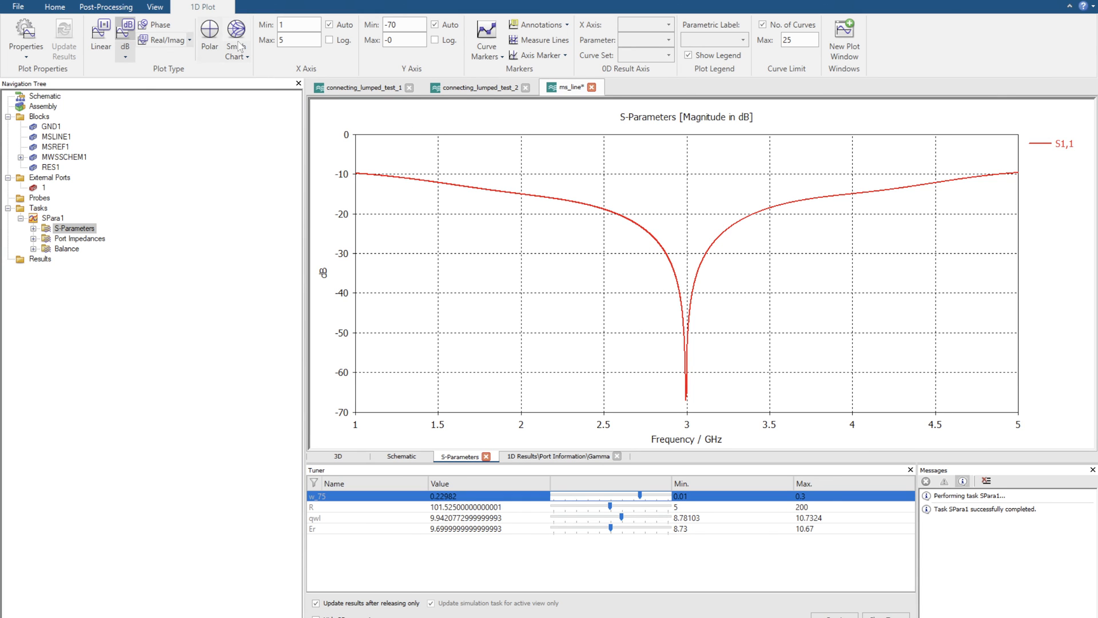
Check the tuned match on the Smith chart, view the 3D model, and return to the schematic.
click(233, 32)
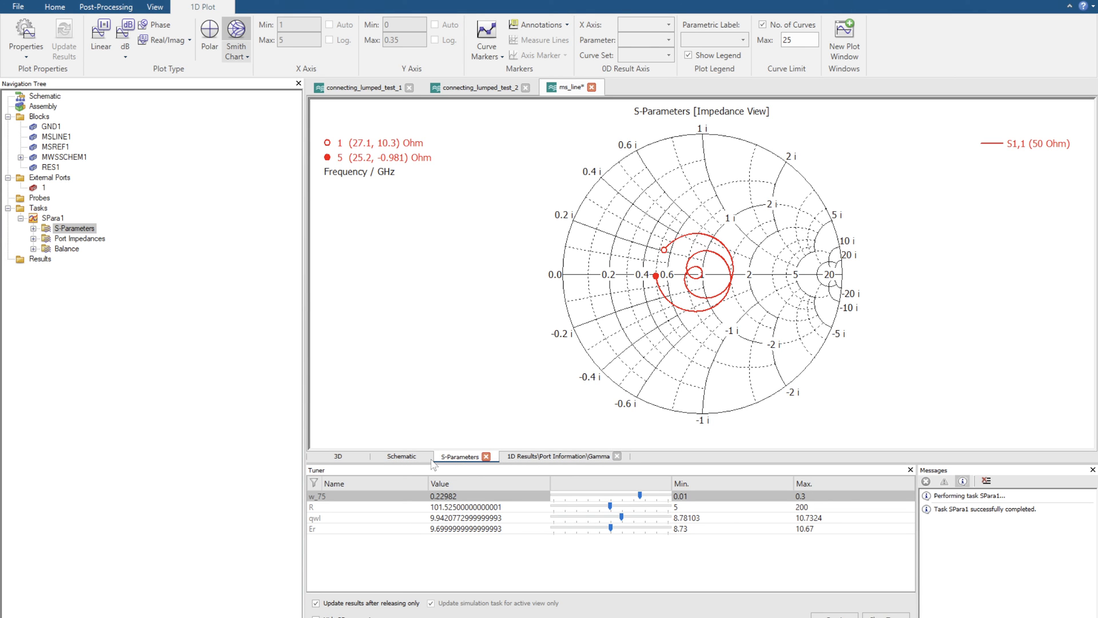
click(338, 457)
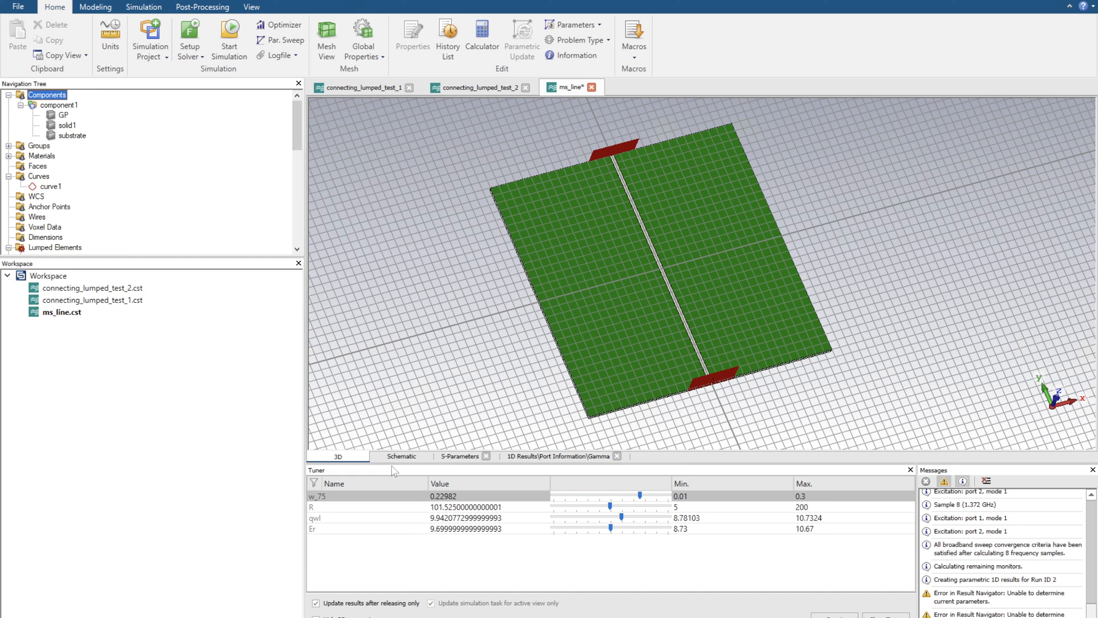
click(400, 457)
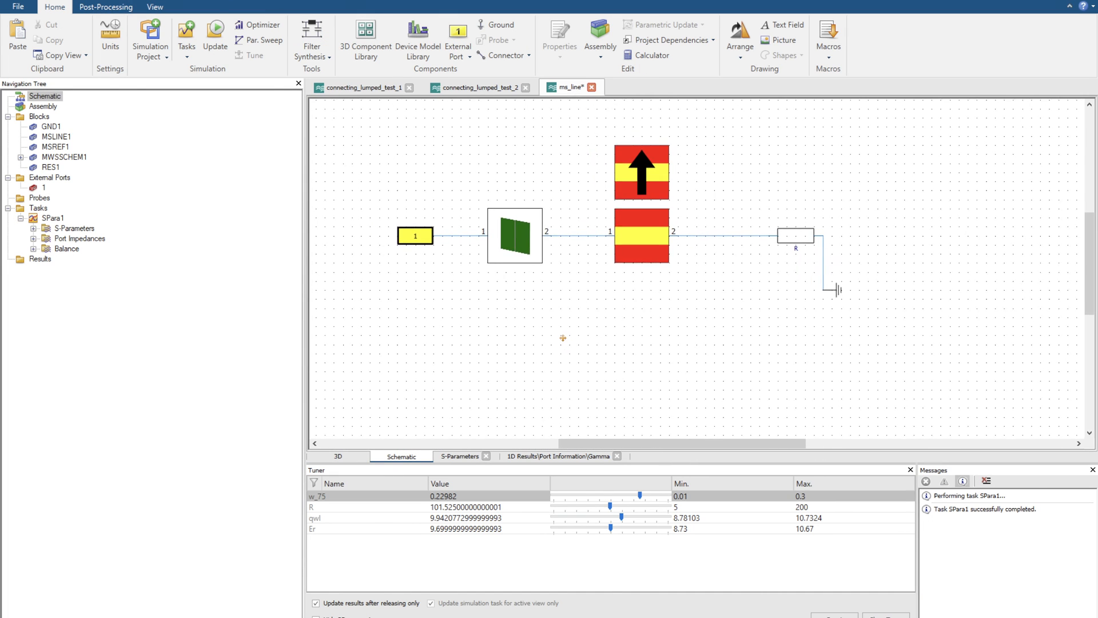